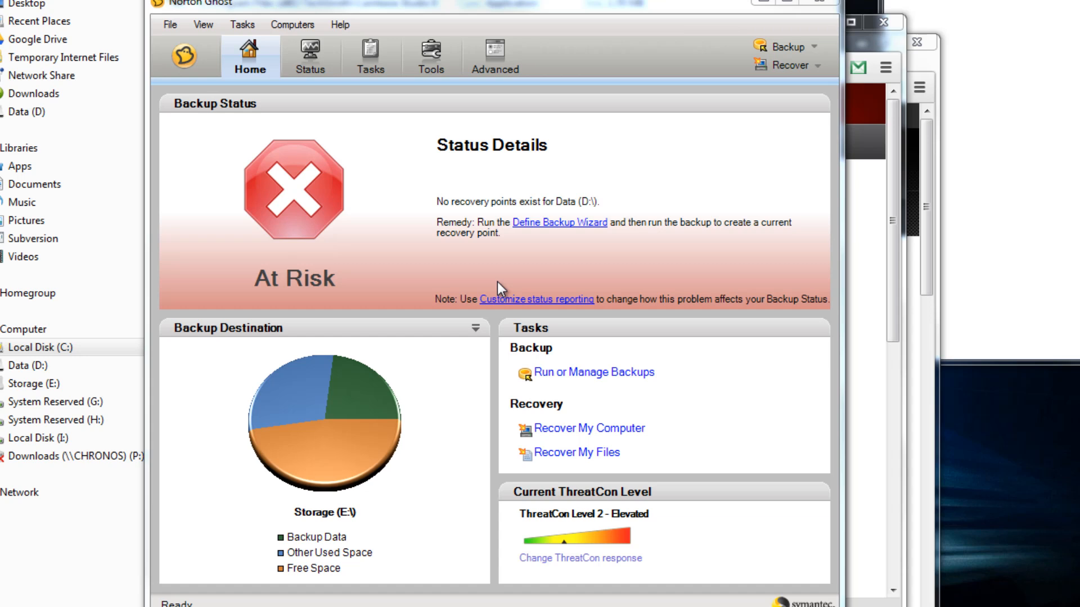
{"action": "mouse_move", "coordinate": [255, 75]}
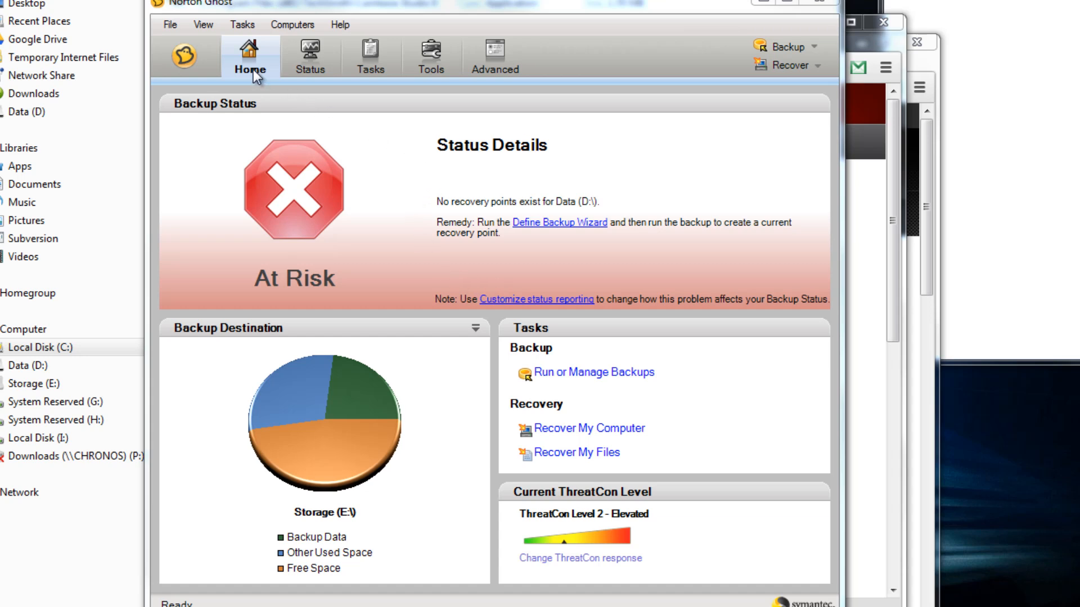
{"action": "mouse_move", "coordinate": [256, 82]}
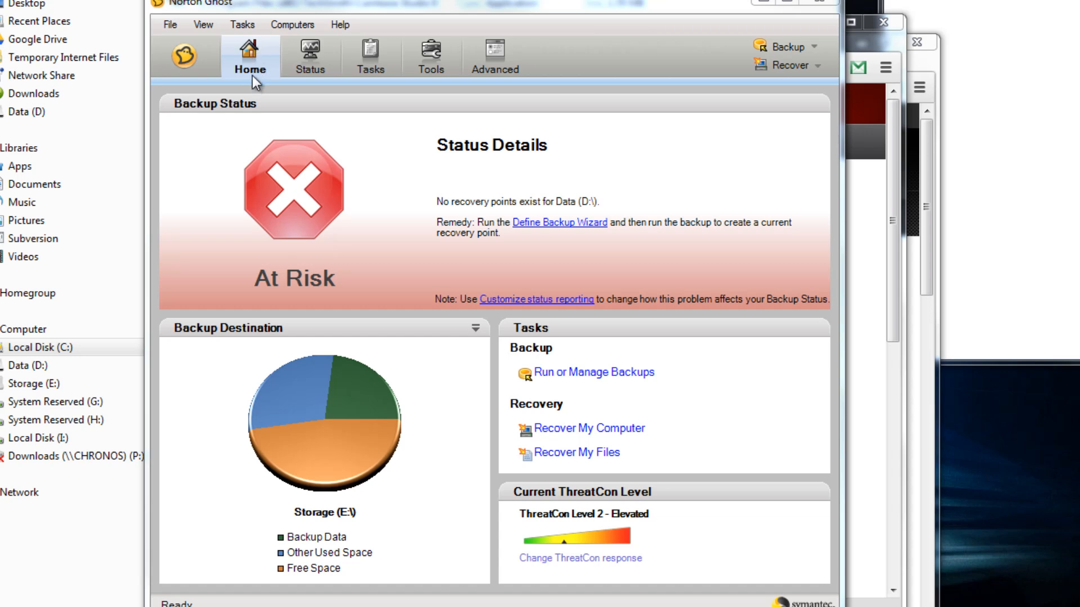
{"action": "mouse_move", "coordinate": [228, 107]}
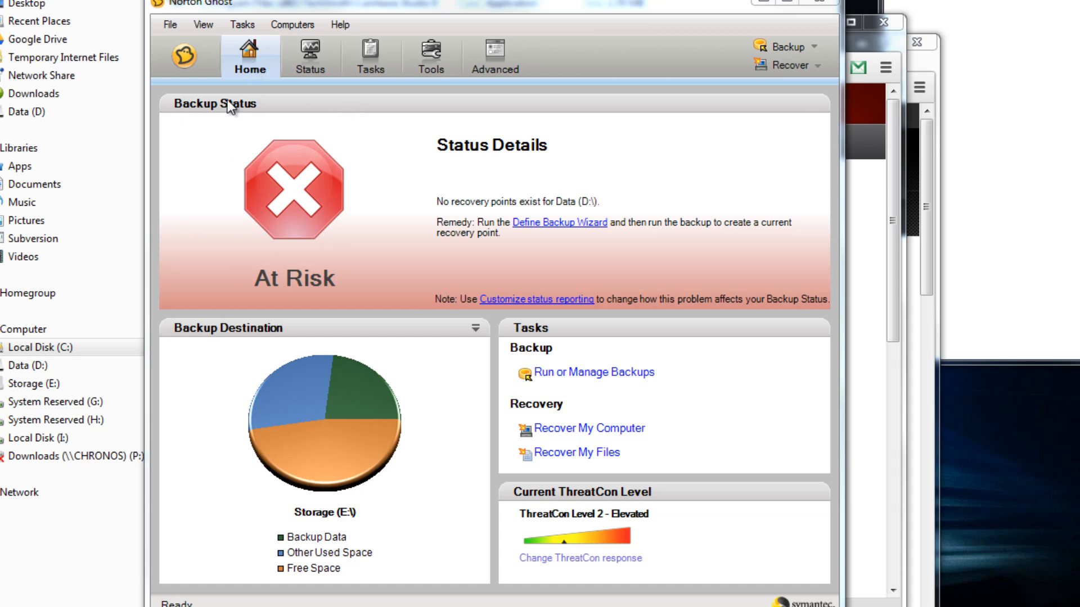
{"action": "mouse_move", "coordinate": [262, 152]}
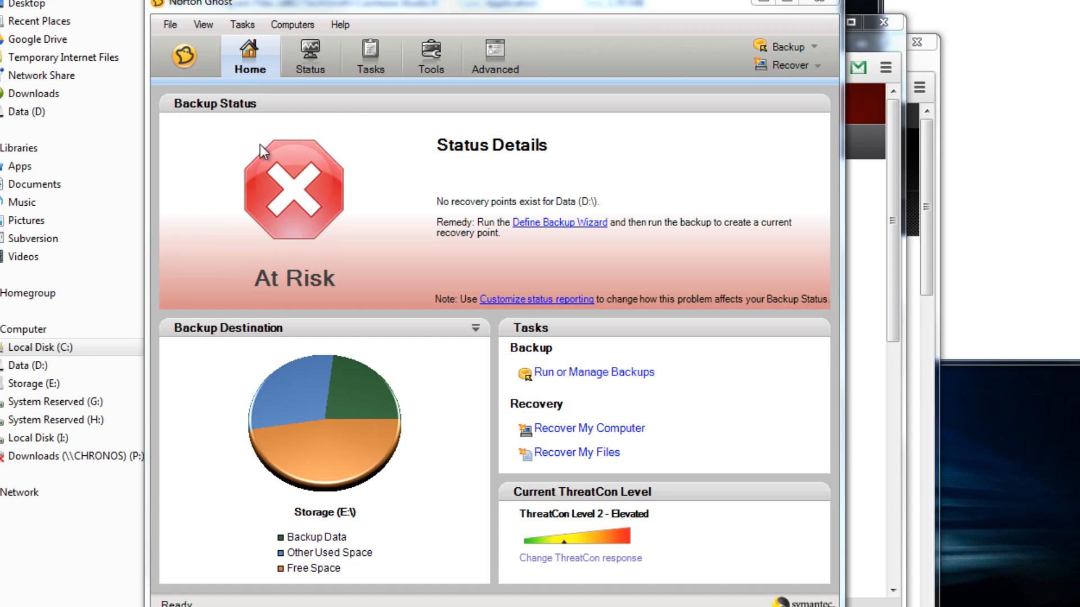
{"action": "mouse_move", "coordinate": [558, 200]}
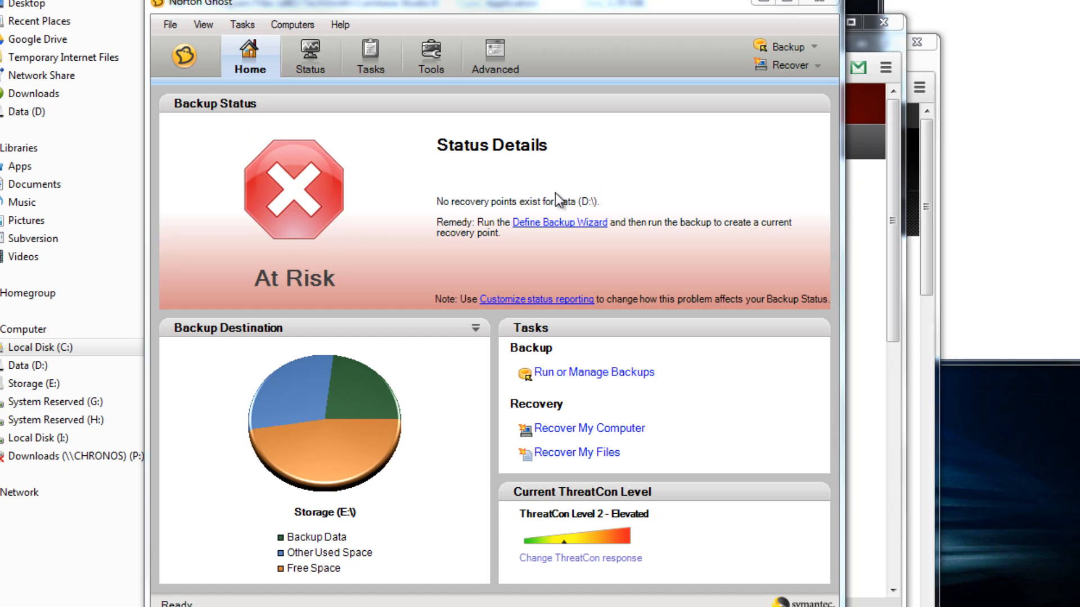
{"action": "mouse_move", "coordinate": [602, 207]}
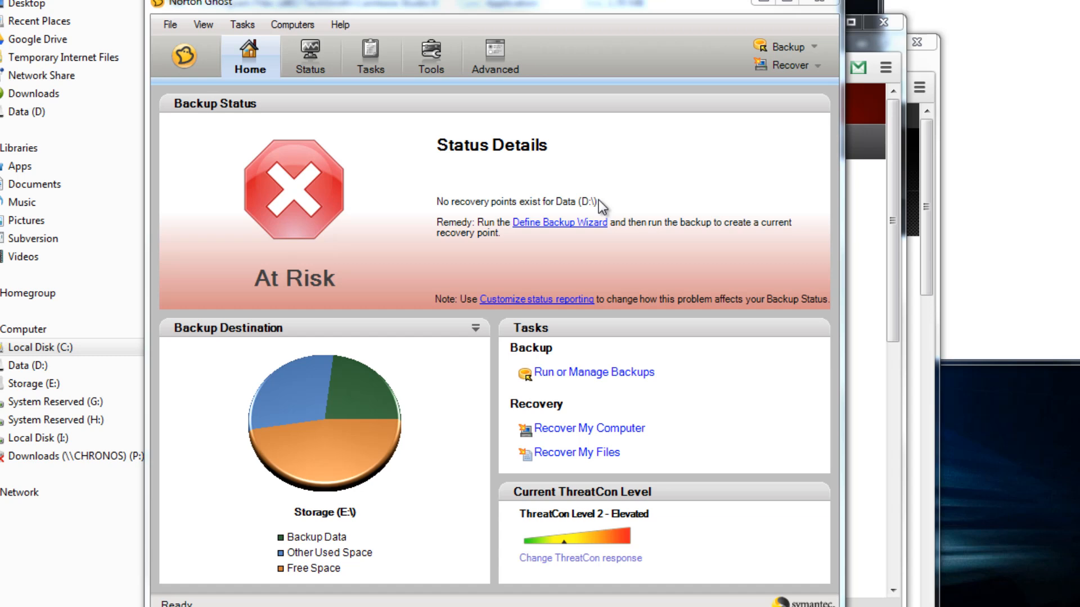
{"action": "mouse_move", "coordinate": [453, 206]}
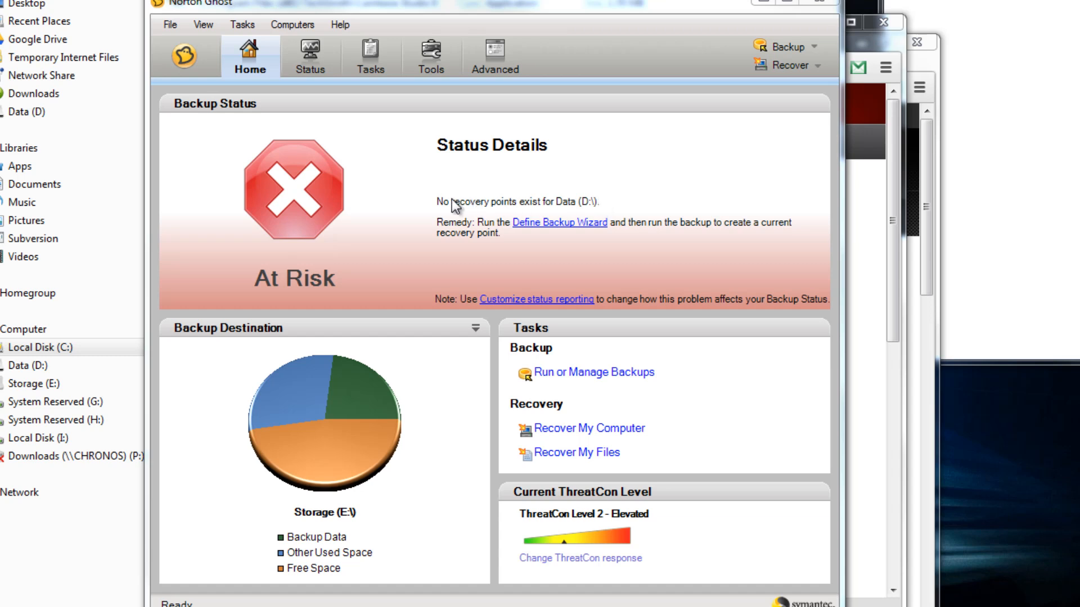
{"action": "mouse_move", "coordinate": [407, 392]}
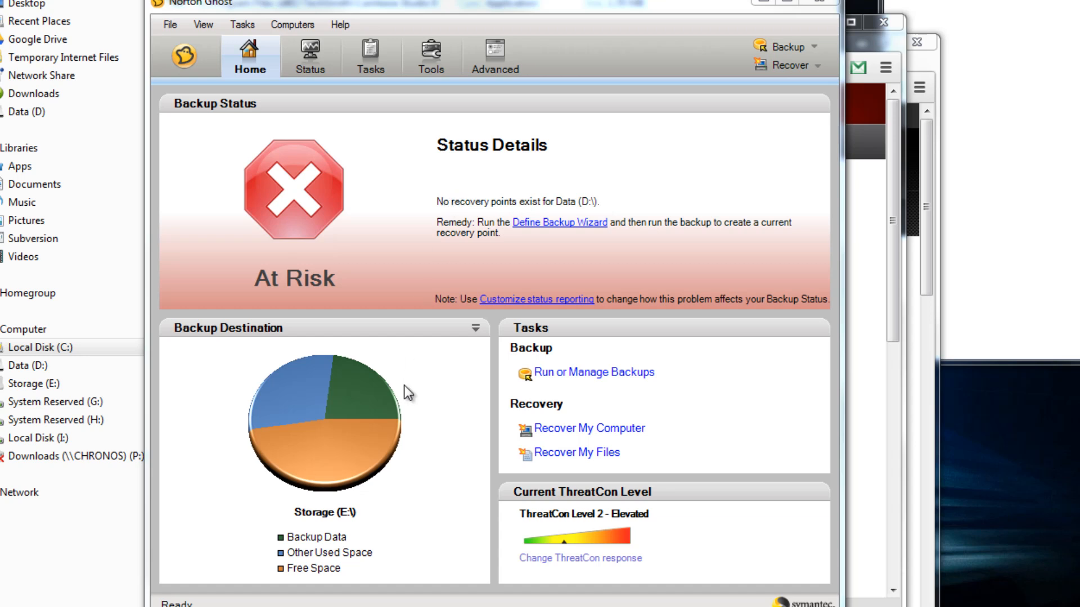
{"action": "mouse_move", "coordinate": [256, 342]}
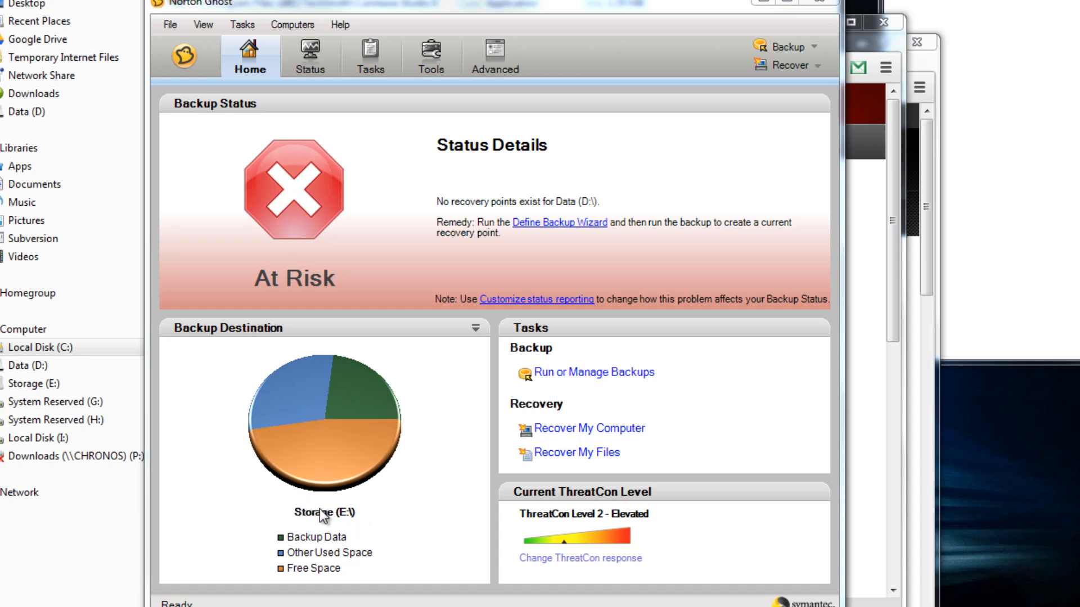
{"action": "mouse_move", "coordinate": [369, 525]}
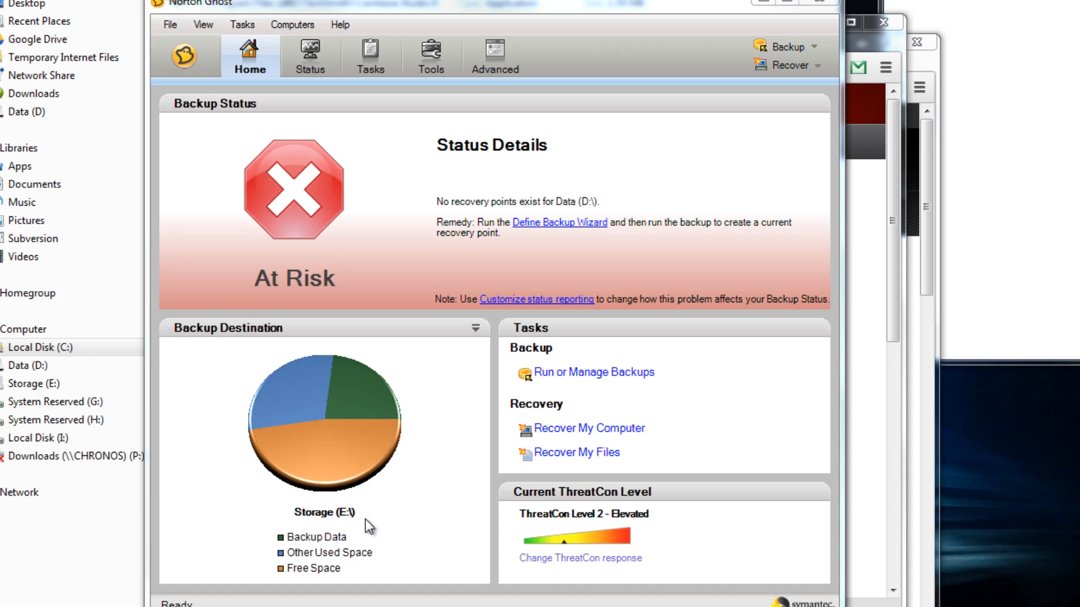
{"action": "mouse_move", "coordinate": [358, 521]}
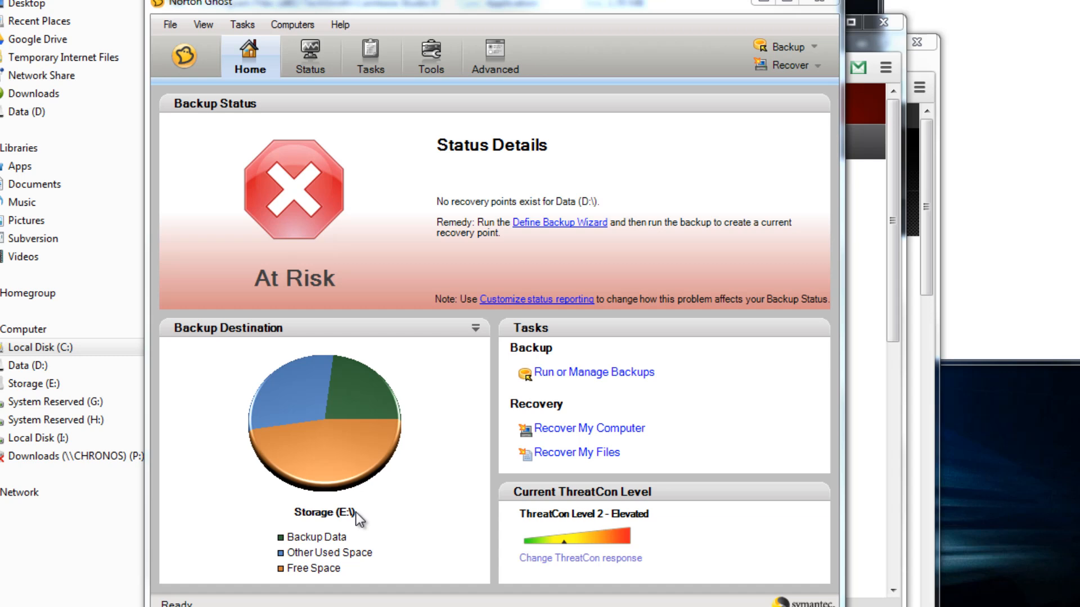
{"action": "mouse_move", "coordinate": [371, 520]}
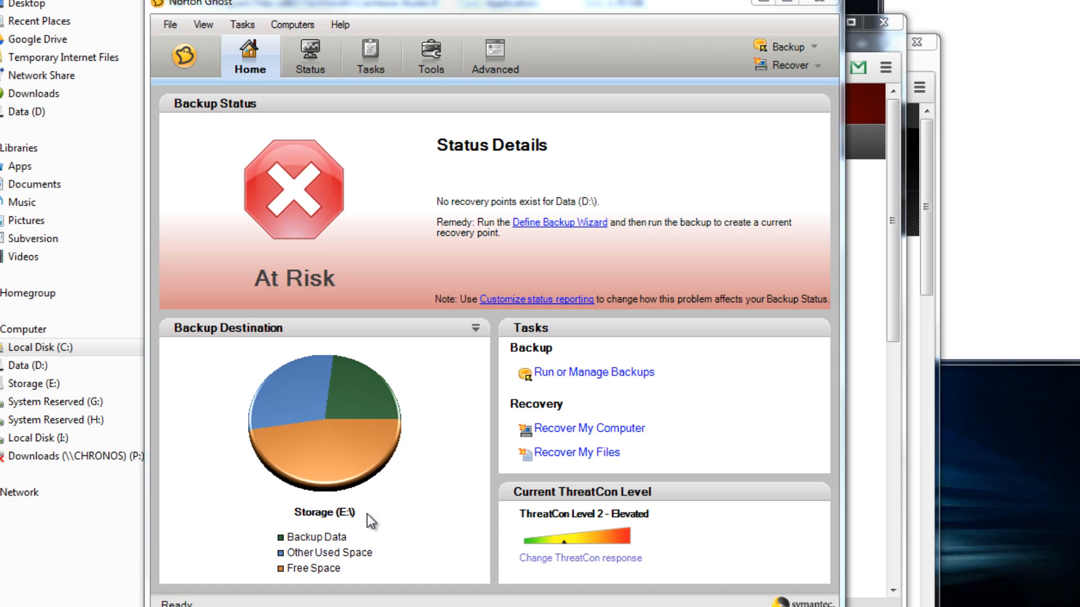
{"action": "mouse_move", "coordinate": [334, 525]}
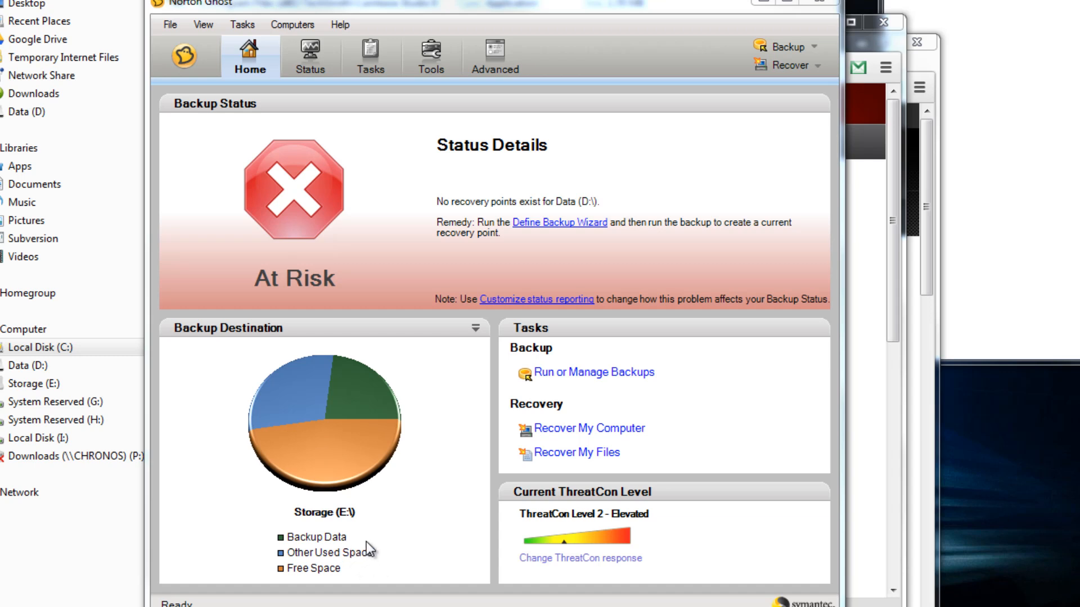
{"action": "mouse_move", "coordinate": [646, 500]}
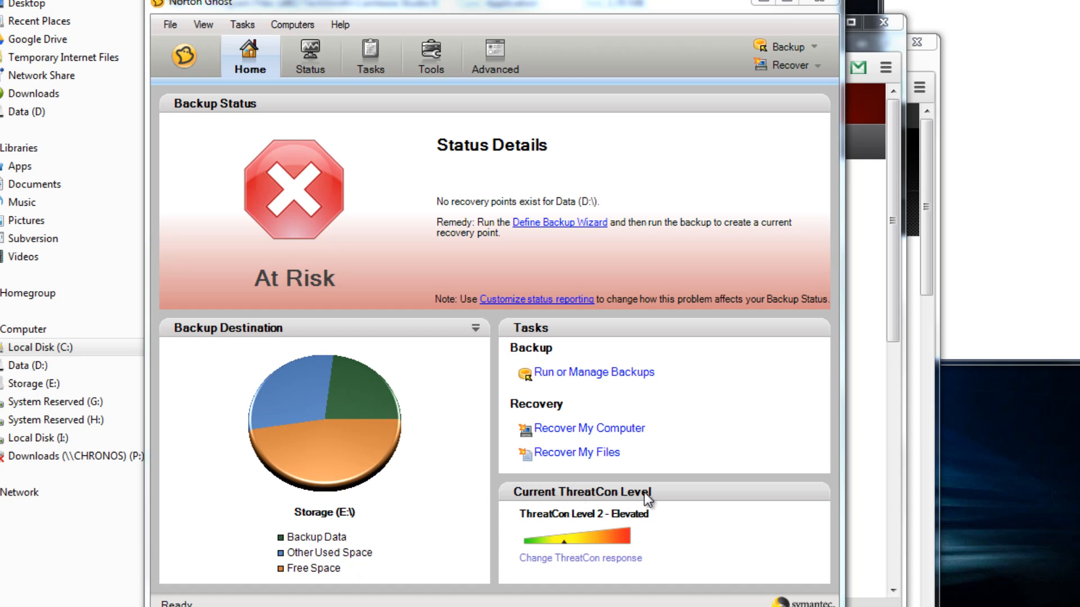
{"action": "mouse_move", "coordinate": [622, 518]}
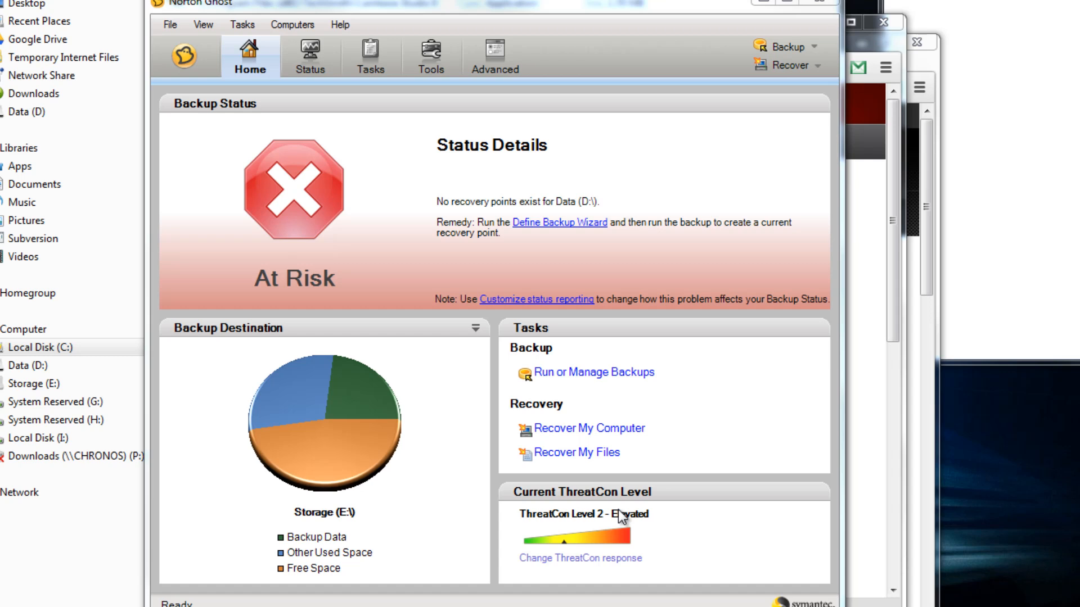
{"action": "mouse_move", "coordinate": [621, 535]}
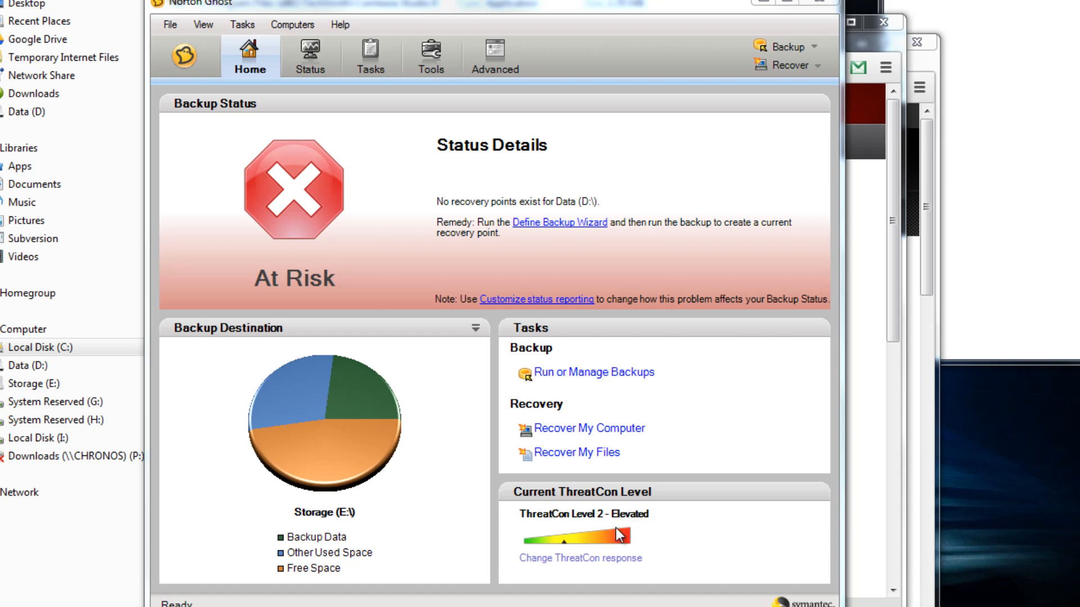
{"action": "mouse_move", "coordinate": [612, 526]}
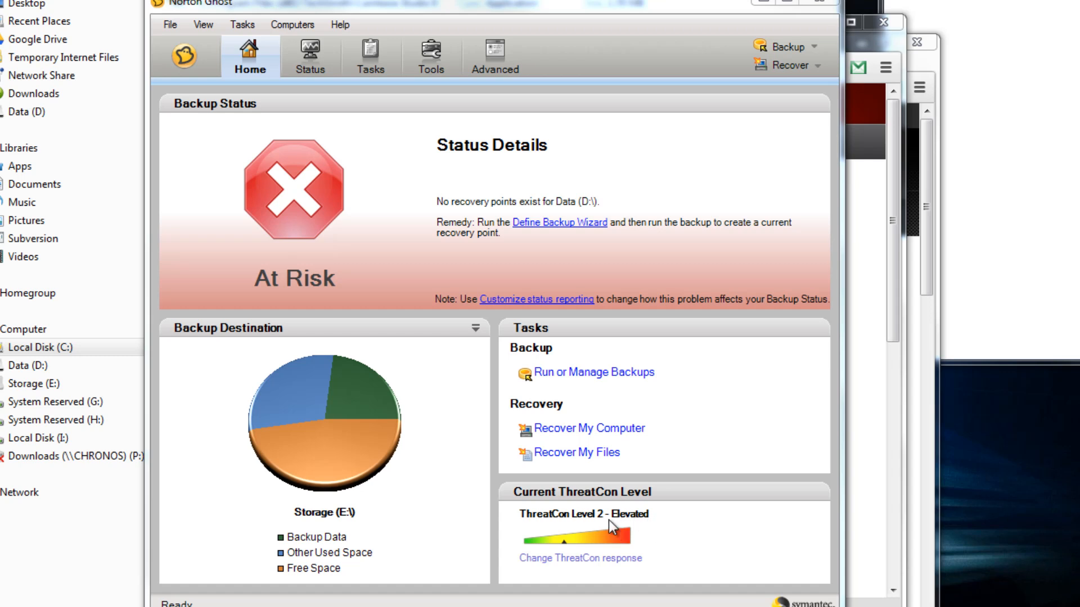
{"action": "mouse_move", "coordinate": [644, 529]}
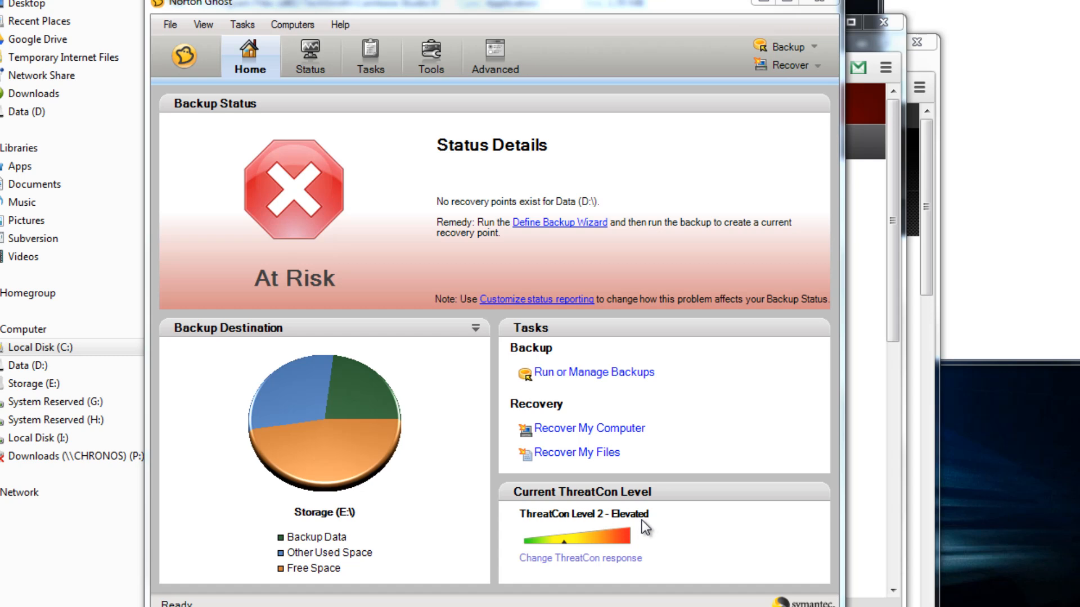
{"action": "mouse_move", "coordinate": [585, 525]}
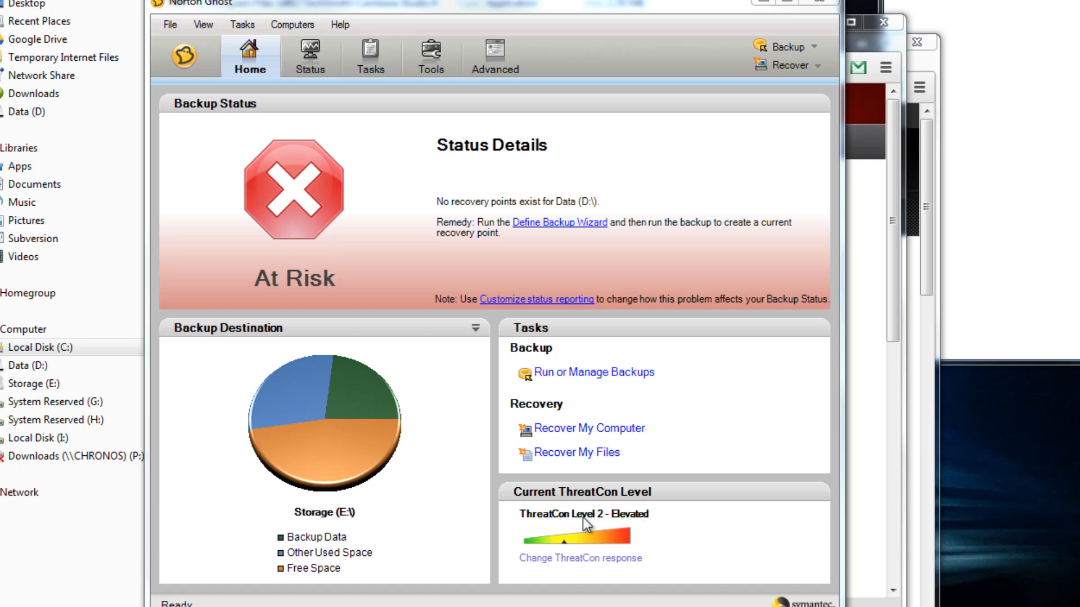
{"action": "mouse_move", "coordinate": [623, 525]}
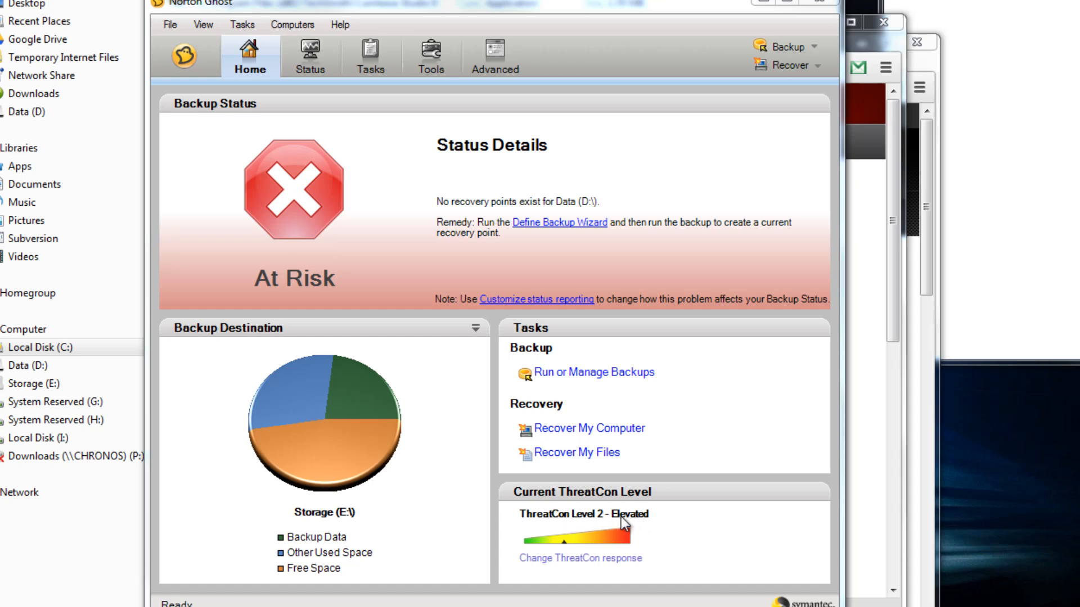
{"action": "mouse_move", "coordinate": [627, 525]}
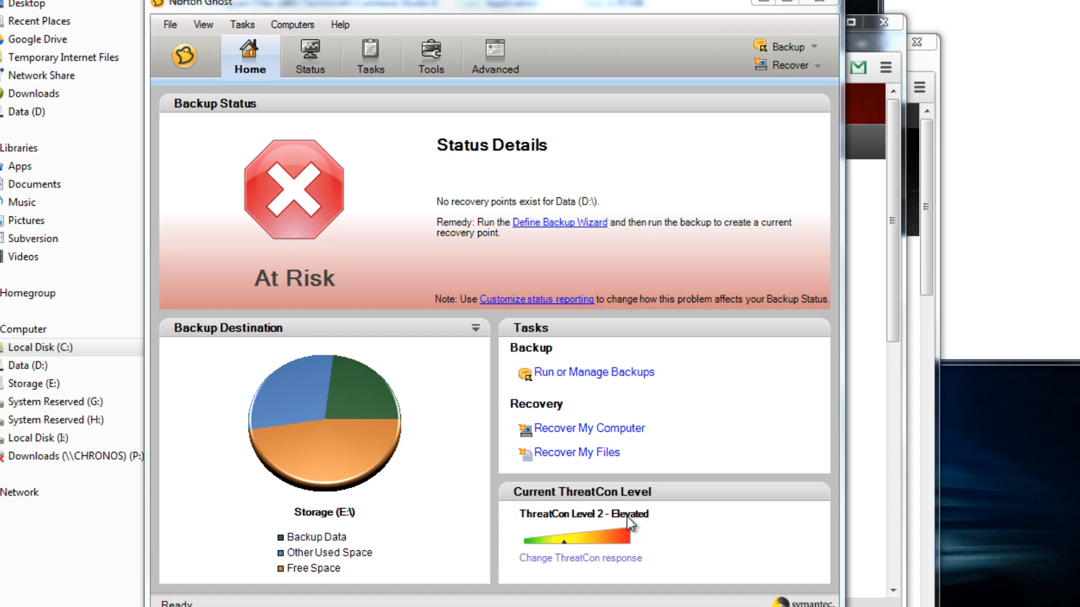
{"action": "mouse_move", "coordinate": [628, 523]}
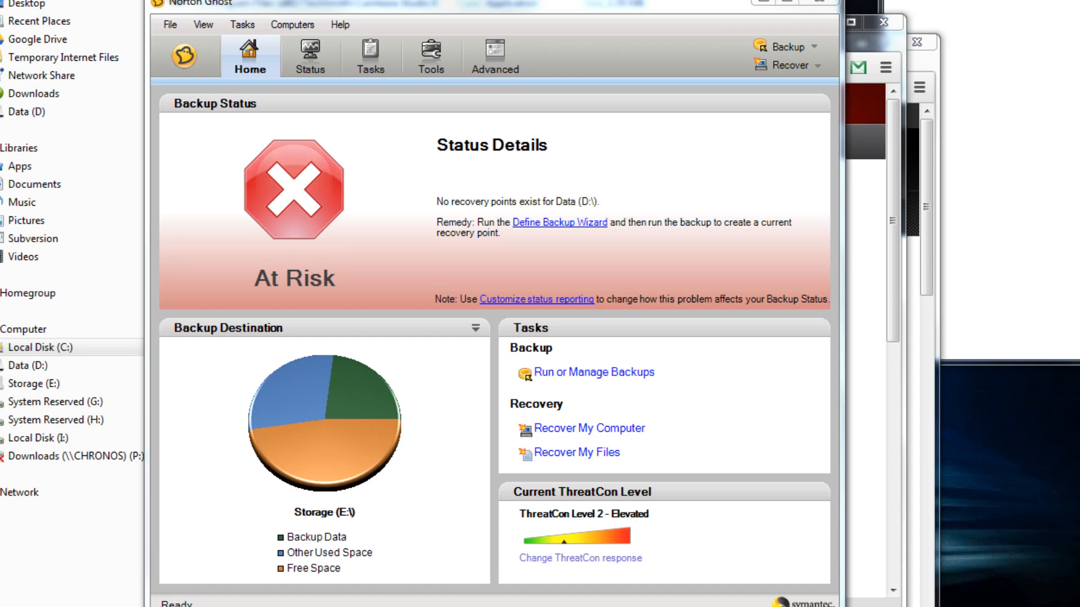
{"action": "mouse_move", "coordinate": [594, 372]}
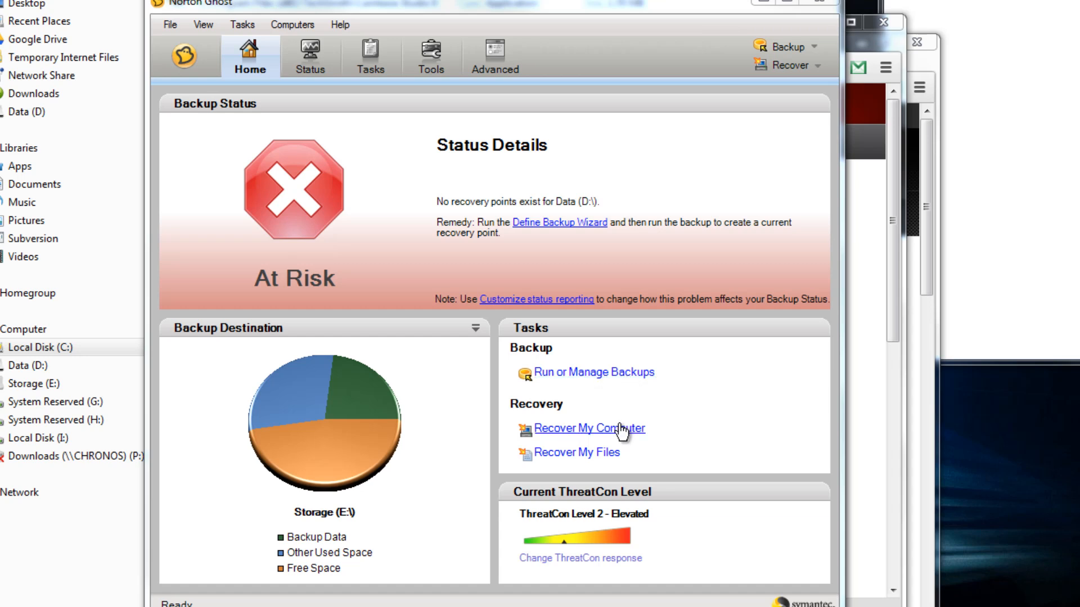
{"action": "mouse_move", "coordinate": [608, 470]}
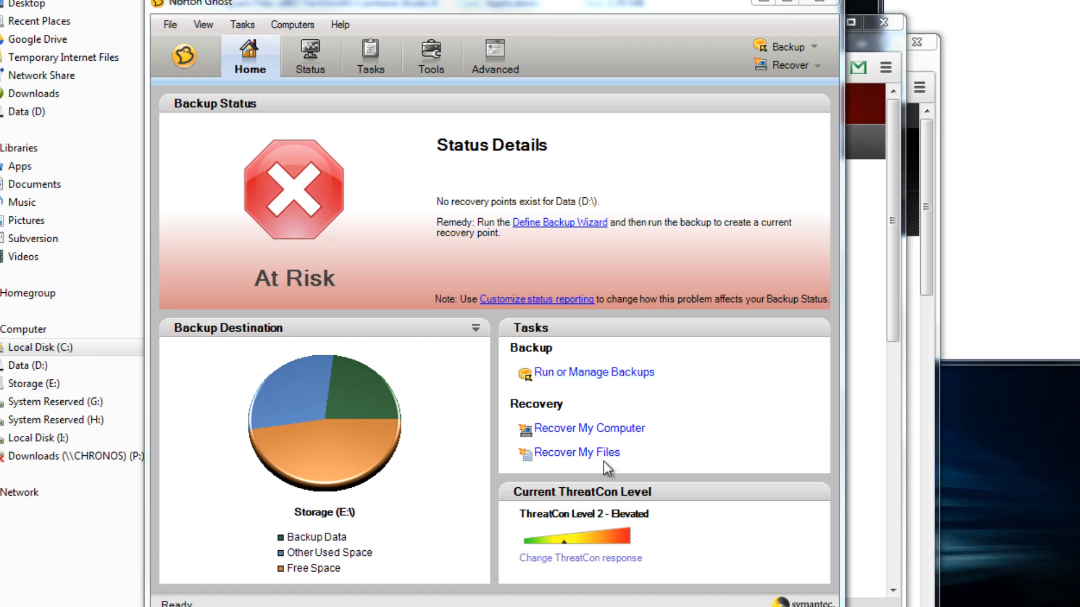
{"action": "mouse_move", "coordinate": [382, 155]}
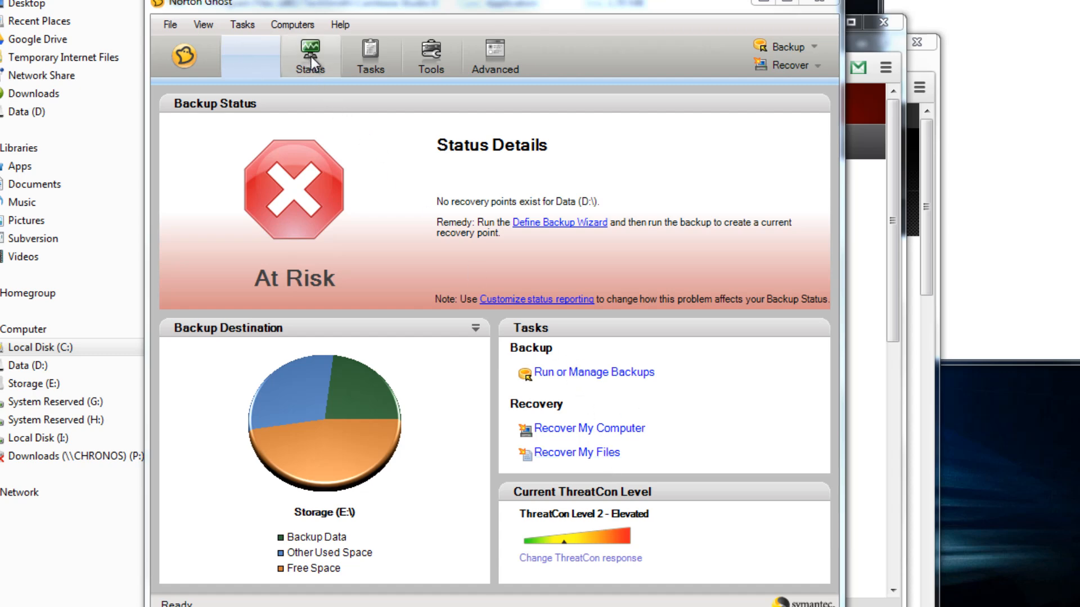
Step: Show the Status page with each drive's backup calendar and C:'s My Computer Backup job
{"action": "left_click", "coordinate": [310, 56]}
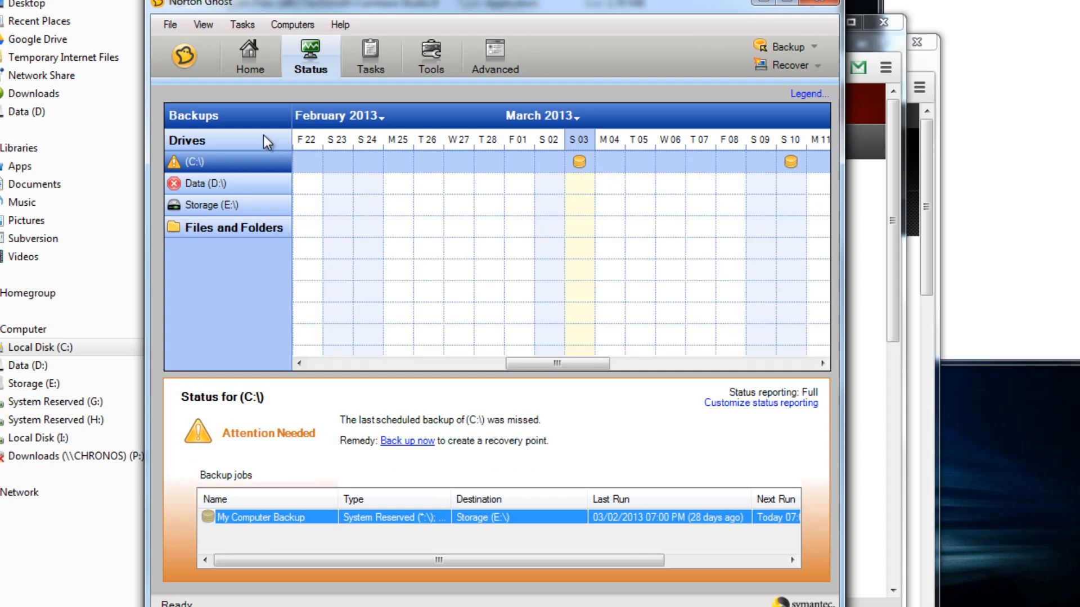
{"action": "mouse_move", "coordinate": [513, 324]}
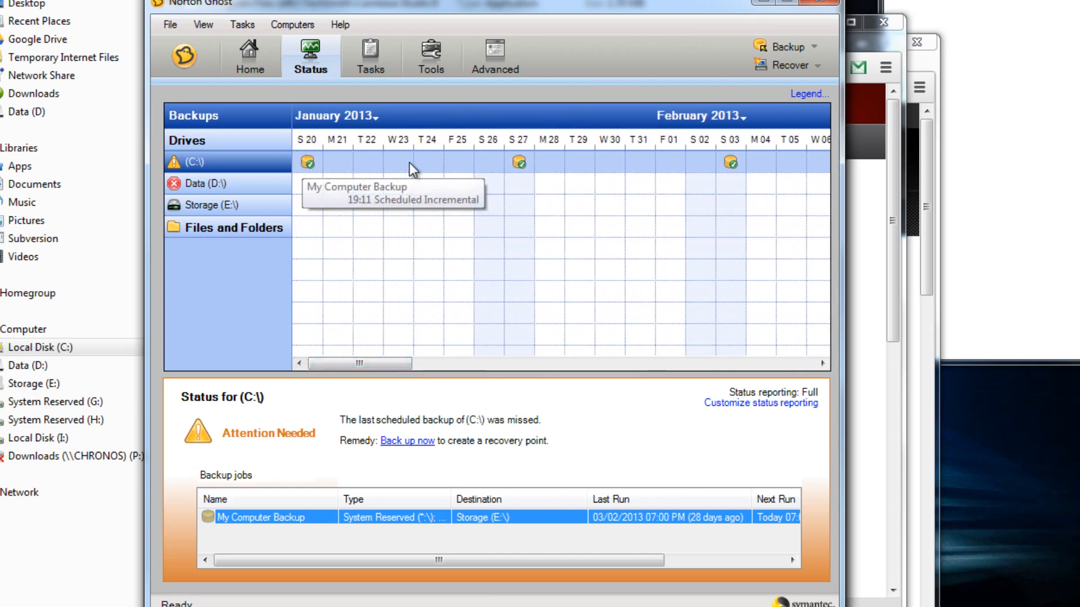
{"action": "mouse_move", "coordinate": [482, 187]}
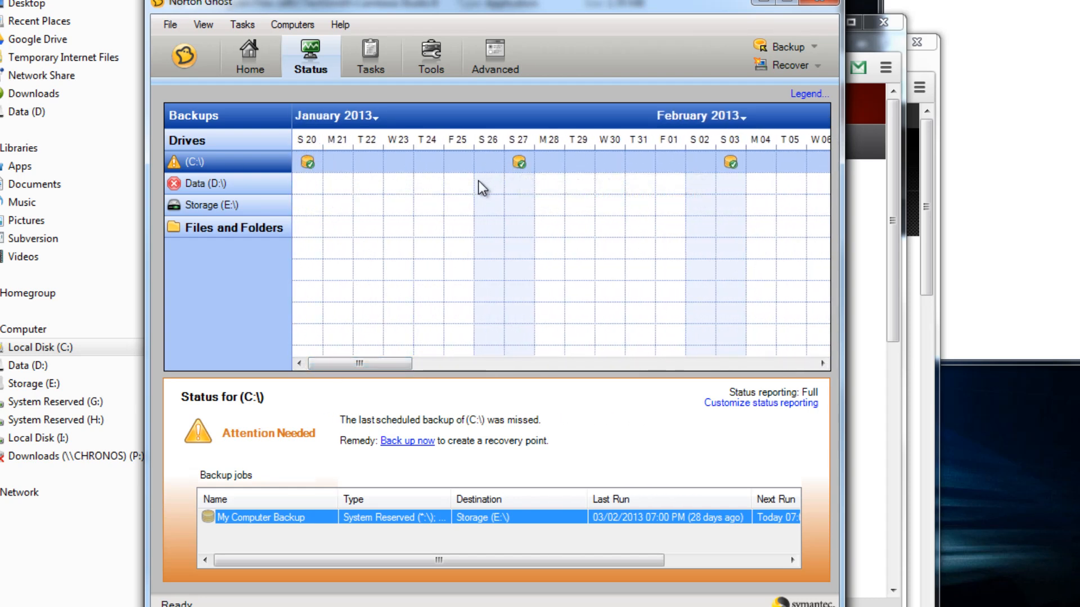
{"action": "mouse_move", "coordinate": [502, 203]}
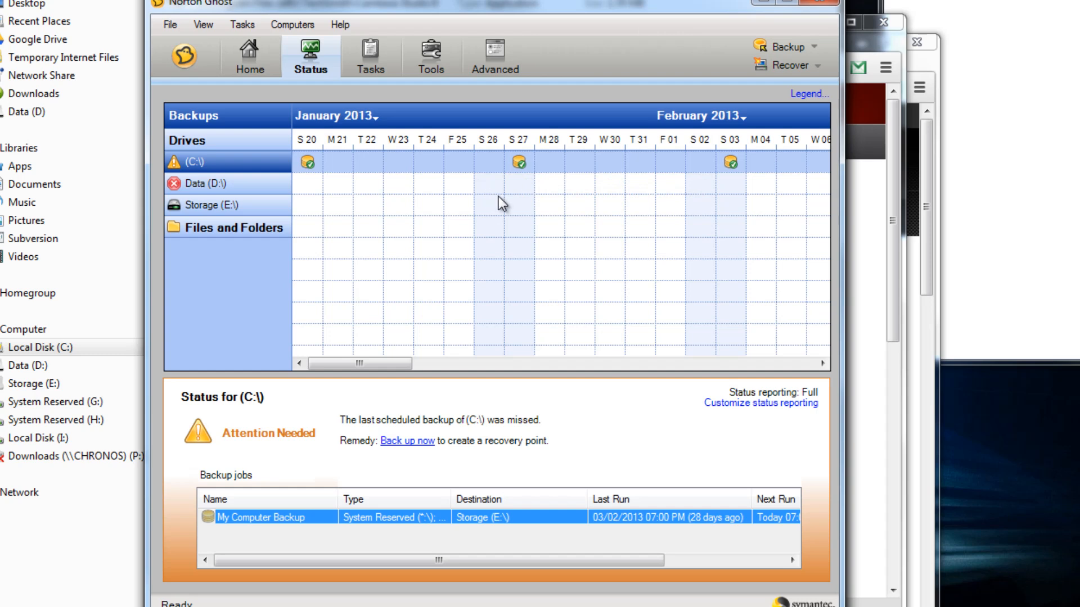
{"action": "mouse_move", "coordinate": [519, 163]}
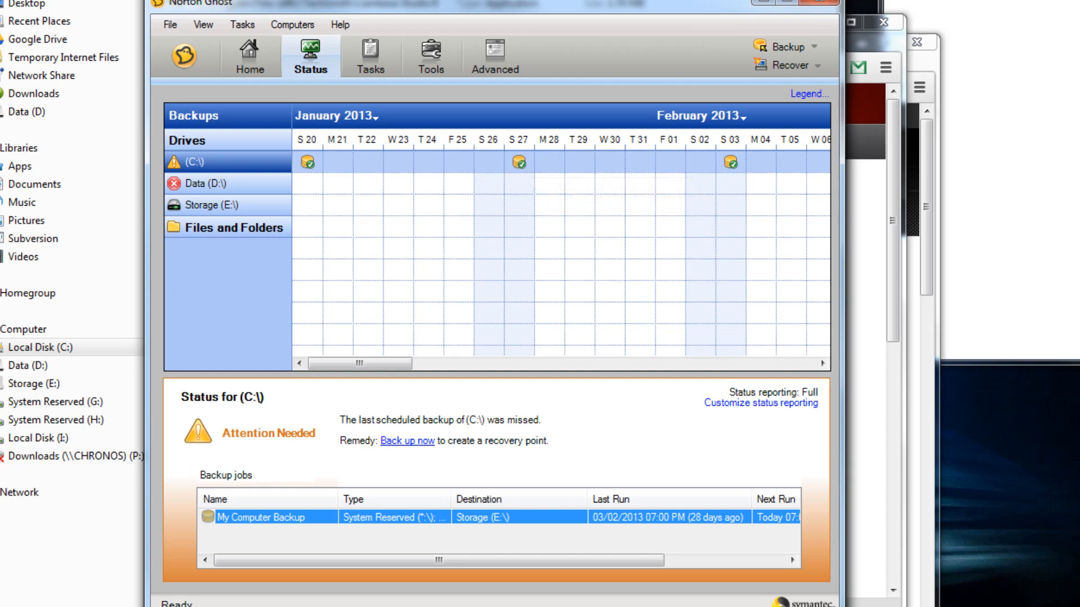
{"action": "mouse_move", "coordinate": [347, 268]}
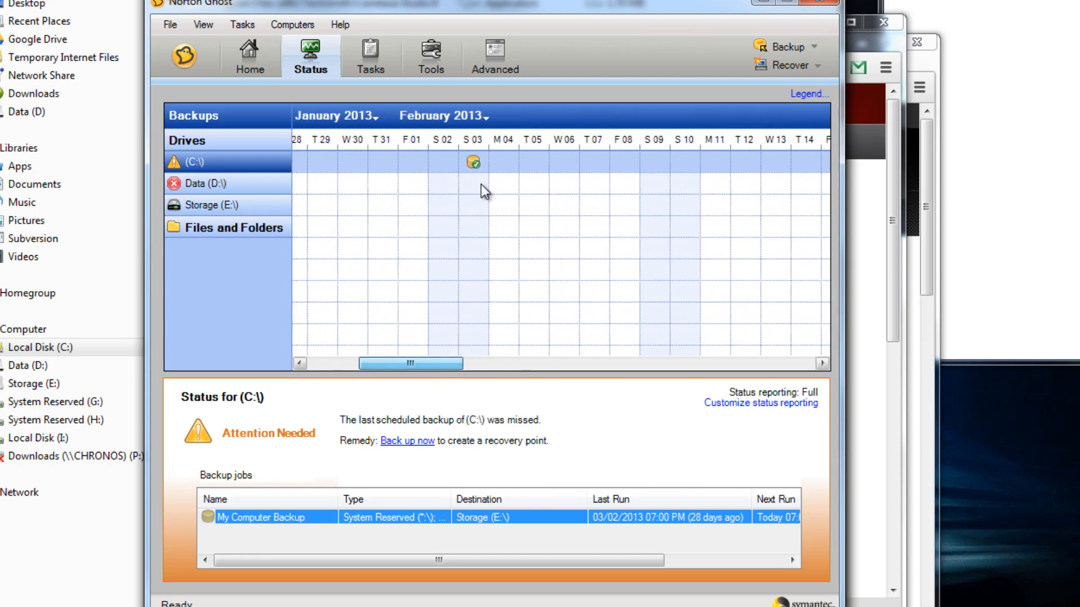
{"action": "mouse_move", "coordinate": [474, 163]}
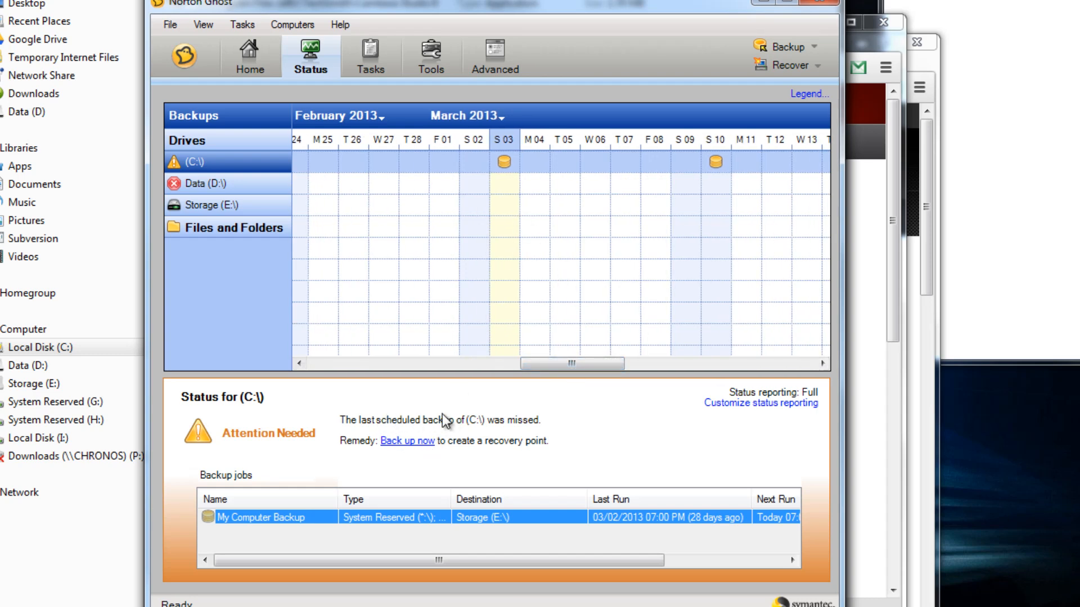
{"action": "mouse_move", "coordinate": [409, 455]}
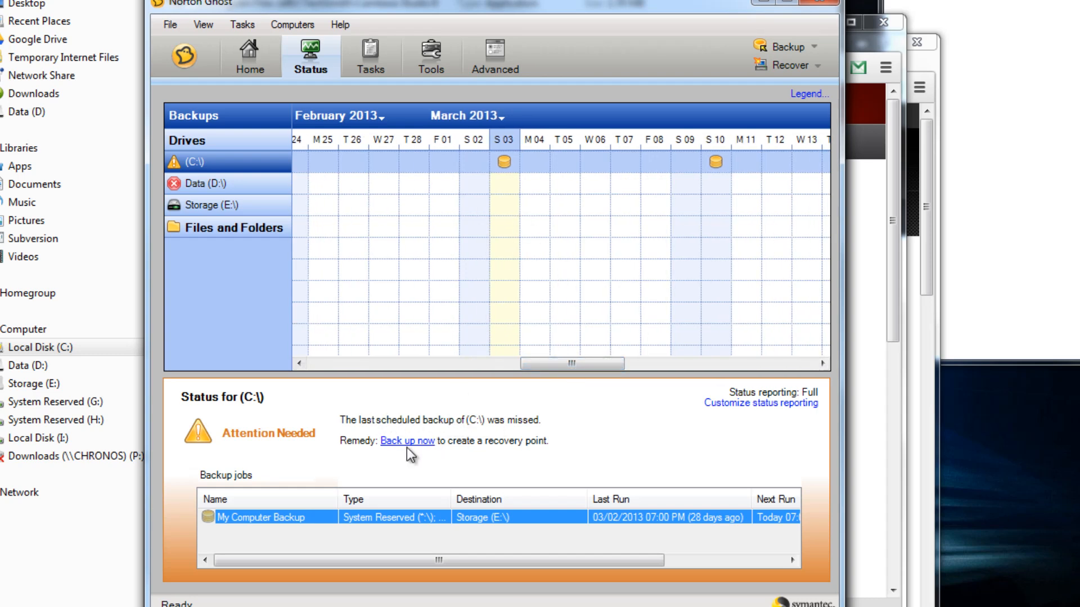
Step: Use the Back up now remedy to create a new recovery point for drive C immediately
{"action": "left_click", "coordinate": [407, 441]}
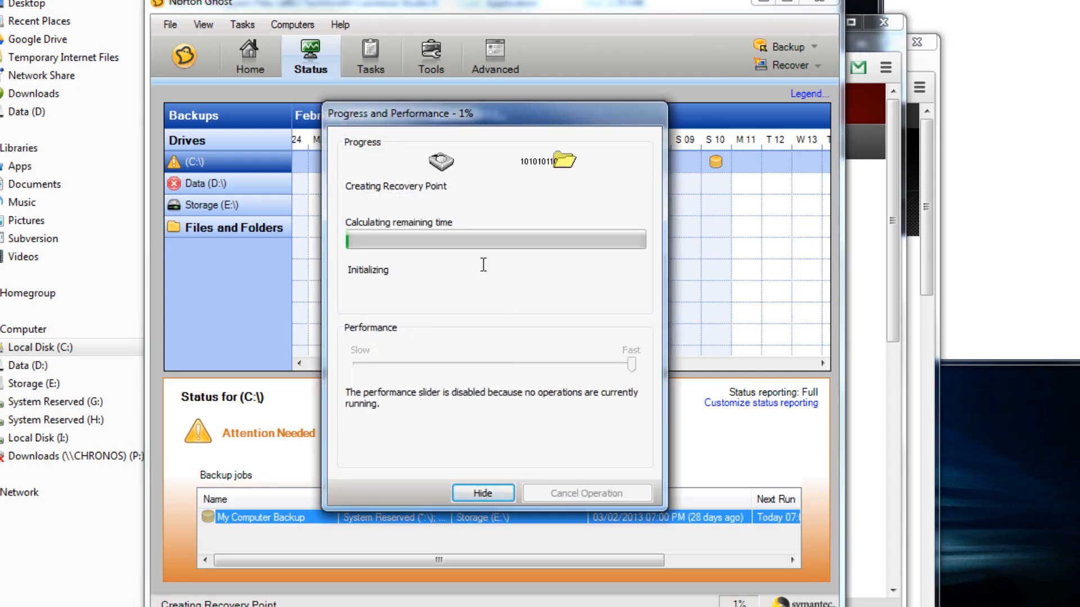
{"action": "mouse_move", "coordinate": [373, 131]}
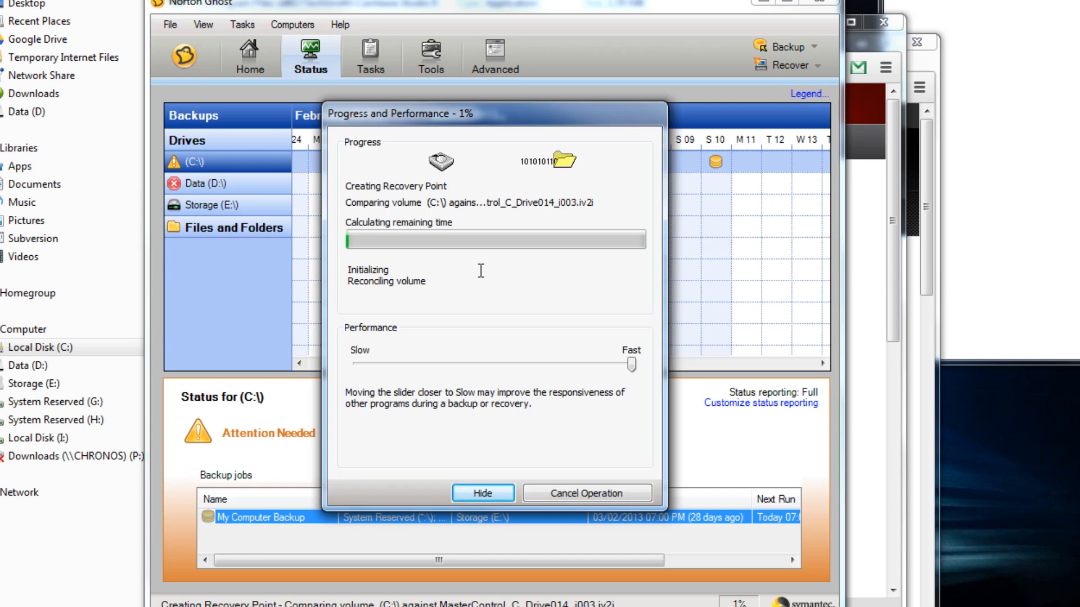
{"action": "mouse_move", "coordinate": [418, 284]}
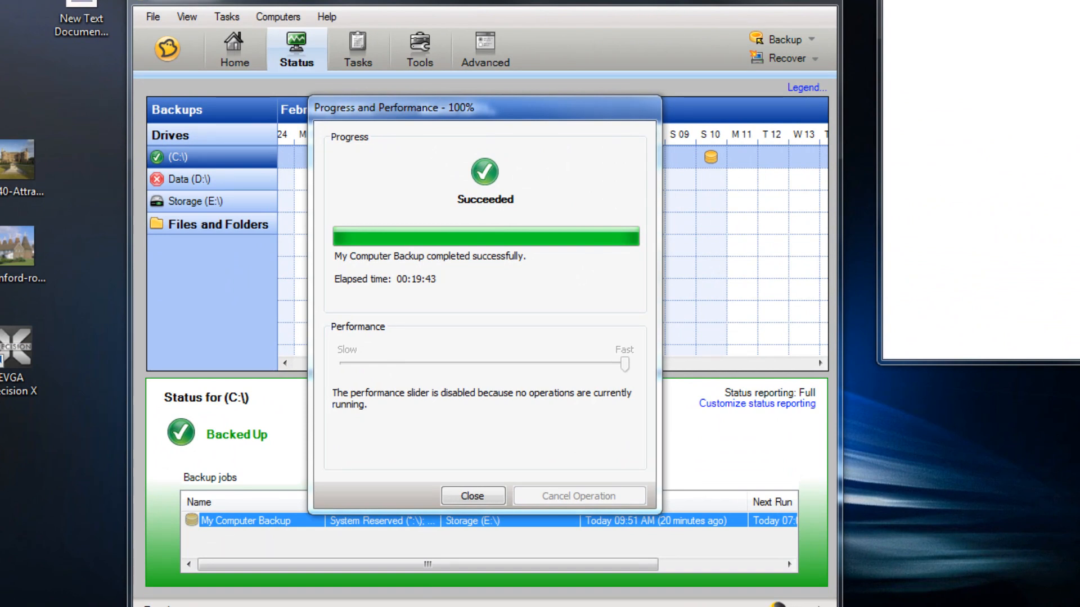
{"action": "mouse_move", "coordinate": [425, 287]}
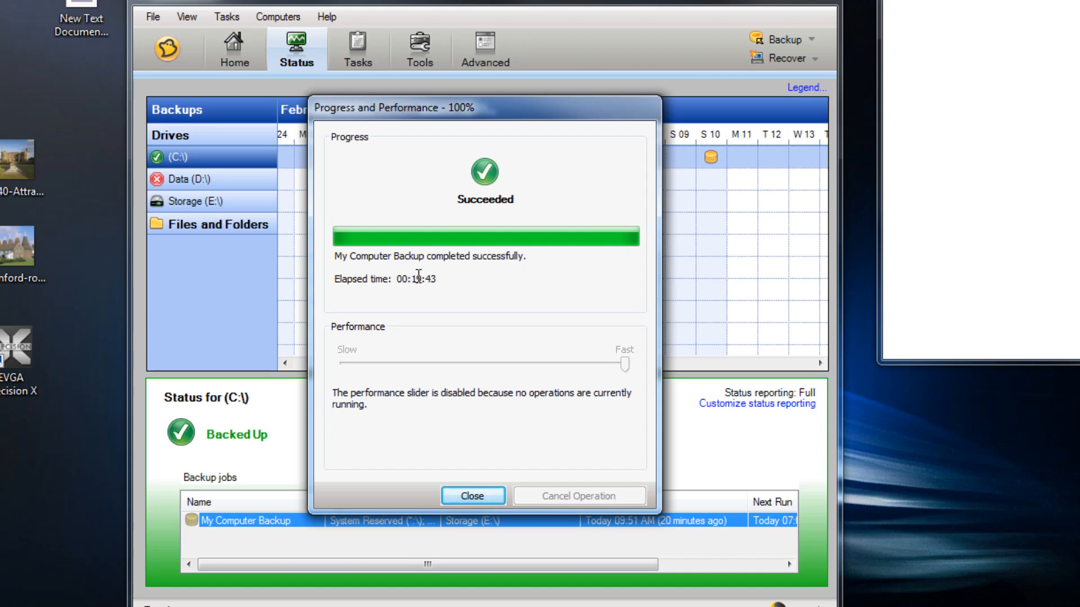
{"action": "mouse_move", "coordinate": [441, 118]}
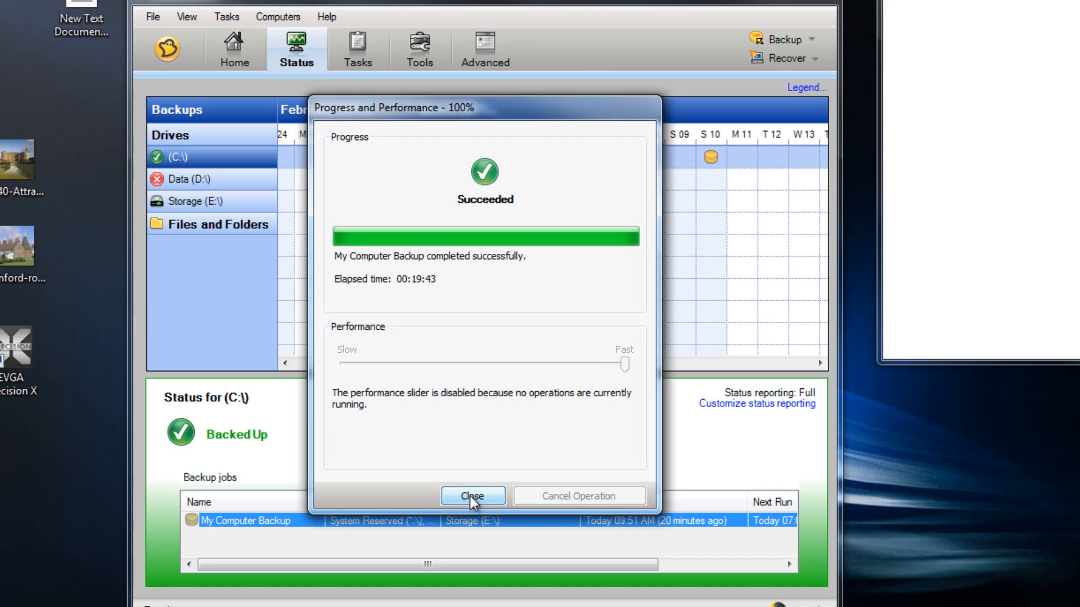
Step: Close the Progress and Performance report so C:'s Backed Up status and new calendar entry show
{"action": "left_click", "coordinate": [471, 496]}
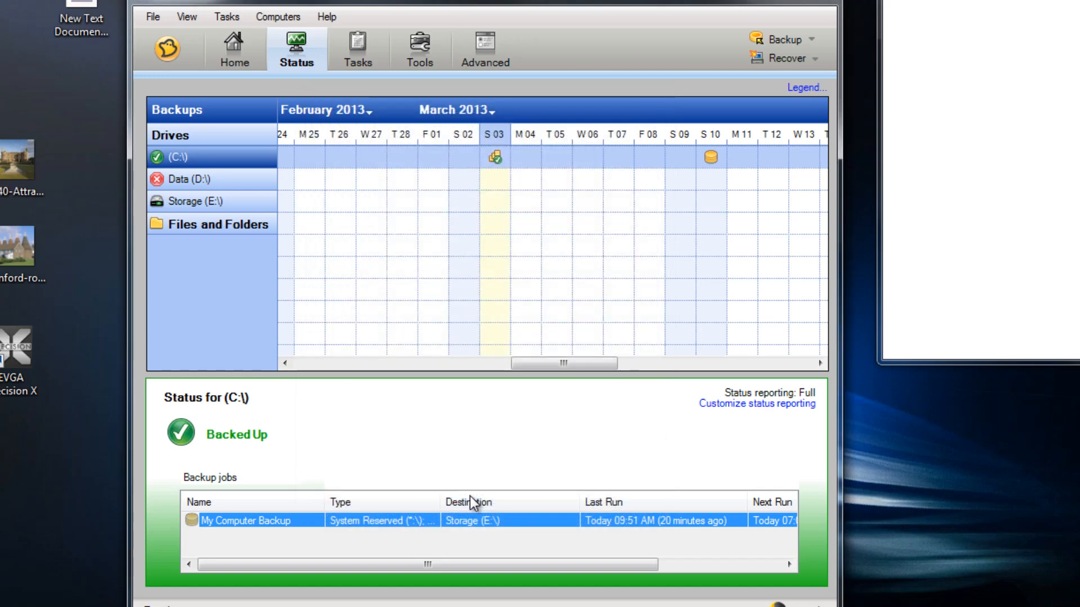
{"action": "mouse_move", "coordinate": [349, 257]}
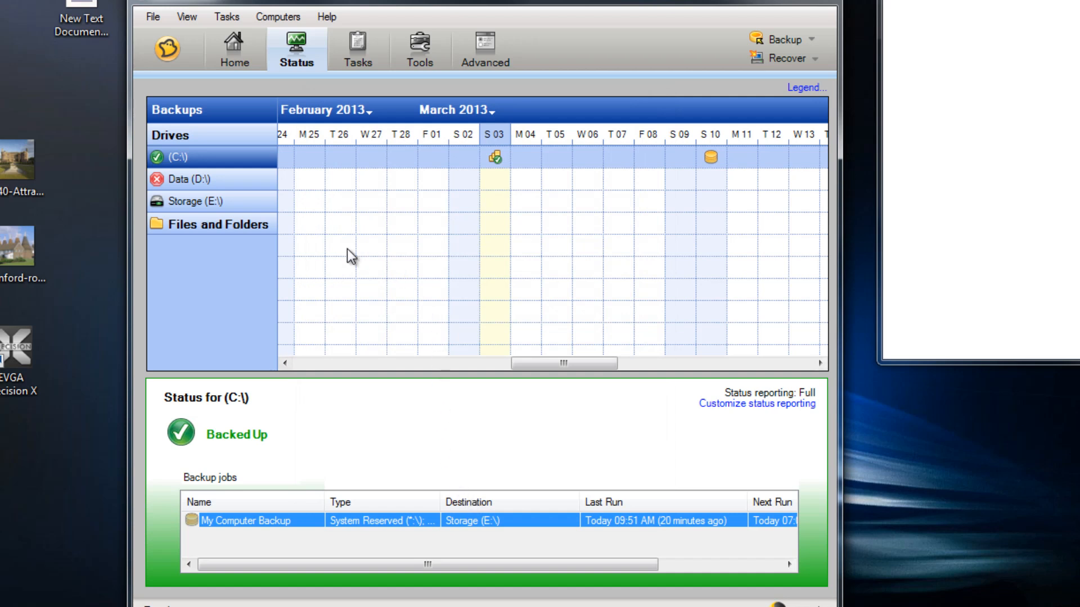
{"action": "mouse_move", "coordinate": [502, 166]}
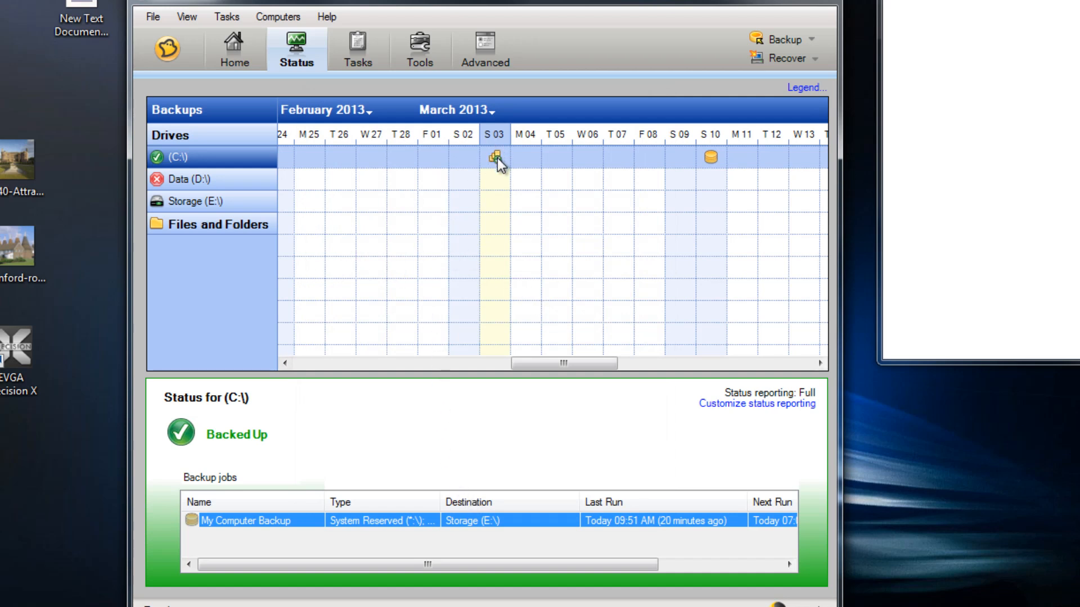
{"action": "mouse_move", "coordinate": [495, 156]}
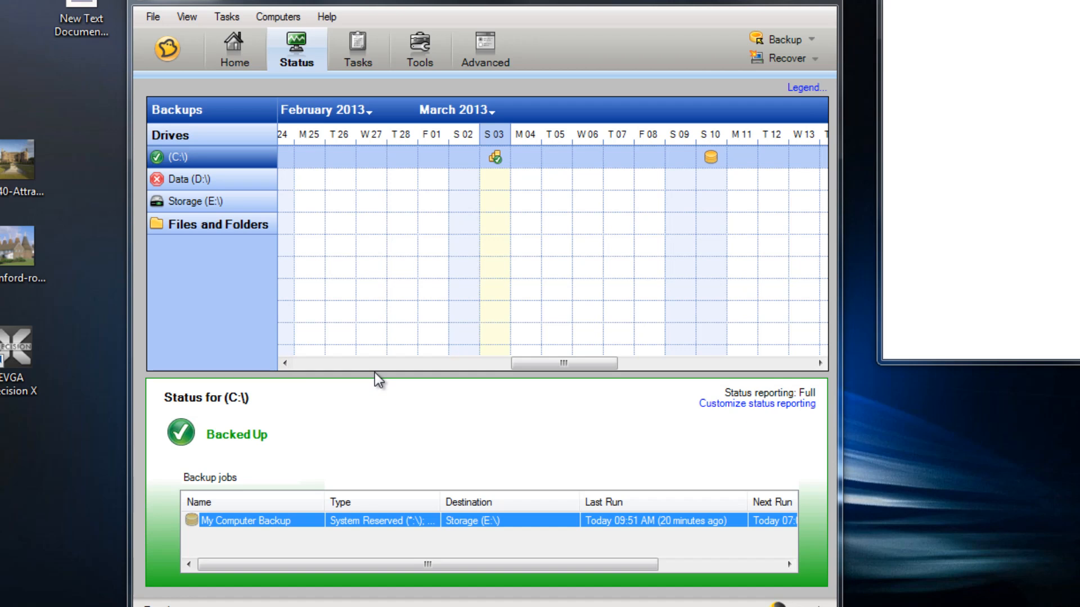
{"action": "mouse_move", "coordinate": [369, 87]}
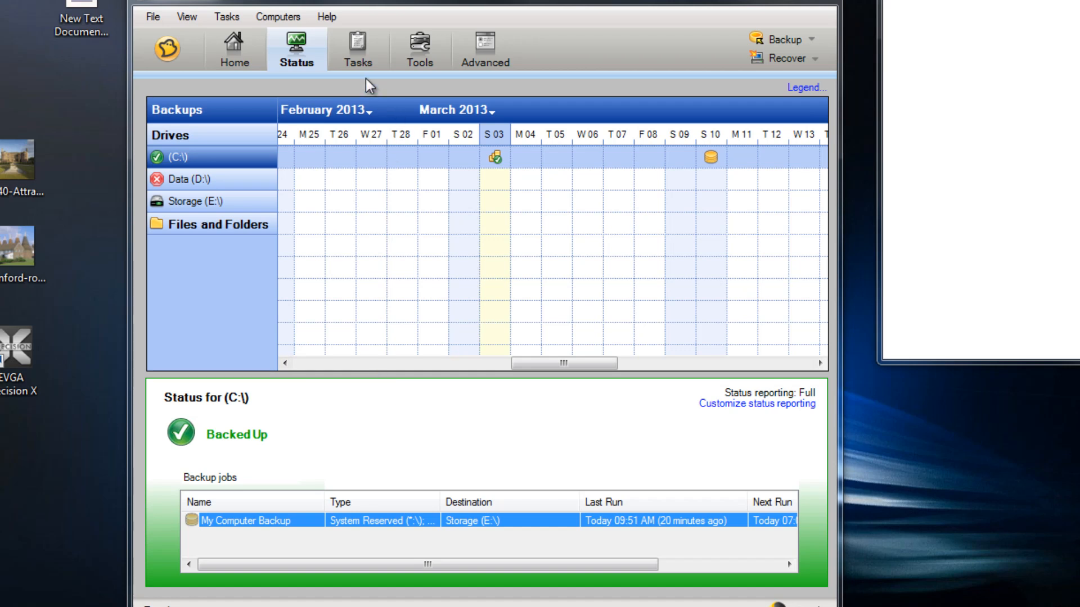
{"action": "mouse_move", "coordinate": [369, 78]}
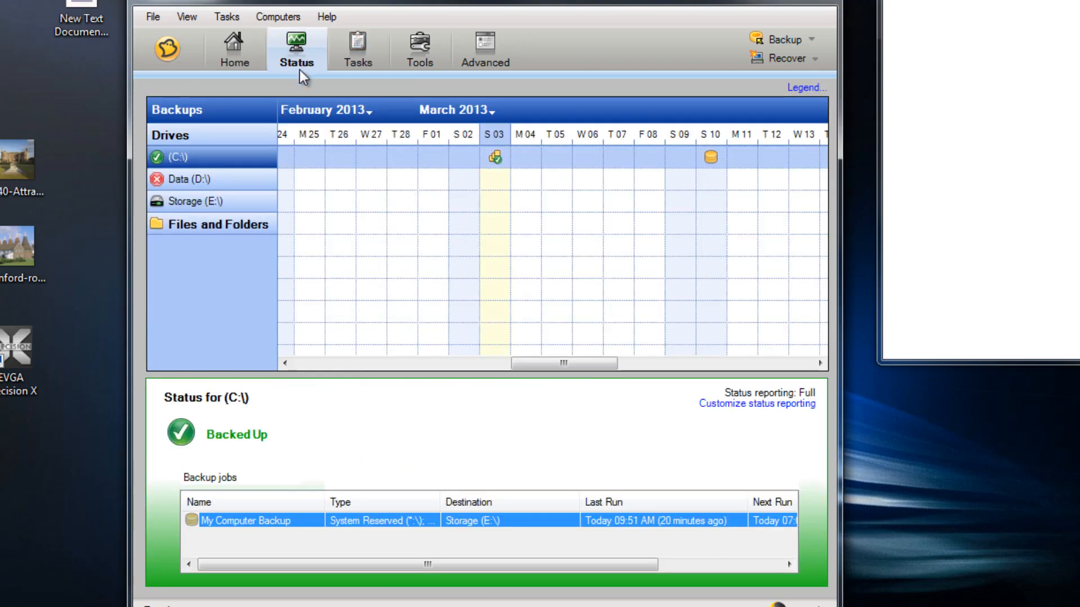
{"action": "mouse_move", "coordinate": [358, 49]}
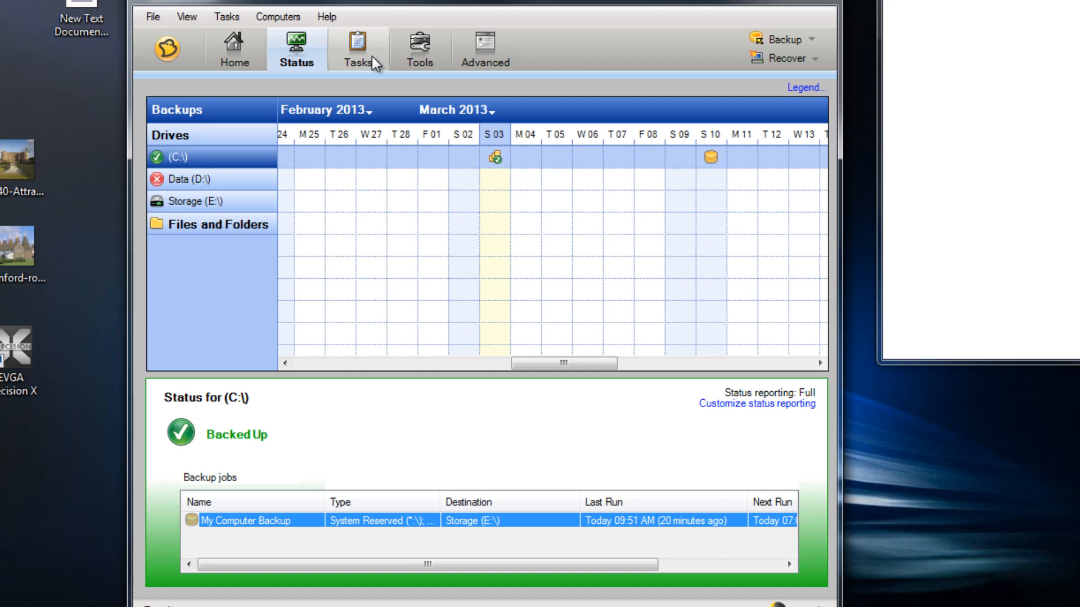
Step: From the Tasks page, bring up Run or Manage Backups listing both backup jobs
{"action": "left_click", "coordinate": [357, 49]}
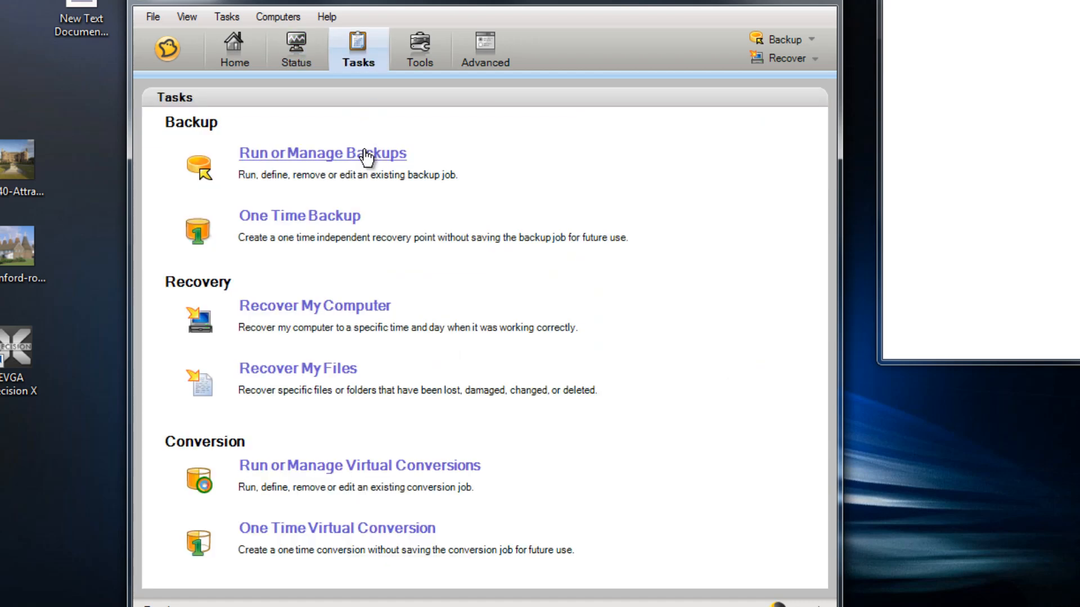
{"action": "mouse_move", "coordinate": [355, 160]}
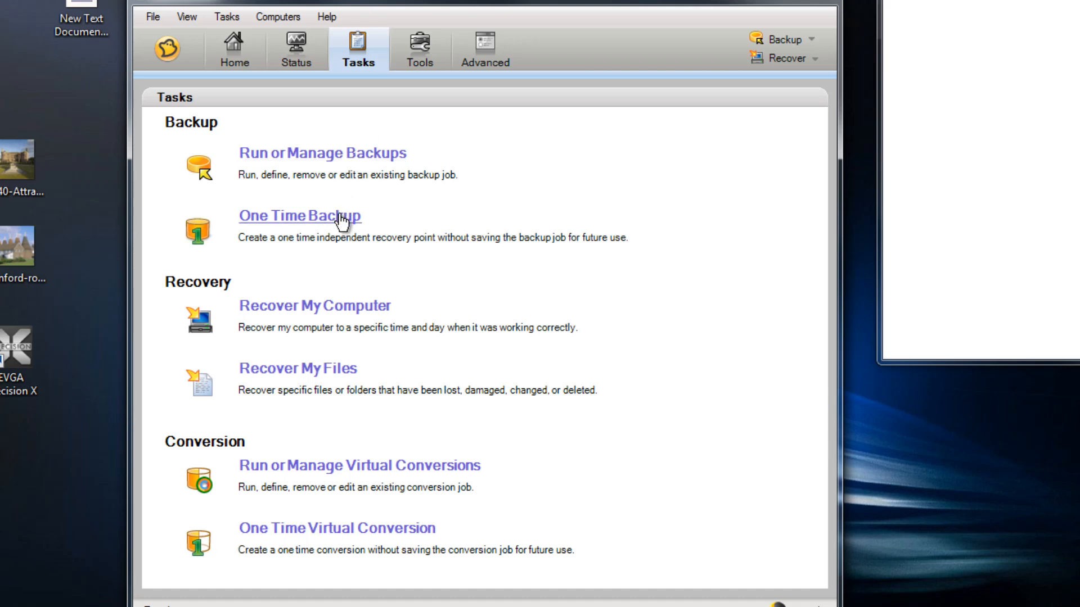
{"action": "mouse_move", "coordinate": [391, 219]}
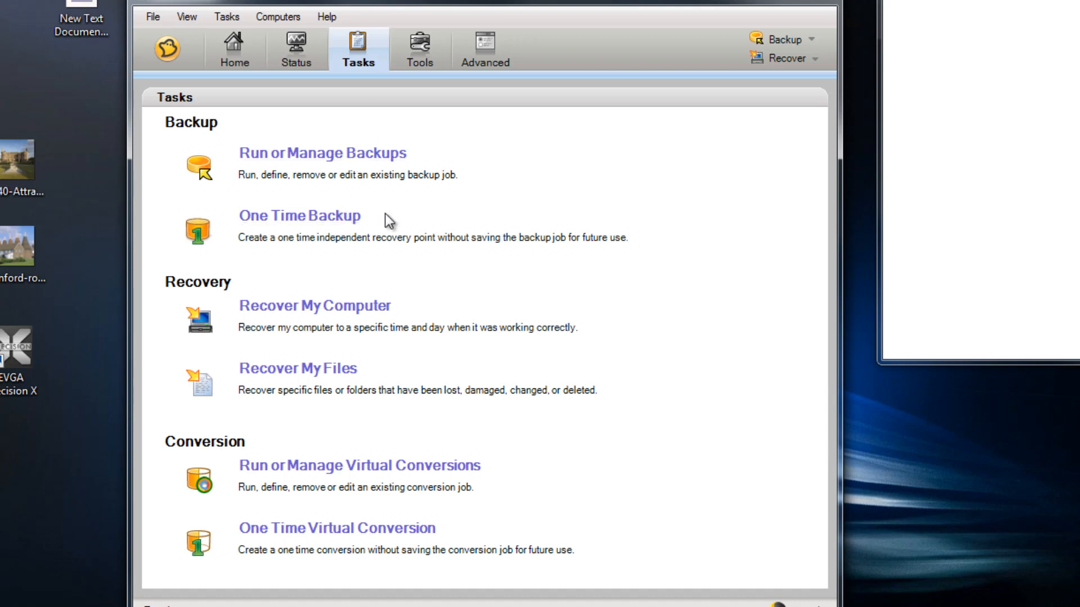
{"action": "mouse_move", "coordinate": [360, 292]}
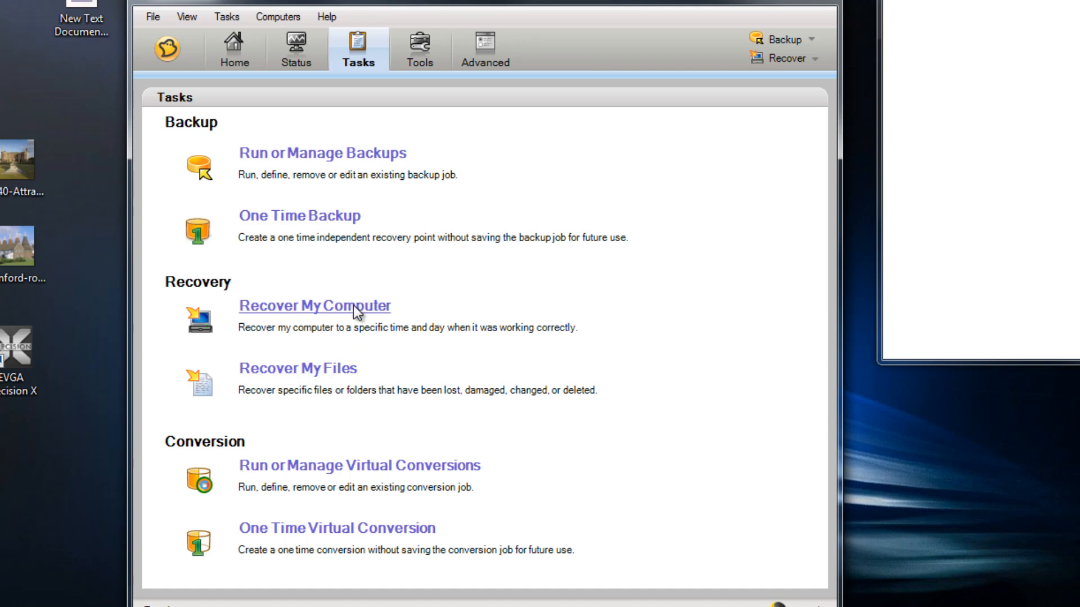
{"action": "mouse_move", "coordinate": [348, 154]}
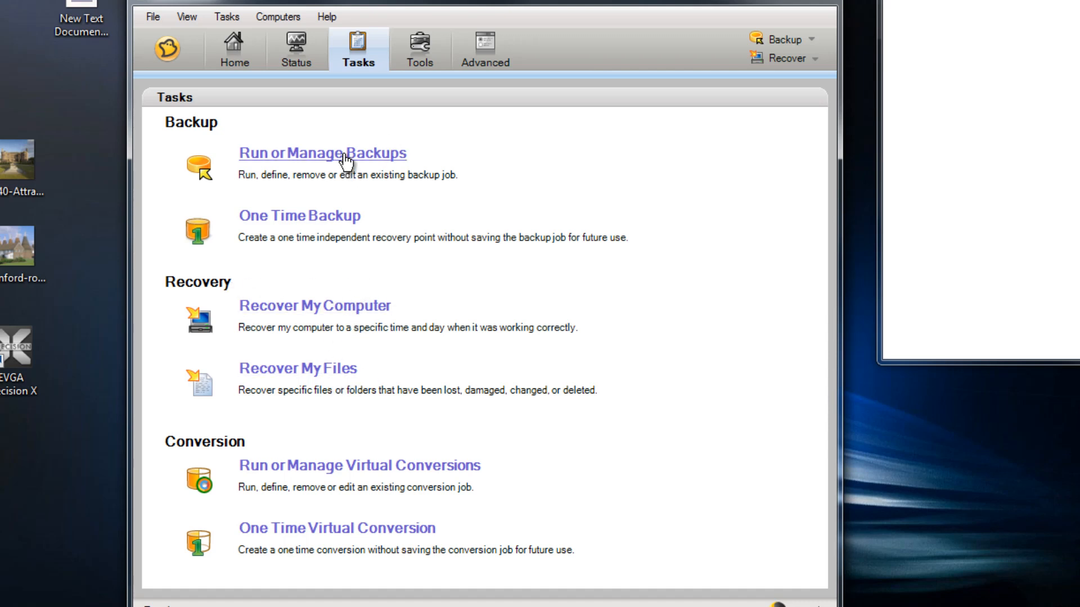
{"action": "left_click", "coordinate": [334, 153]}
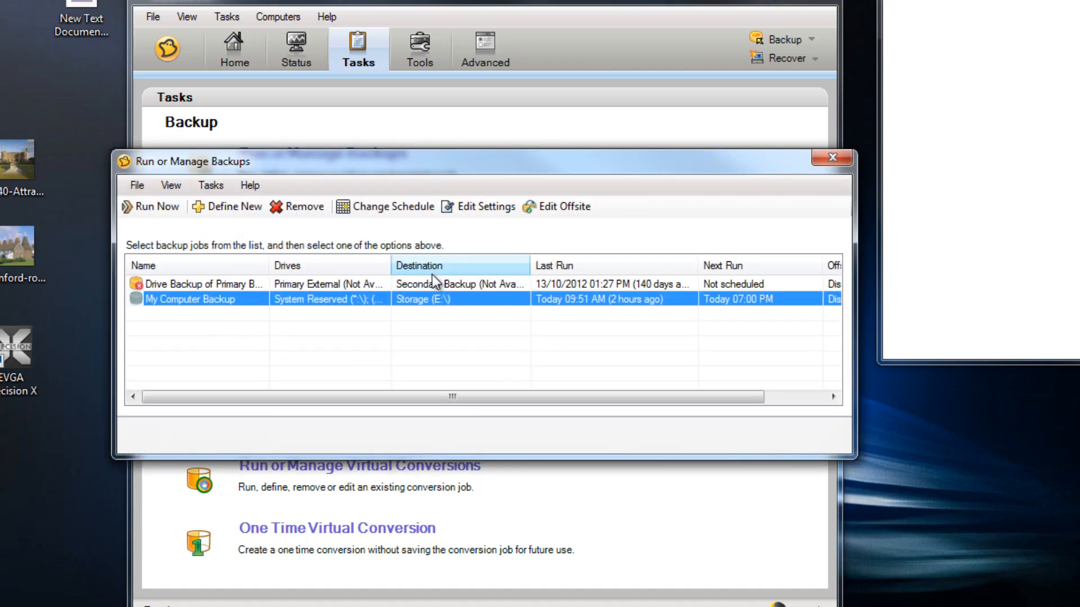
{"action": "mouse_move", "coordinate": [337, 458]}
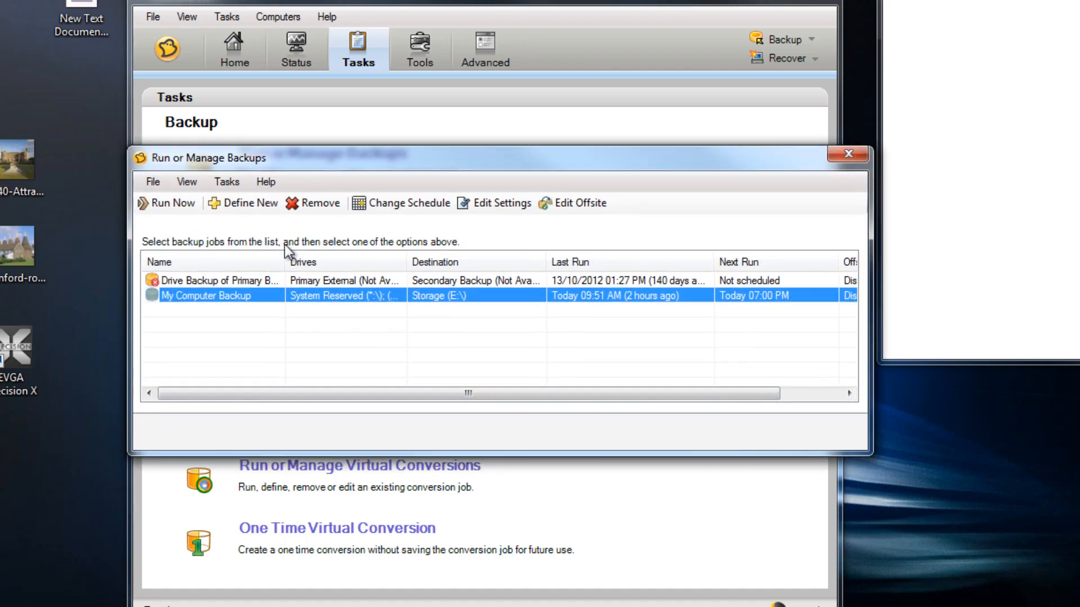
{"action": "left_click", "coordinate": [246, 202]}
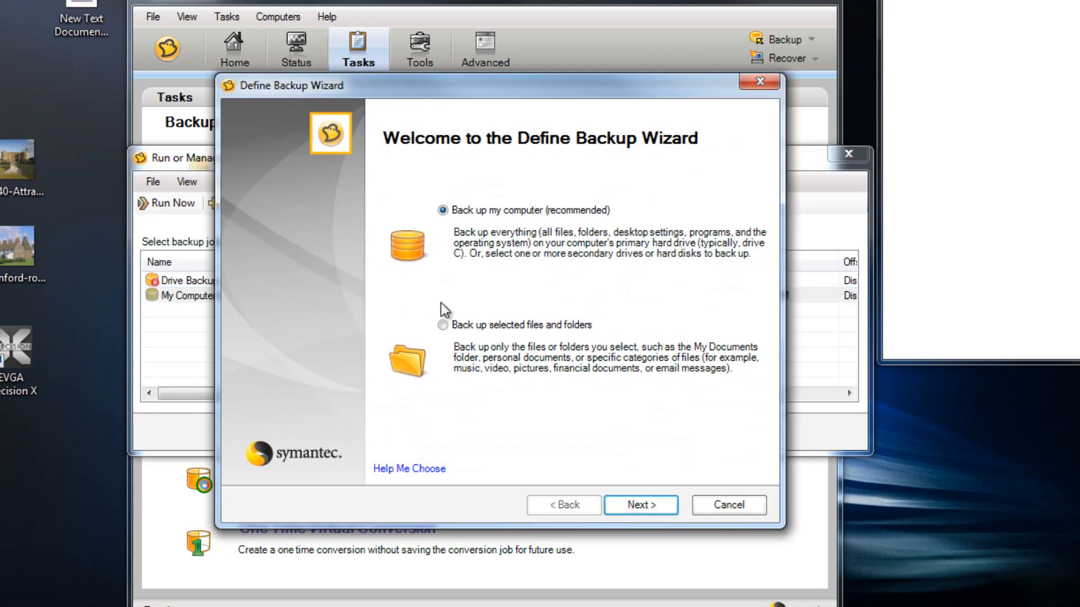
{"action": "mouse_move", "coordinate": [484, 182]}
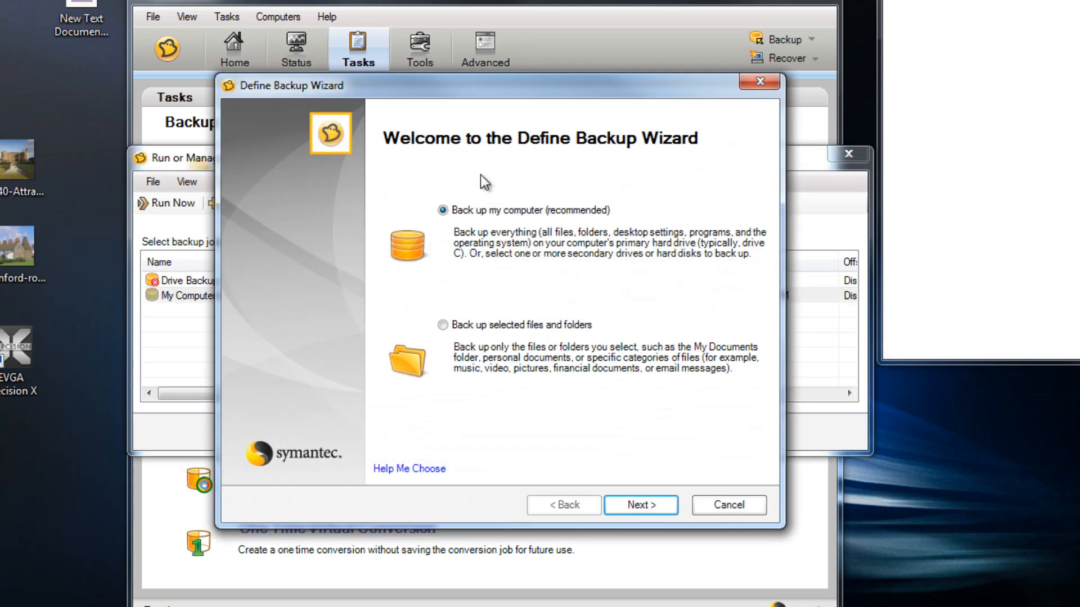
{"action": "mouse_move", "coordinate": [478, 222]}
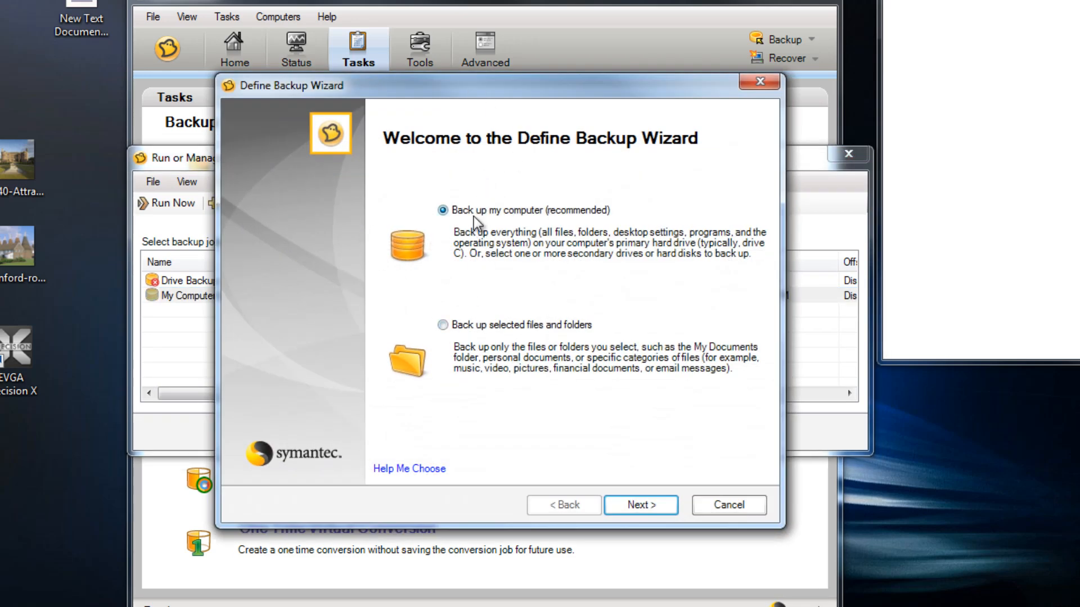
{"action": "mouse_move", "coordinate": [458, 325]}
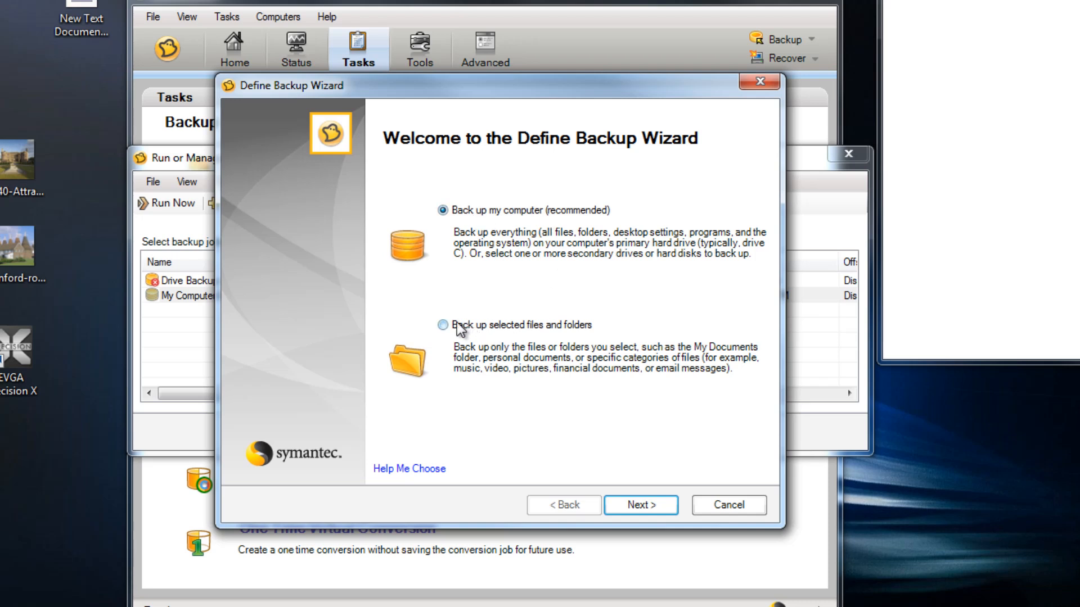
{"action": "mouse_move", "coordinate": [462, 95]}
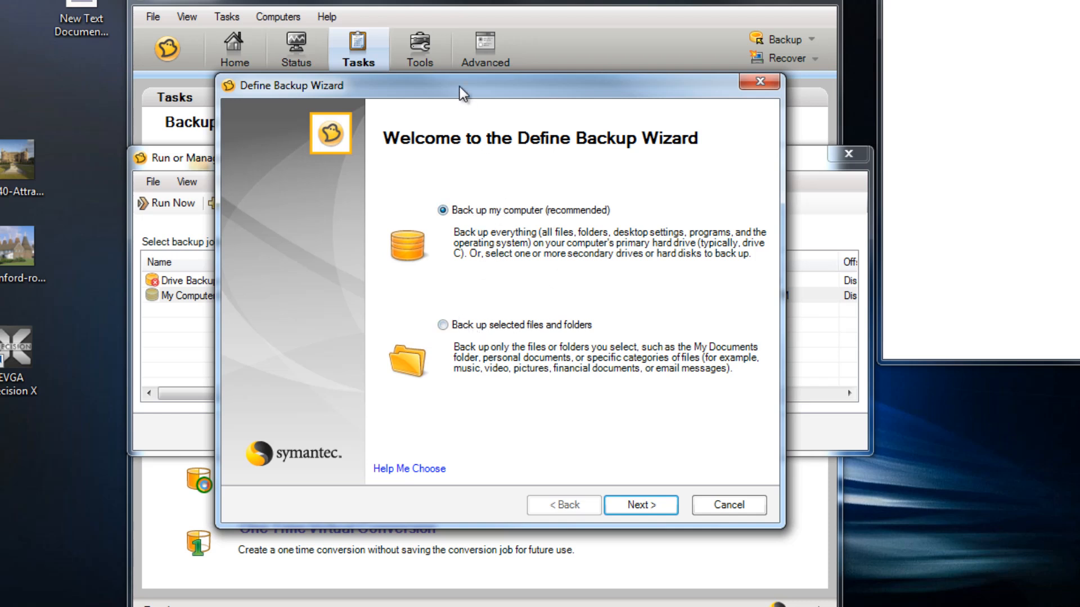
{"action": "mouse_move", "coordinate": [736, 250]}
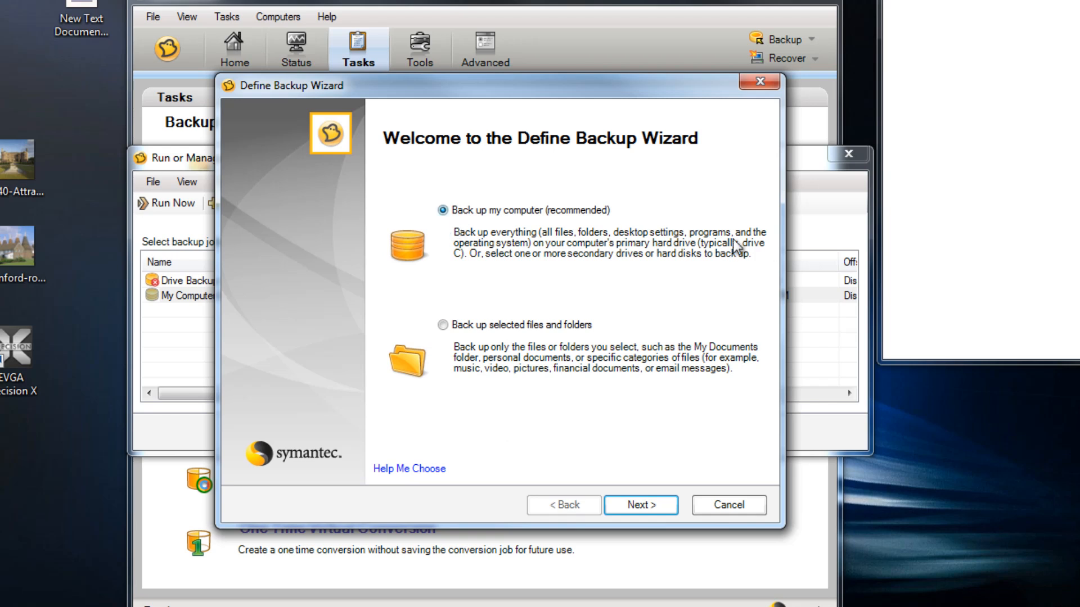
{"action": "mouse_move", "coordinate": [496, 393]}
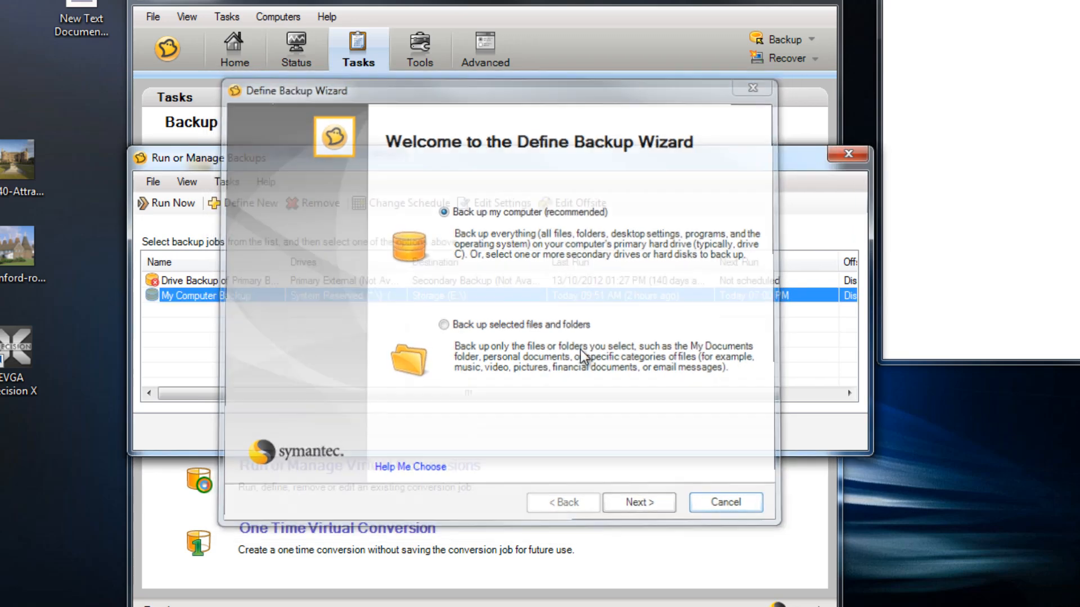
{"action": "left_click", "coordinate": [725, 501]}
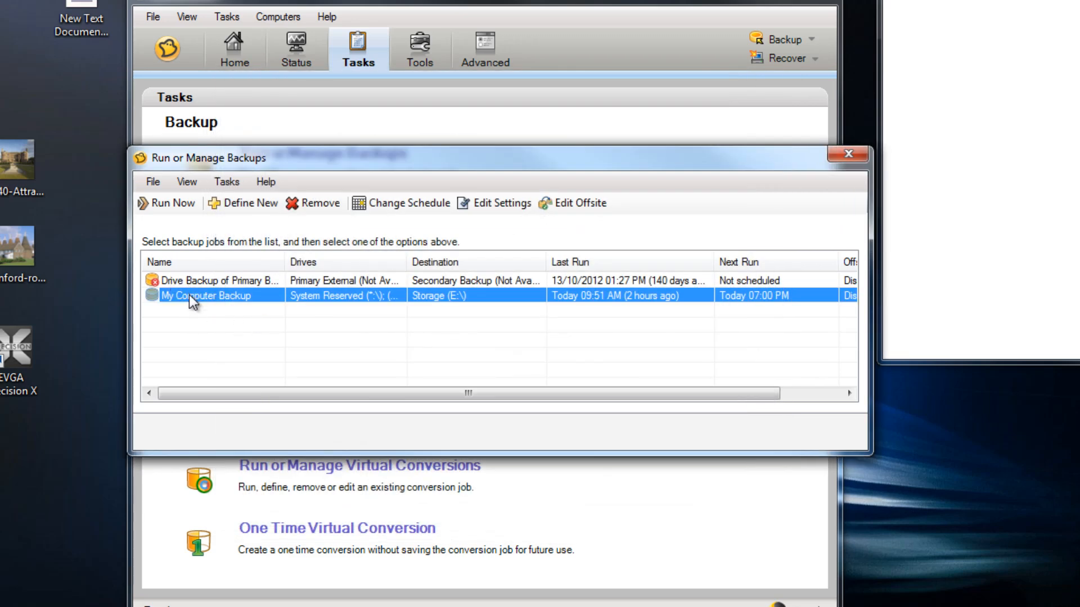
{"action": "mouse_move", "coordinate": [204, 364]}
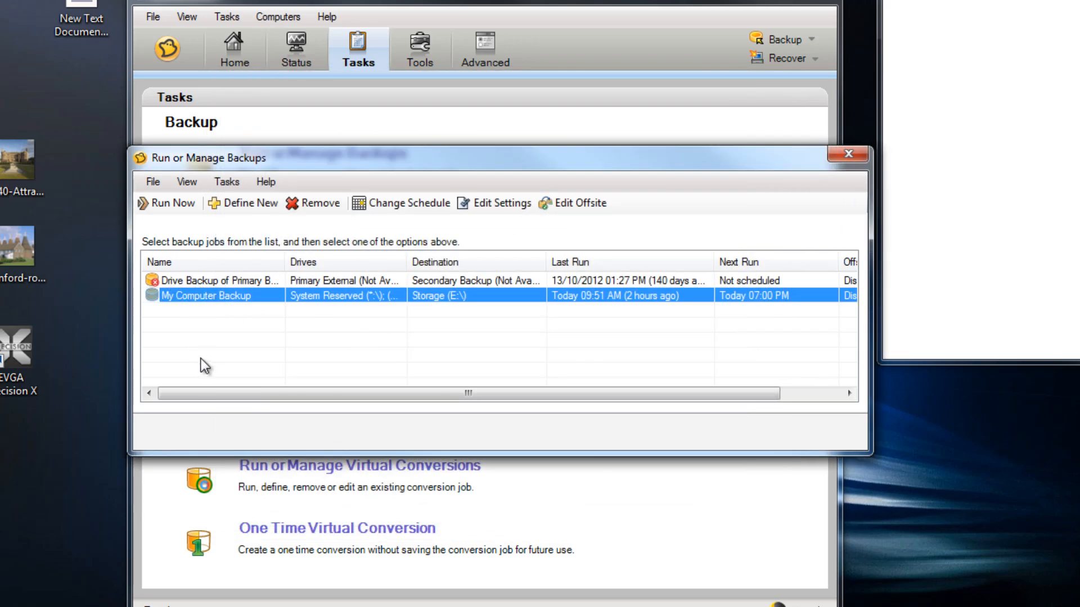
{"action": "mouse_move", "coordinate": [211, 360]}
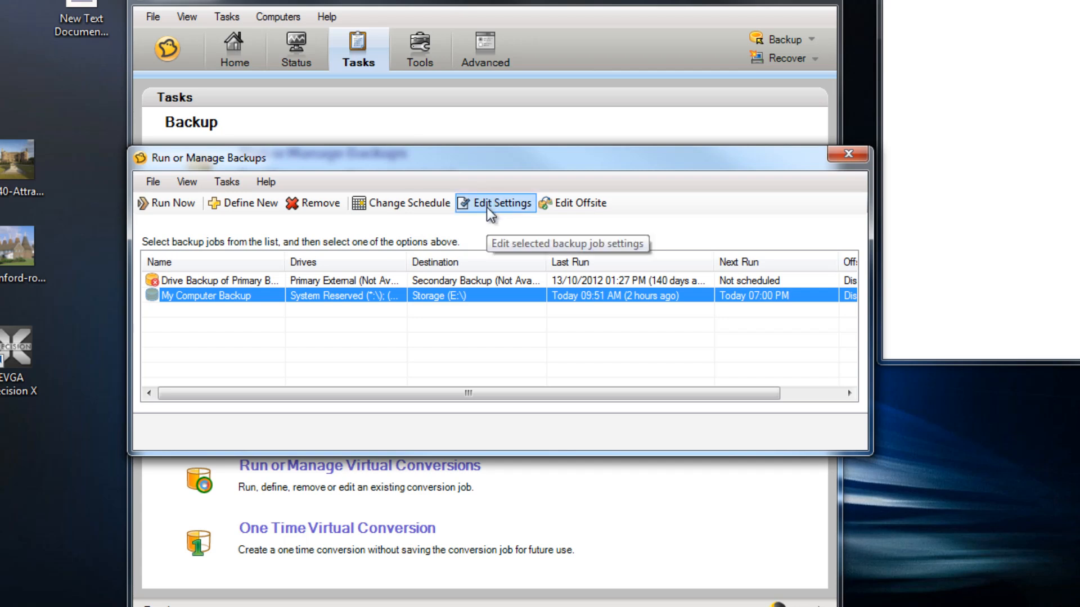
{"action": "mouse_move", "coordinate": [580, 203]}
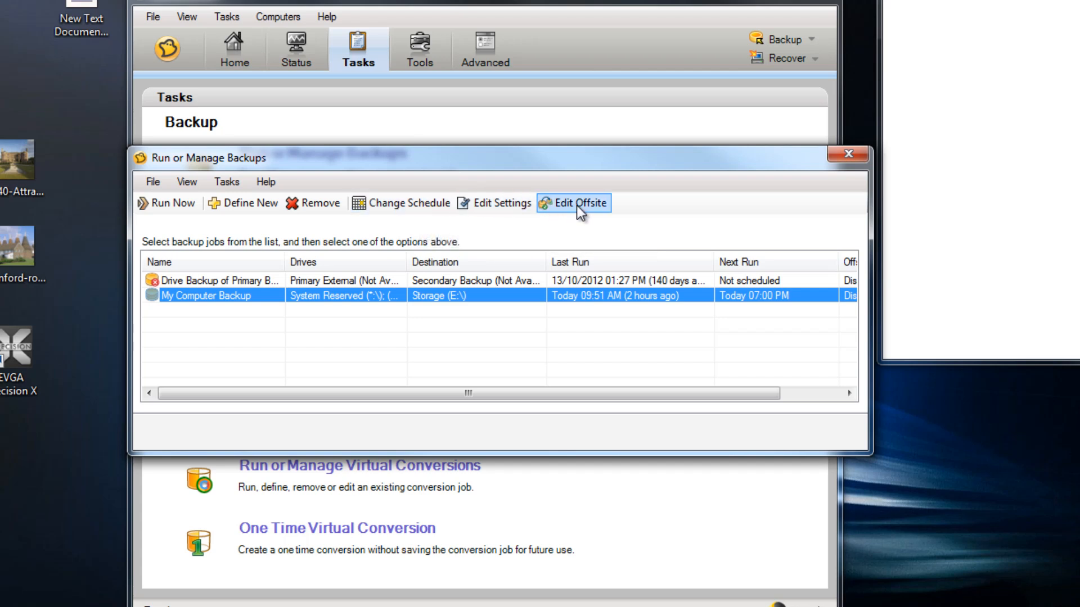
{"action": "mouse_move", "coordinate": [580, 202]}
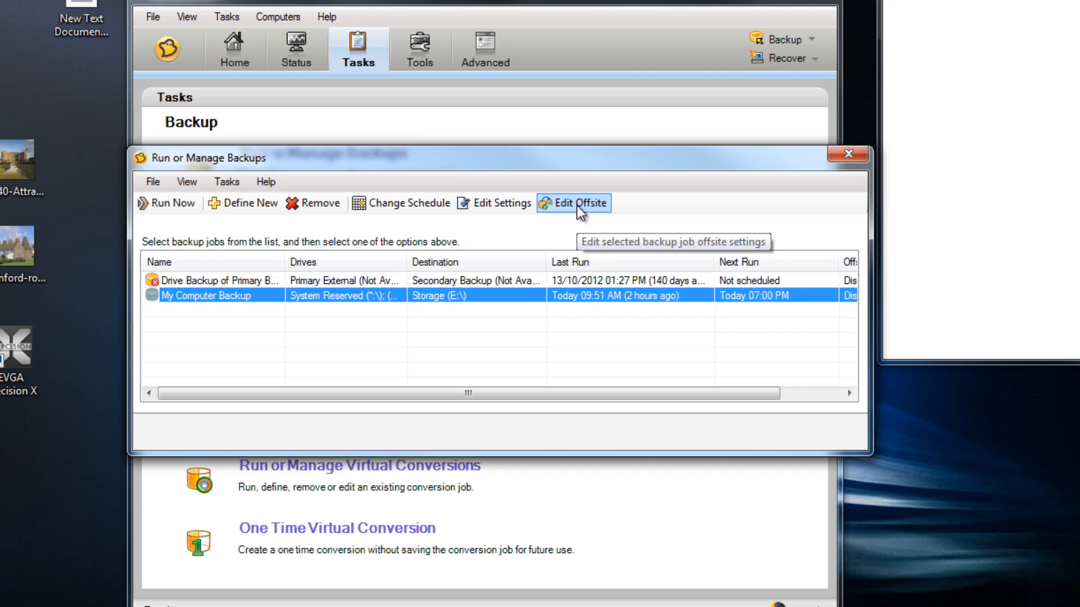
{"action": "mouse_move", "coordinate": [577, 202]}
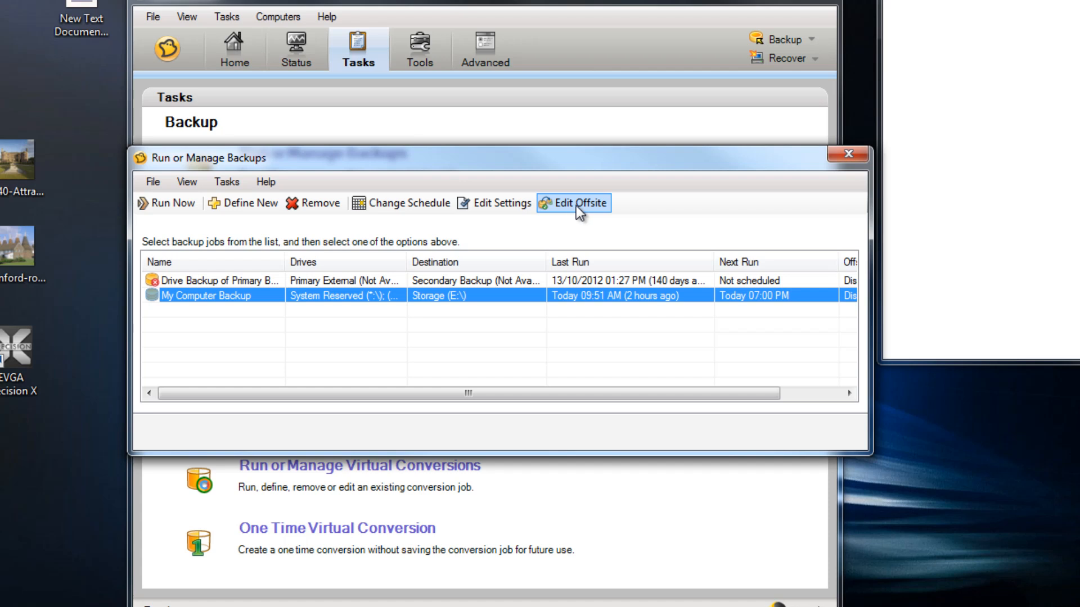
{"action": "mouse_move", "coordinate": [245, 203]}
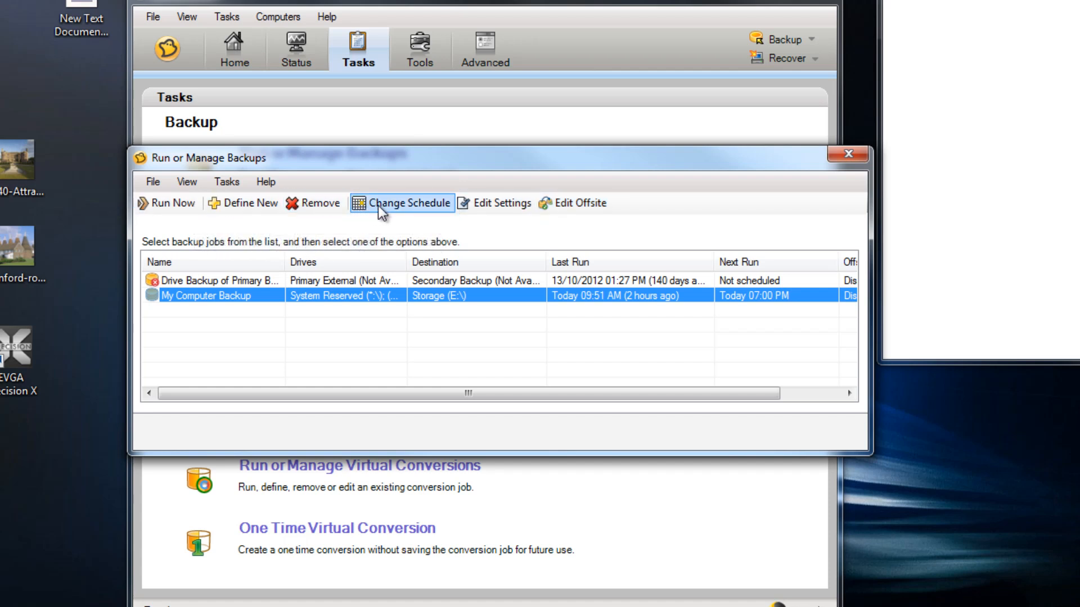
{"action": "mouse_move", "coordinate": [237, 296]}
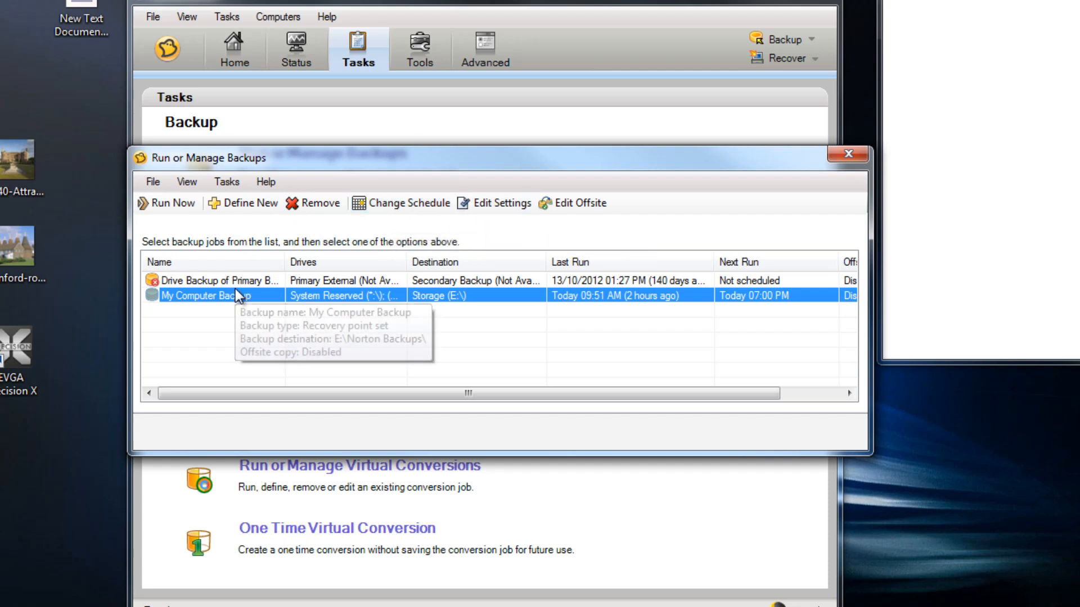
{"action": "mouse_move", "coordinate": [407, 221]}
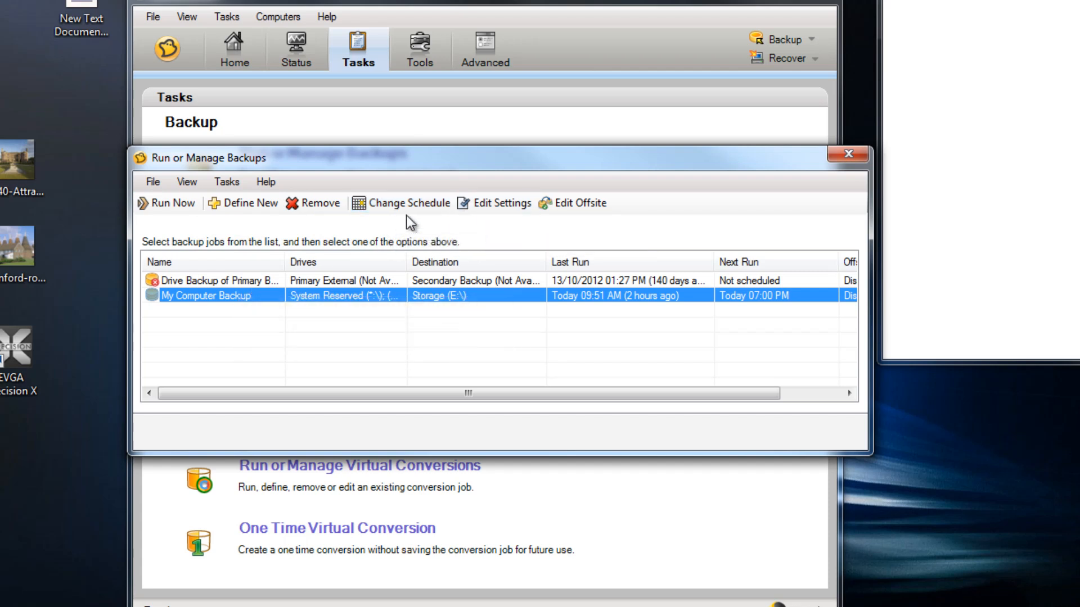
{"action": "mouse_move", "coordinate": [848, 155]}
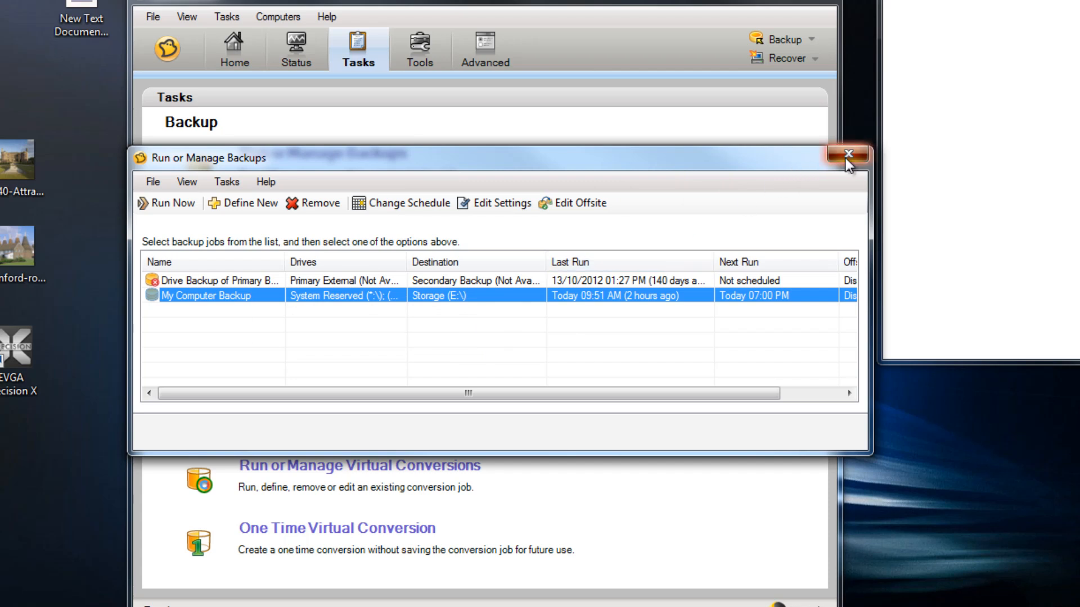
Step: Leave Run or Manage Backups and start Recover My Files on today's drive C recovery point
{"action": "left_click", "coordinate": [848, 157]}
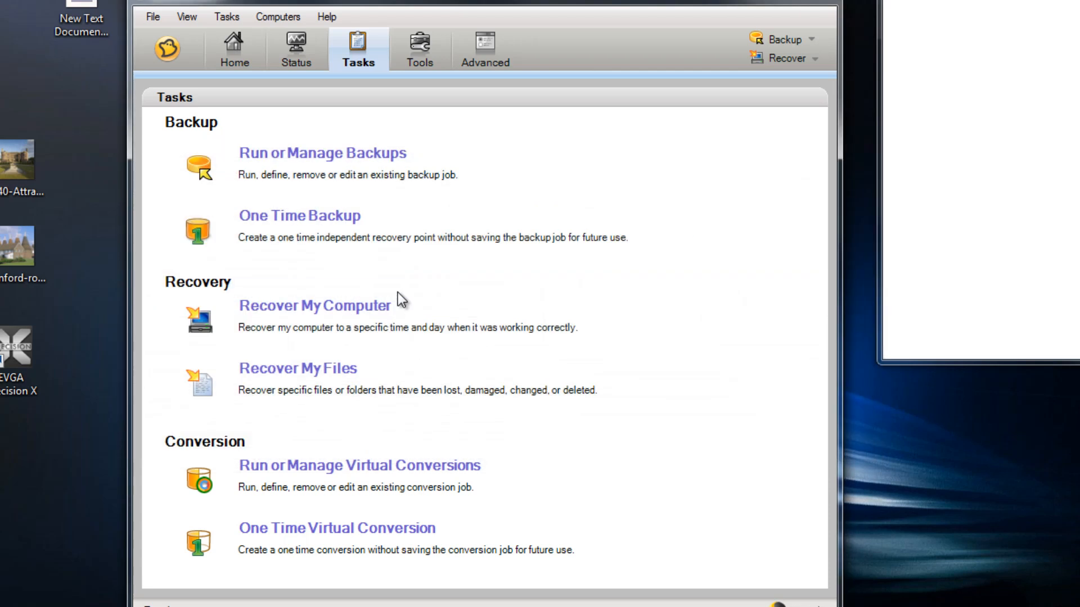
{"action": "mouse_move", "coordinate": [340, 256]}
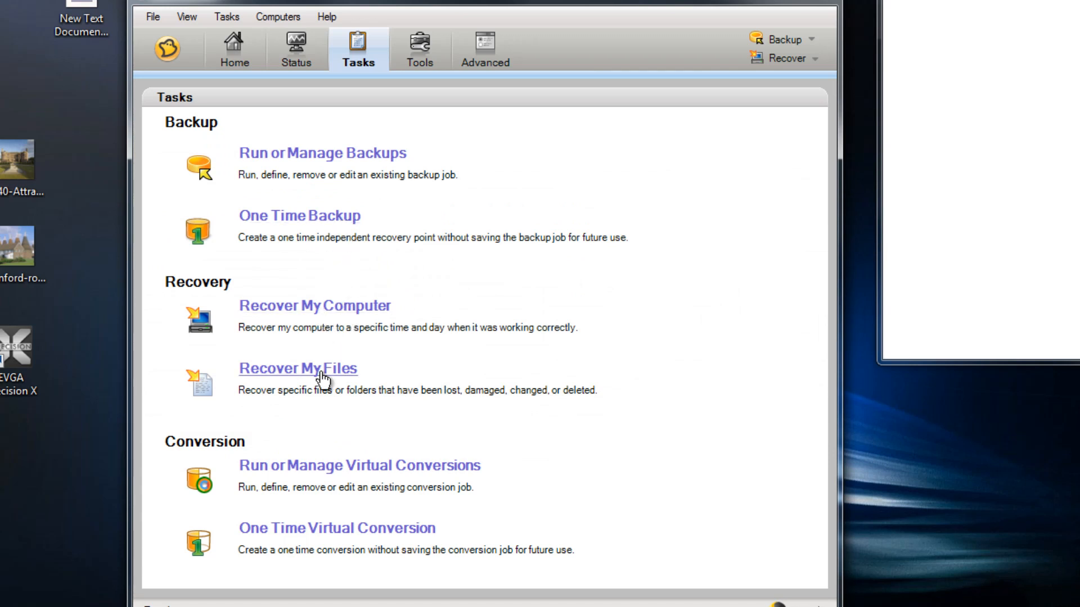
{"action": "left_click", "coordinate": [297, 369]}
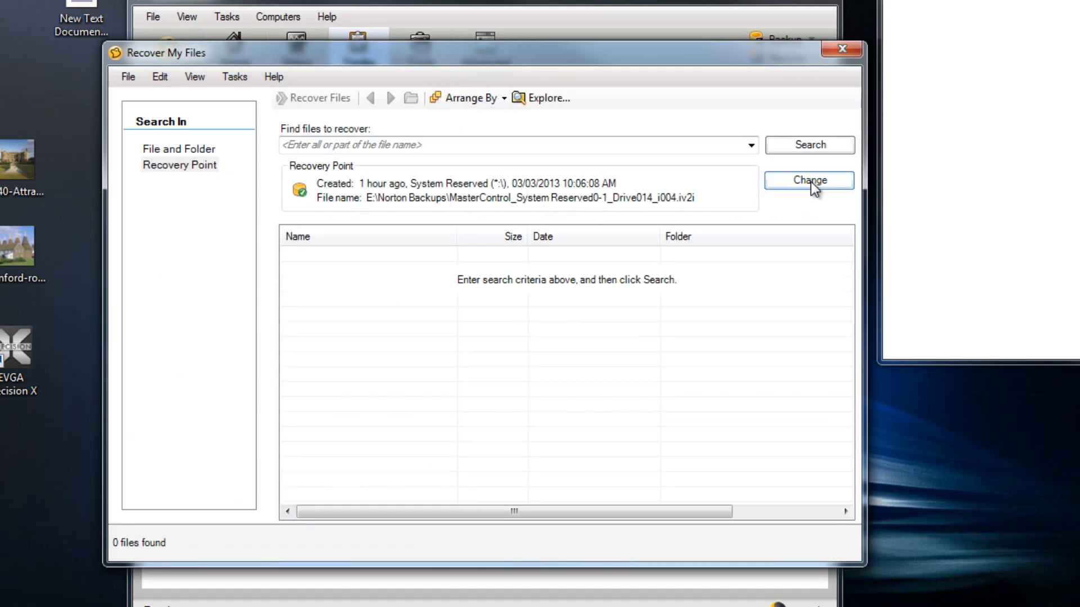
Step: Keep the 03/03/2013 10:06 AM recovery point covering System Reserved and C:\ for the search
{"action": "left_click", "coordinate": [809, 180]}
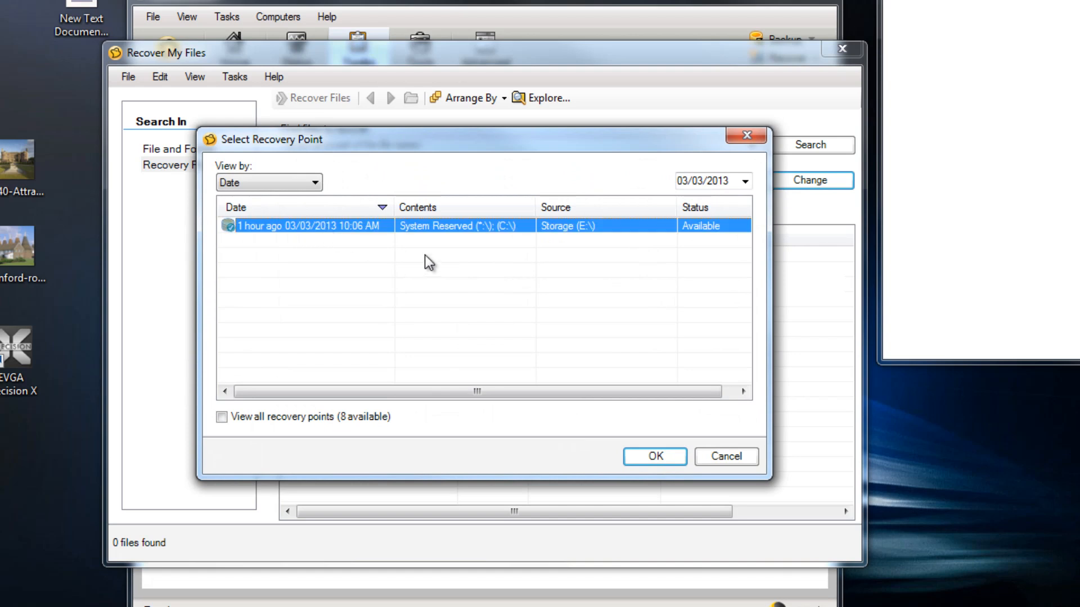
{"action": "mouse_move", "coordinate": [352, 230]}
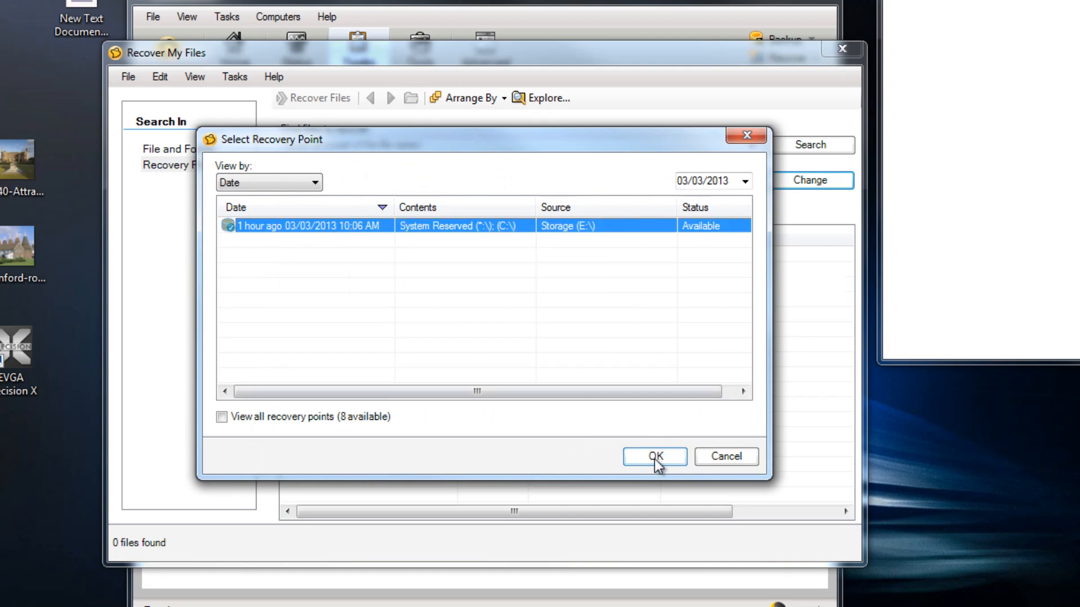
{"action": "left_click", "coordinate": [654, 457]}
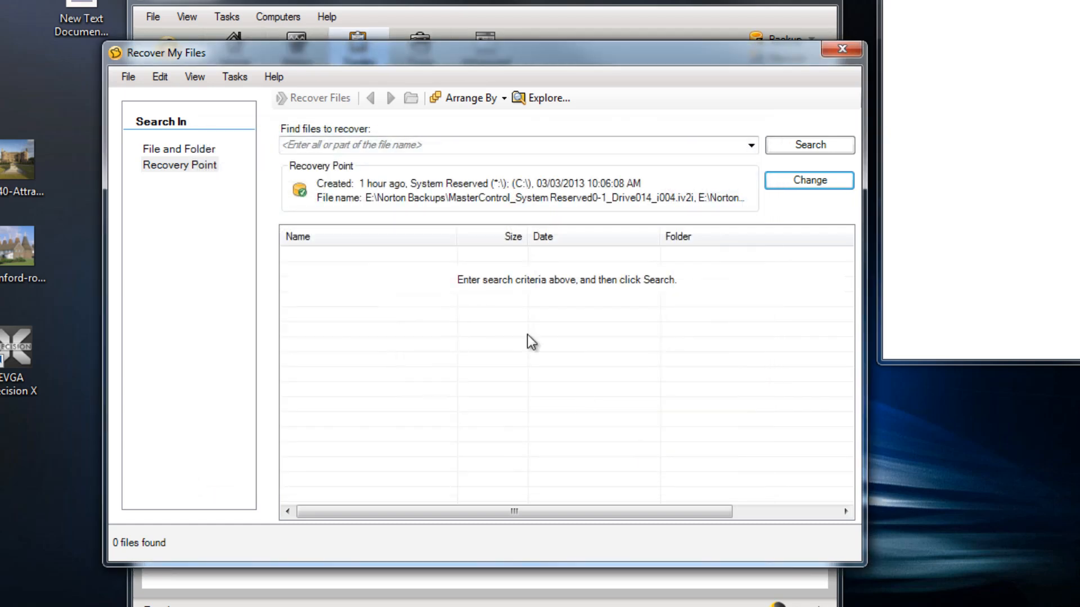
{"action": "mouse_move", "coordinate": [474, 145]}
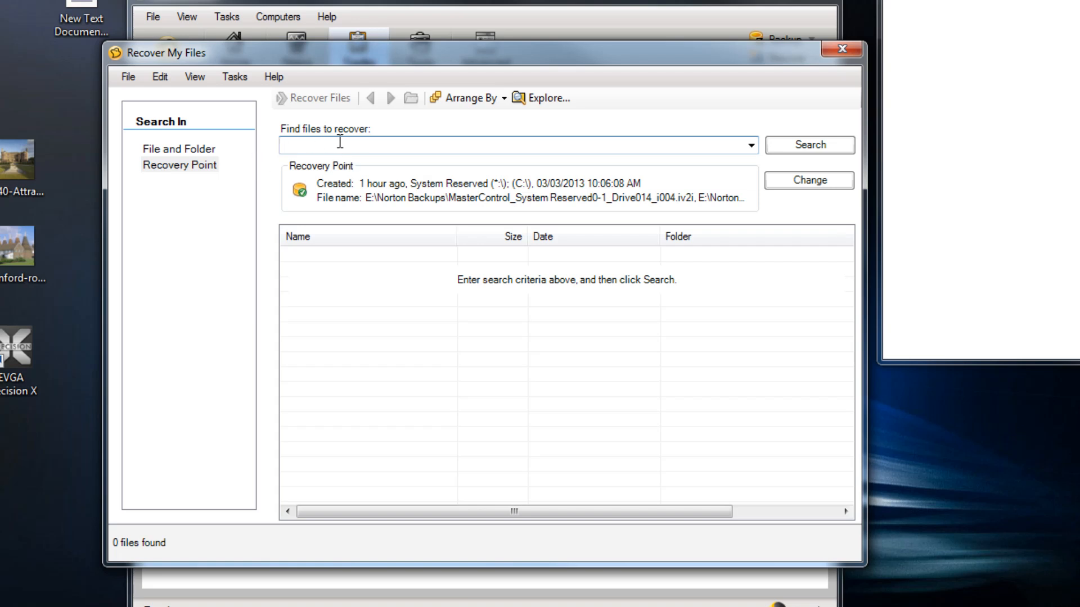
Step: Search the recovery point for 'license' and look through the matching files
{"action": "type", "text": "lic"}
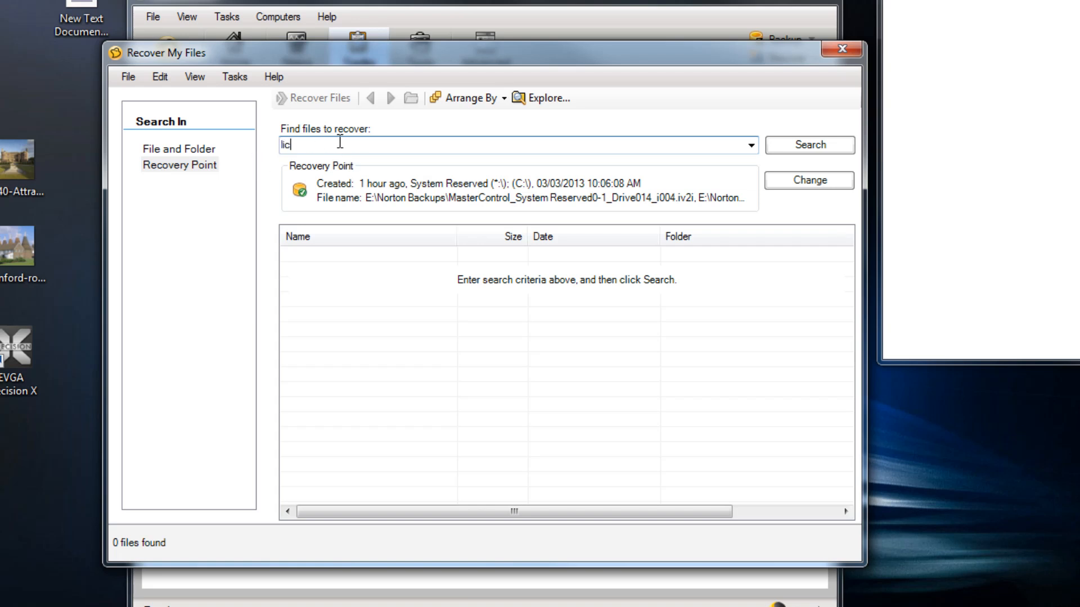
{"action": "type", "text": "ense"}
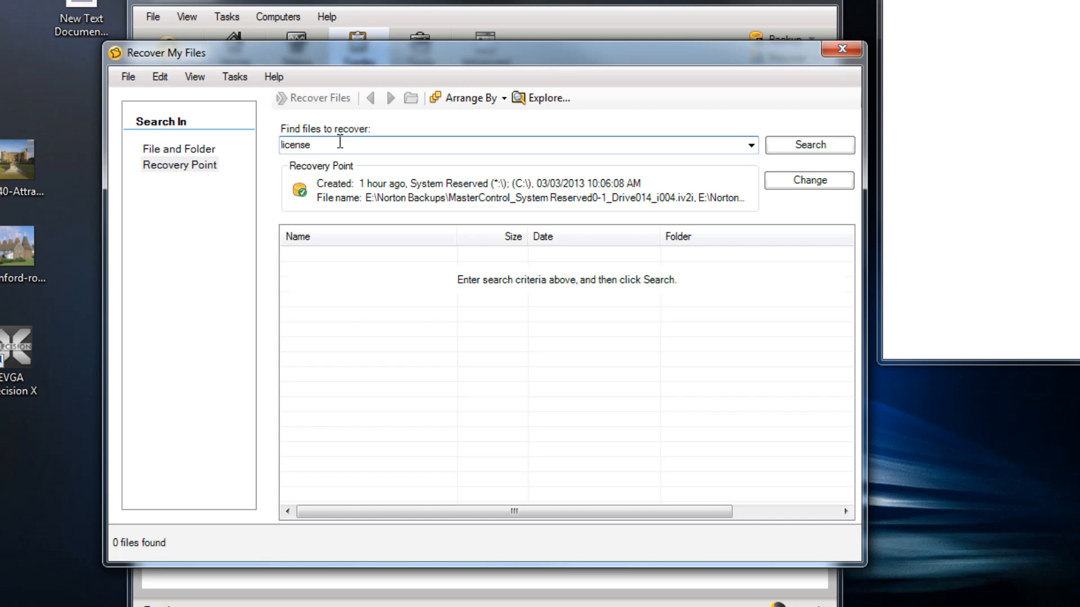
{"action": "left_click", "coordinate": [810, 145]}
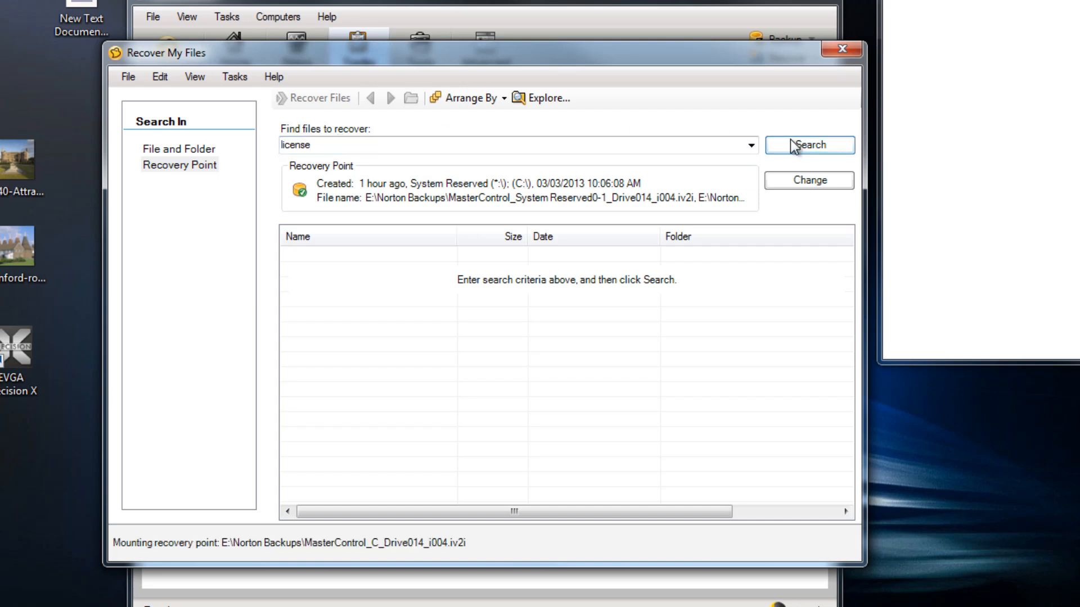
{"action": "mouse_move", "coordinate": [739, 157]}
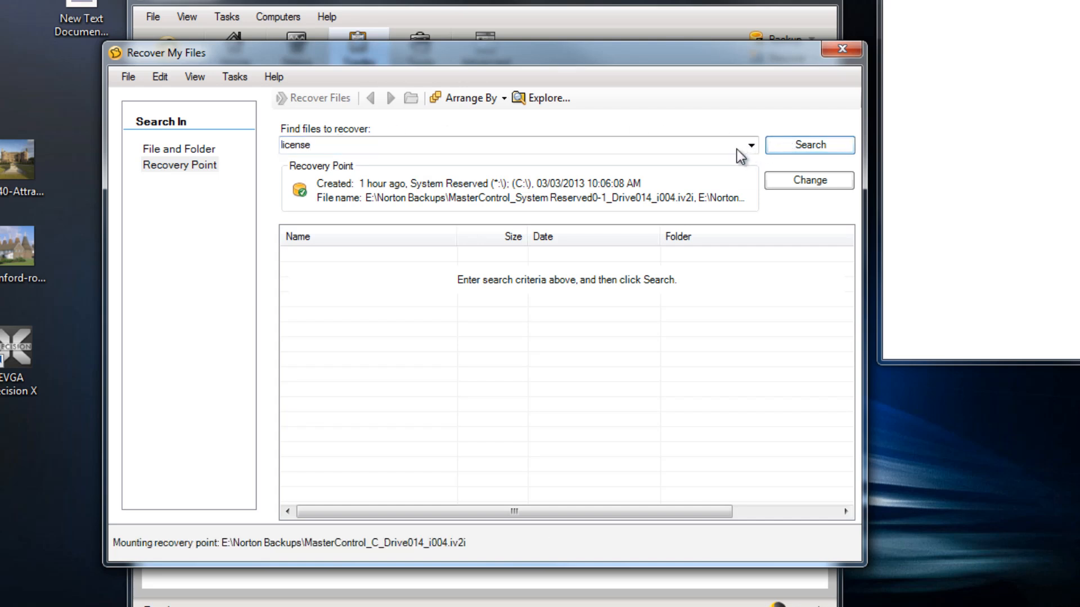
{"action": "left_click", "coordinate": [808, 145]}
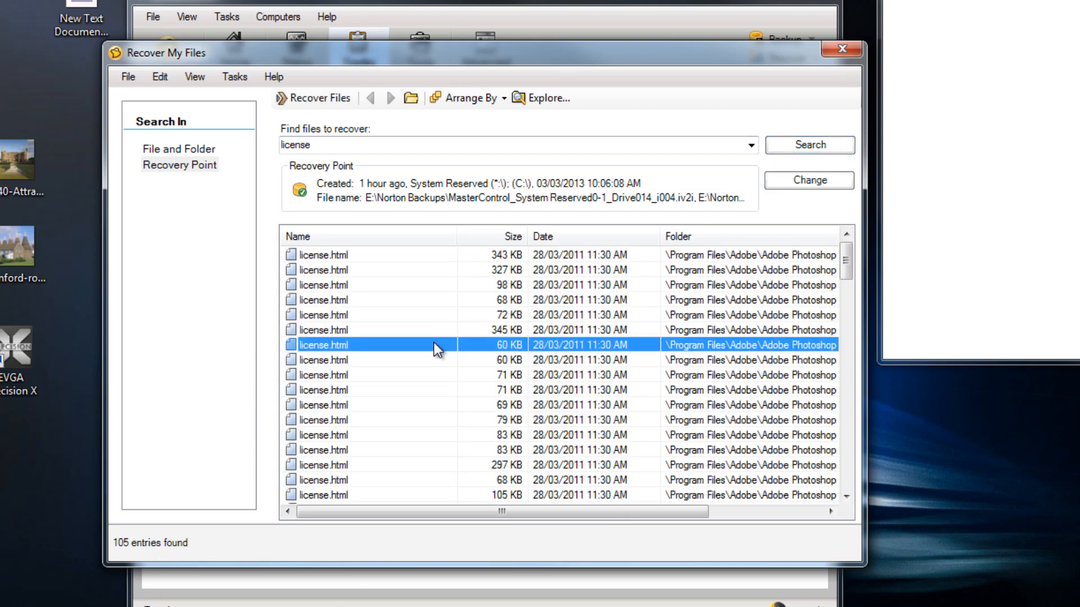
{"action": "scroll", "scroll_direction": "down", "scroll_amount": 3}
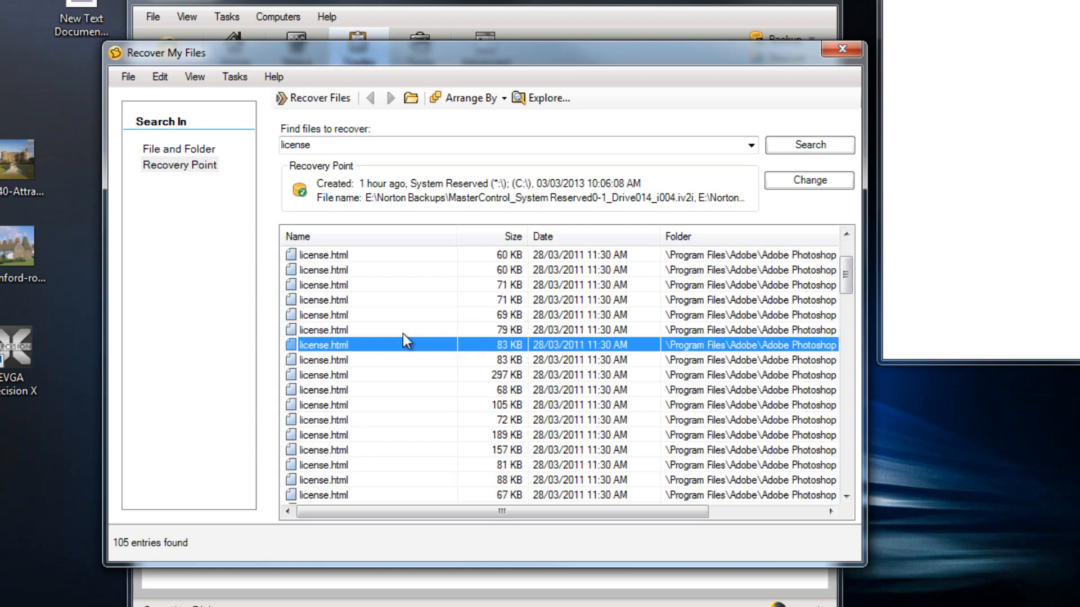
{"action": "mouse_move", "coordinate": [716, 280]}
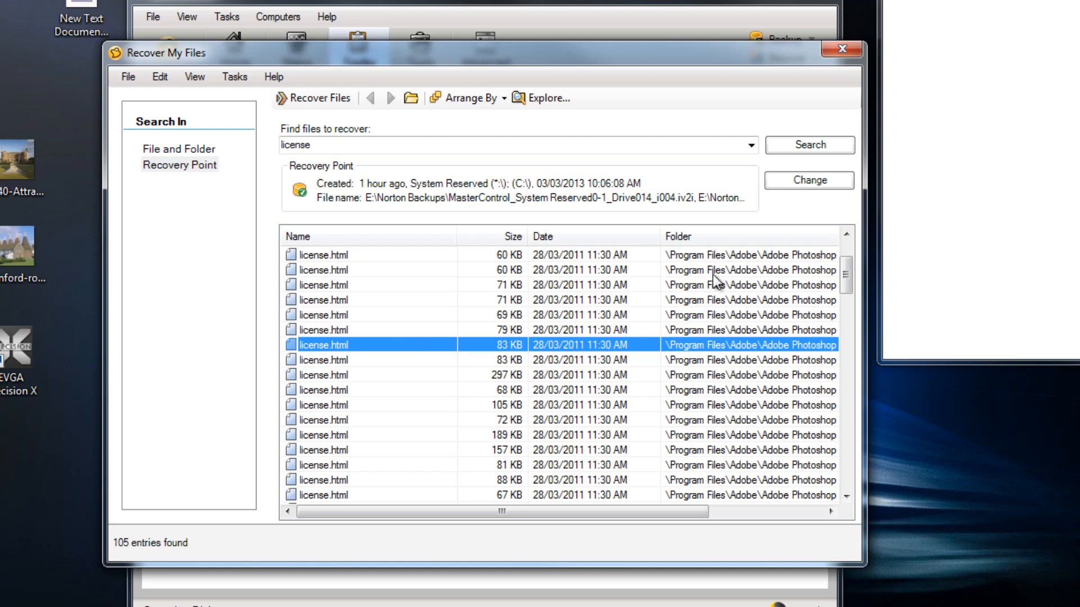
{"action": "mouse_move", "coordinate": [341, 352]}
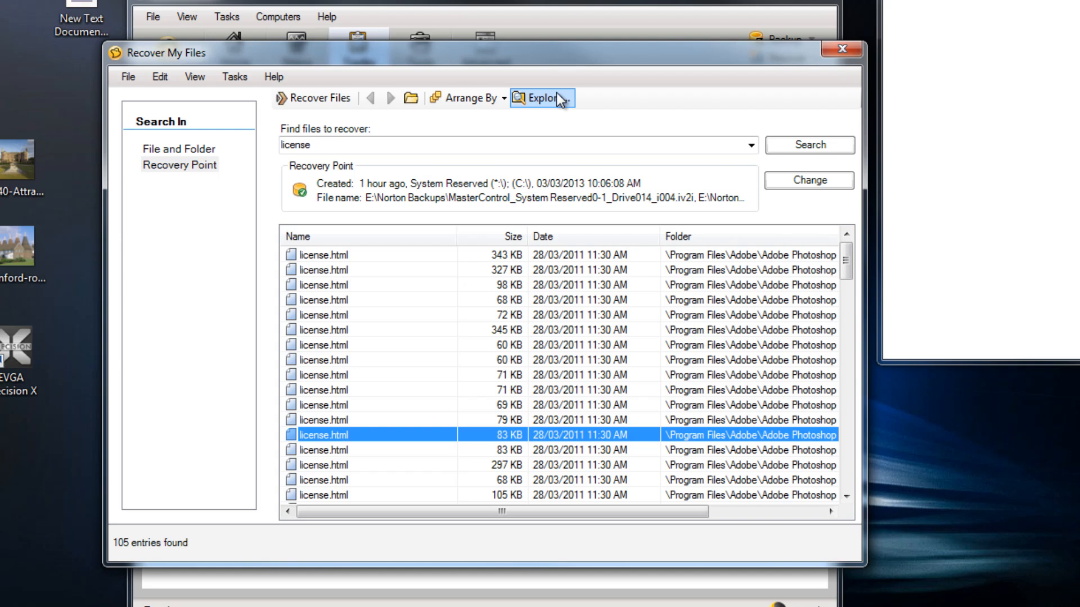
{"action": "mouse_move", "coordinate": [561, 138]}
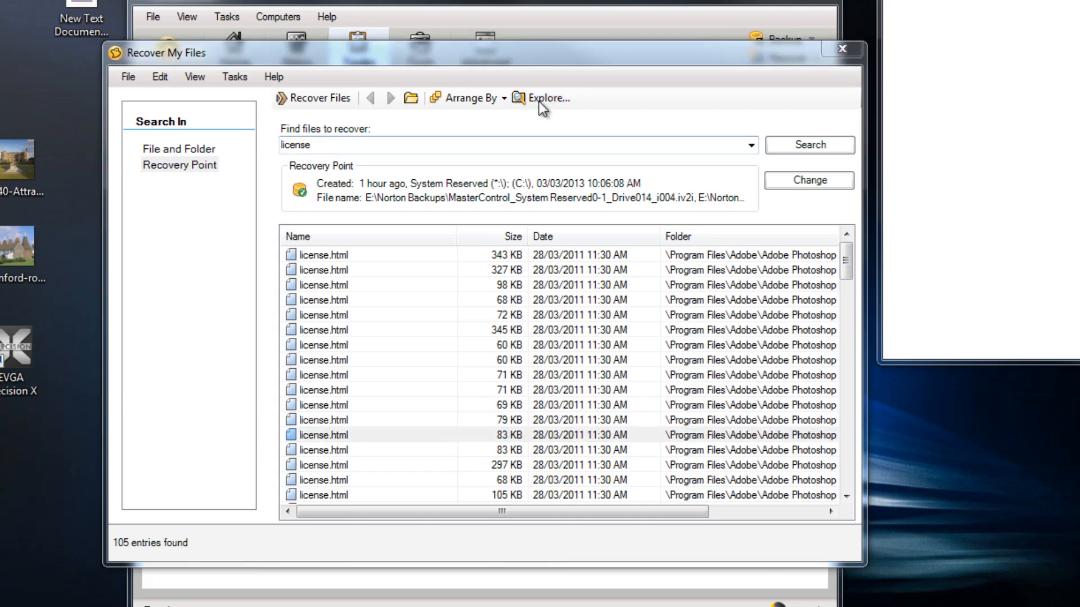
Step: Use Explore to mount the recovery point's C:\ contents as drive O: for browsing
{"action": "left_click", "coordinate": [548, 98]}
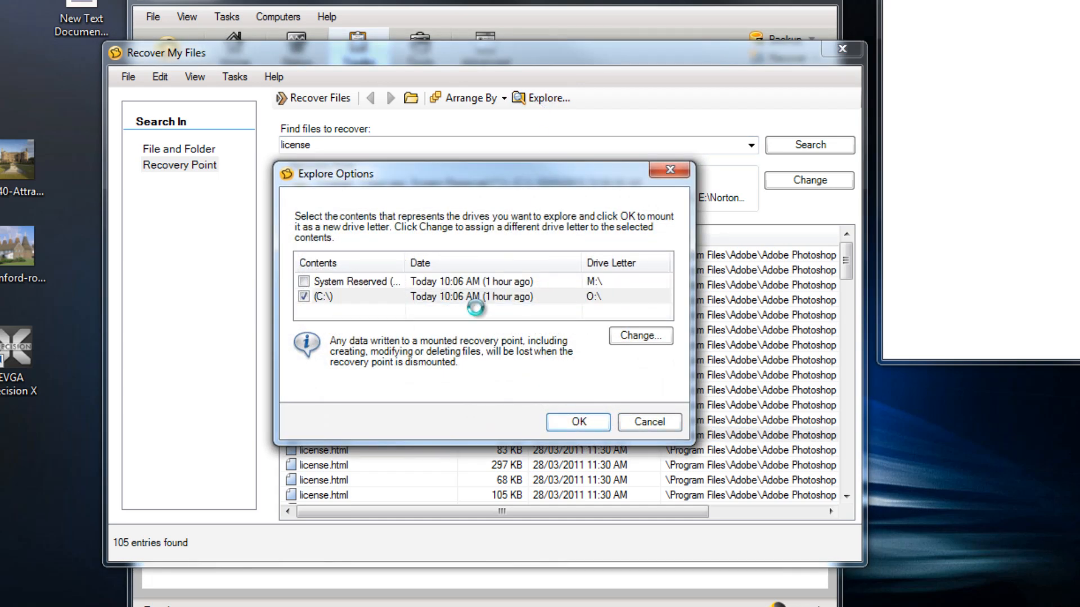
{"action": "mouse_move", "coordinate": [372, 303]}
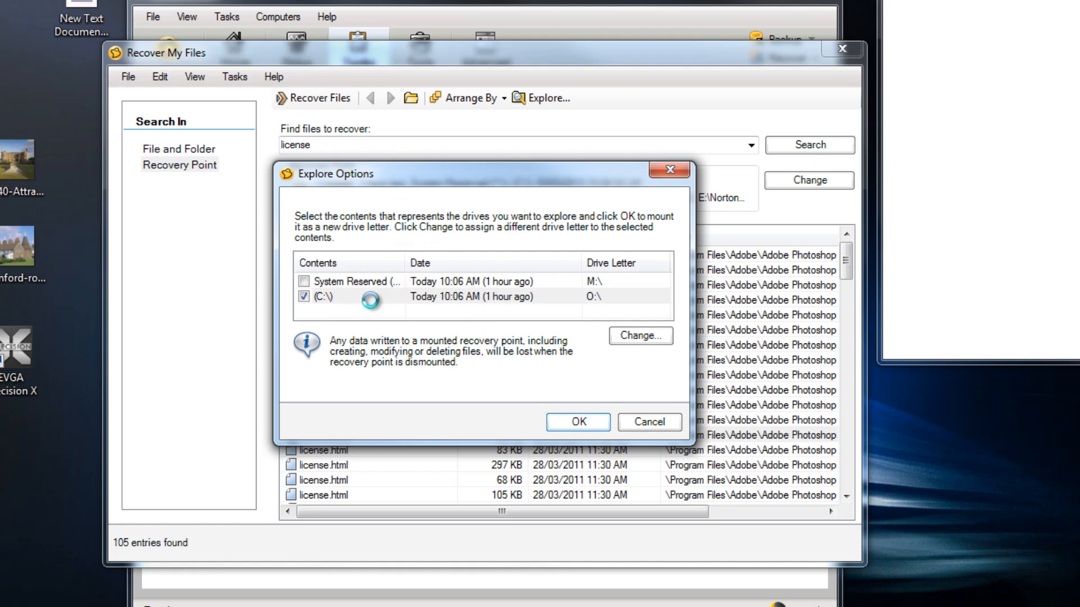
{"action": "left_click", "coordinate": [577, 422]}
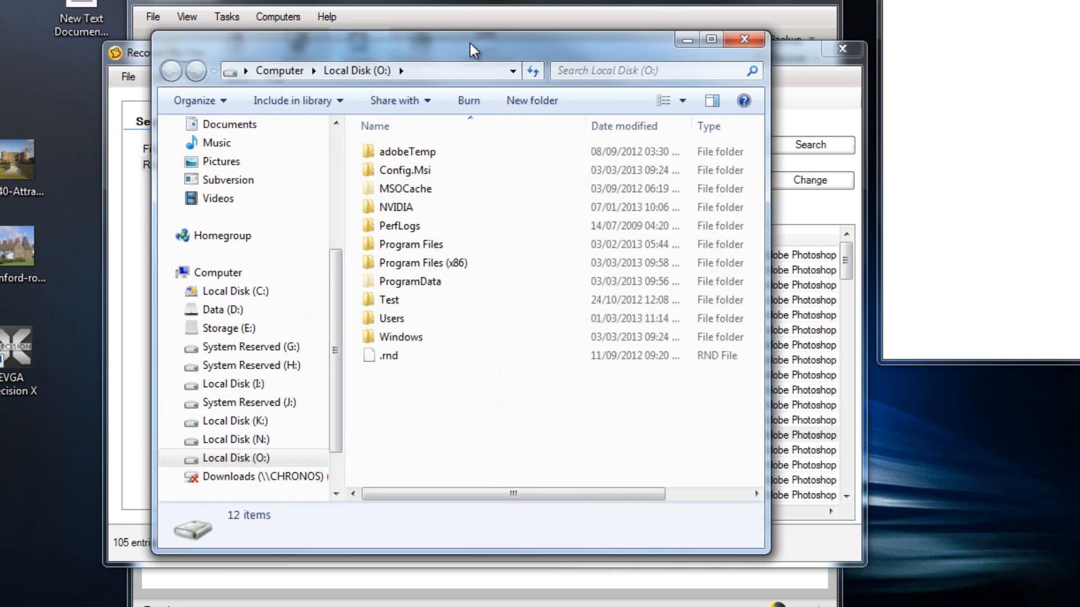
{"action": "mouse_move", "coordinate": [409, 255]}
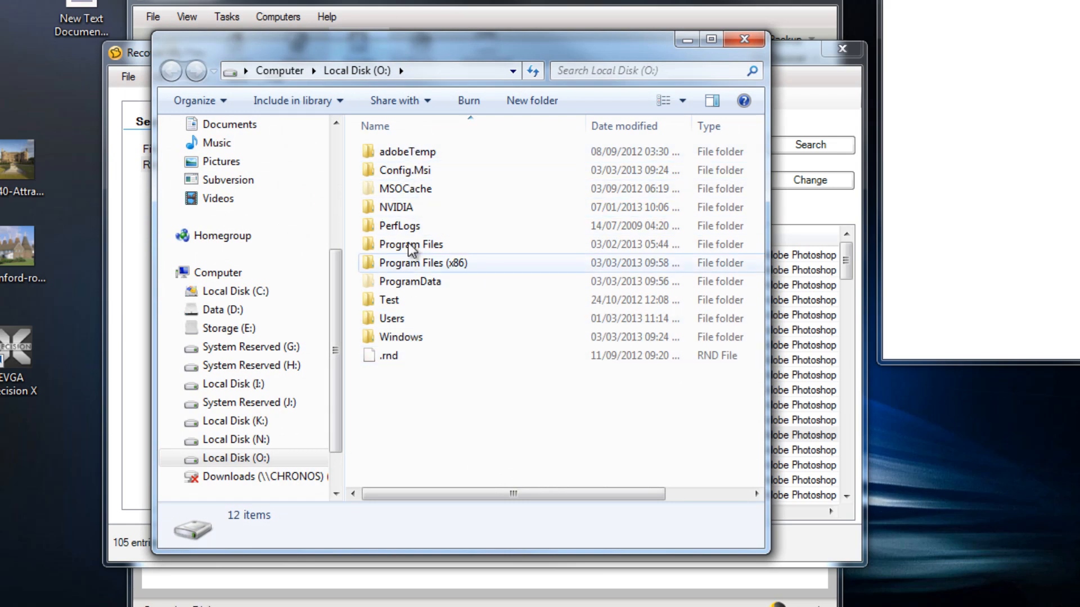
{"action": "mouse_move", "coordinate": [402, 307]}
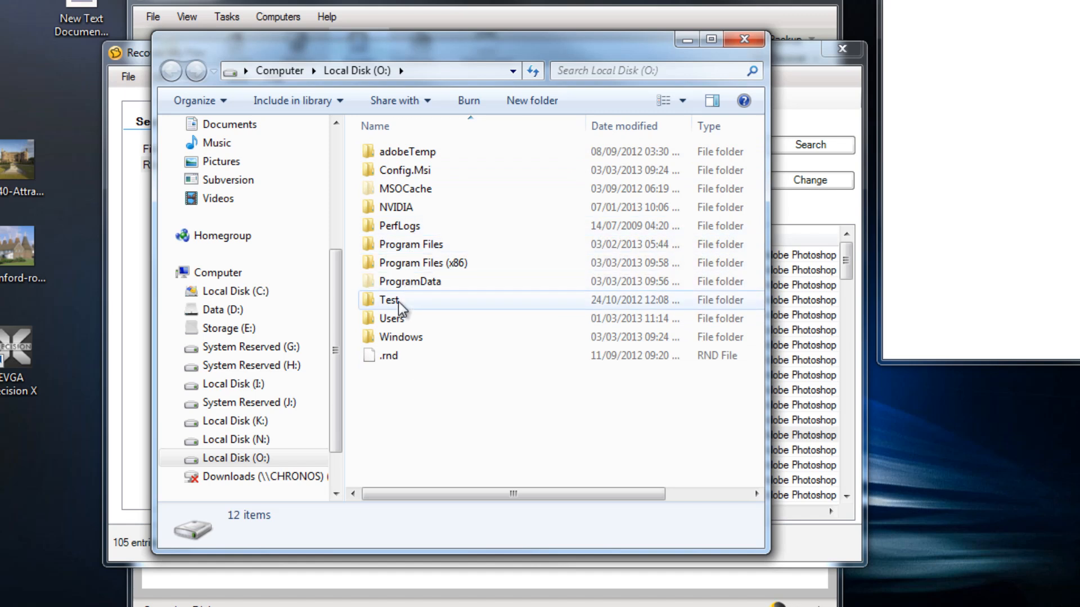
{"action": "mouse_move", "coordinate": [432, 287]}
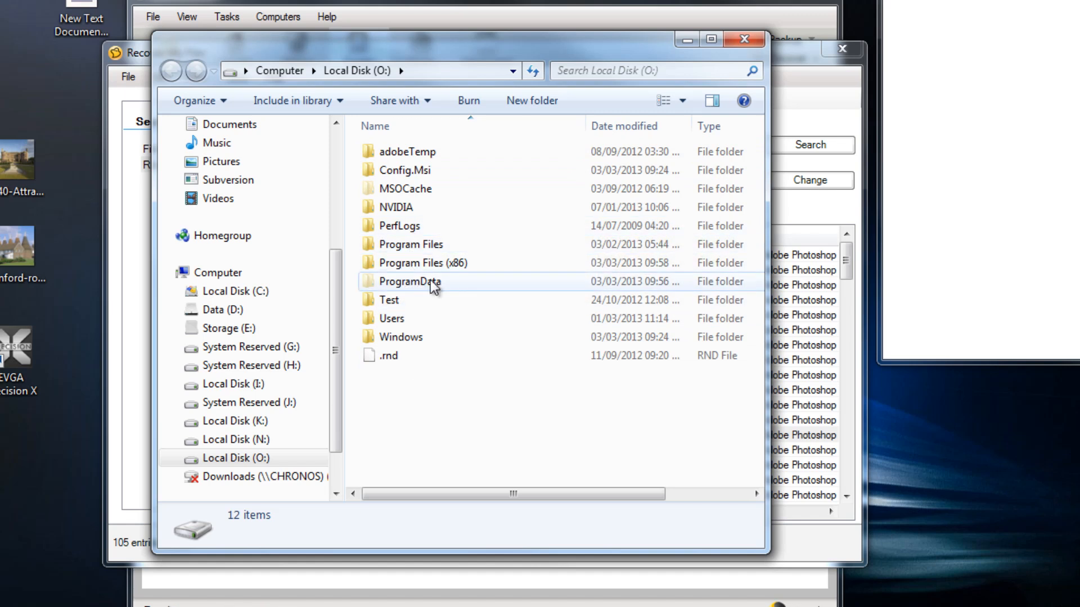
{"action": "mouse_move", "coordinate": [474, 158]}
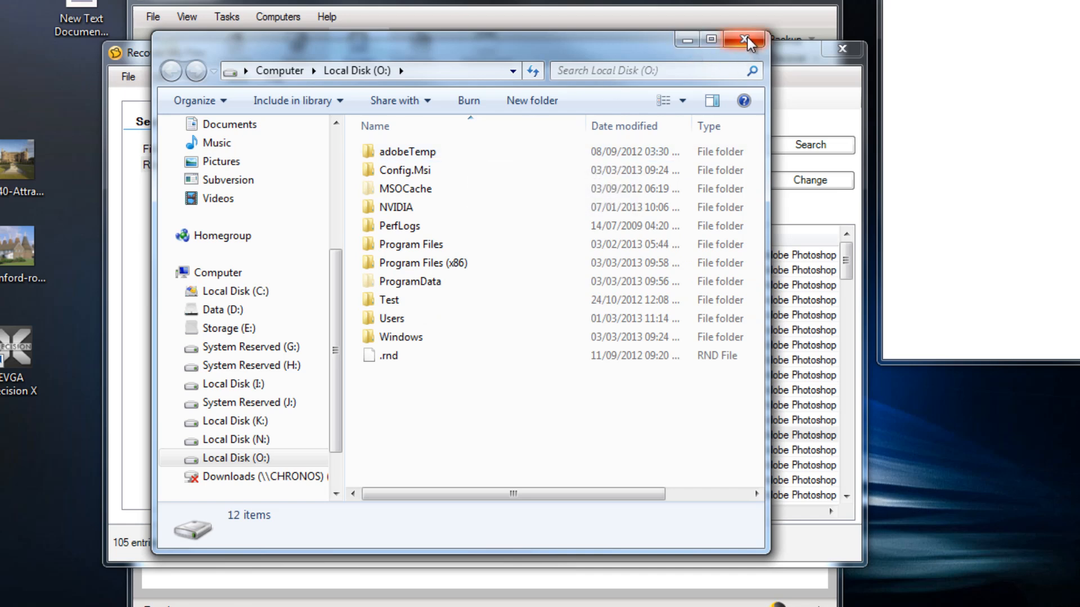
Step: Close the Explorer window to return to the 105 license.html results in Recover My Files
{"action": "left_click", "coordinate": [746, 40]}
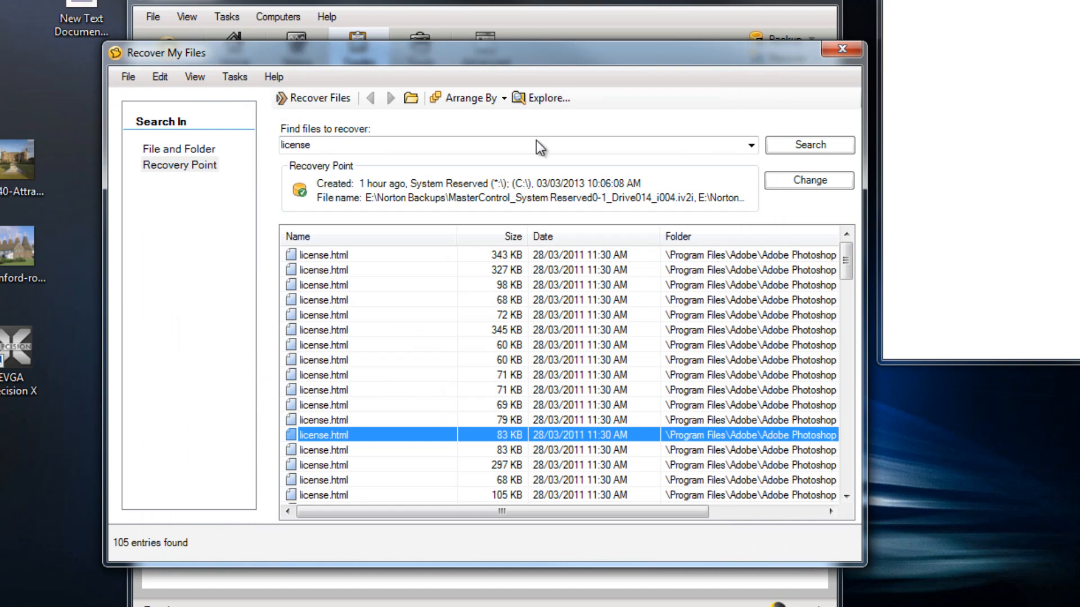
{"action": "mouse_move", "coordinate": [539, 184]}
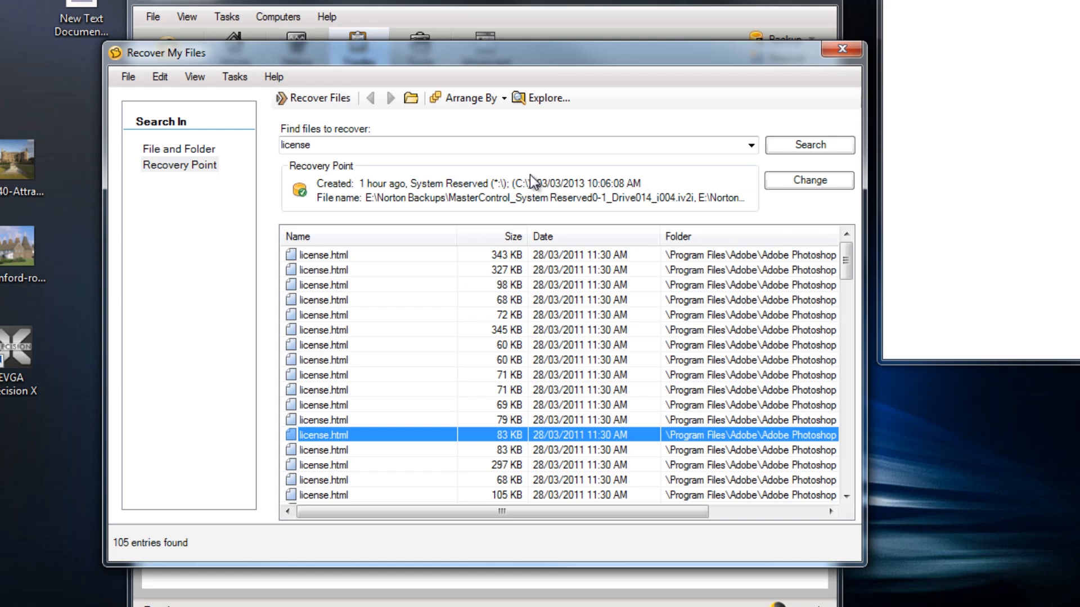
{"action": "mouse_move", "coordinate": [697, 186]}
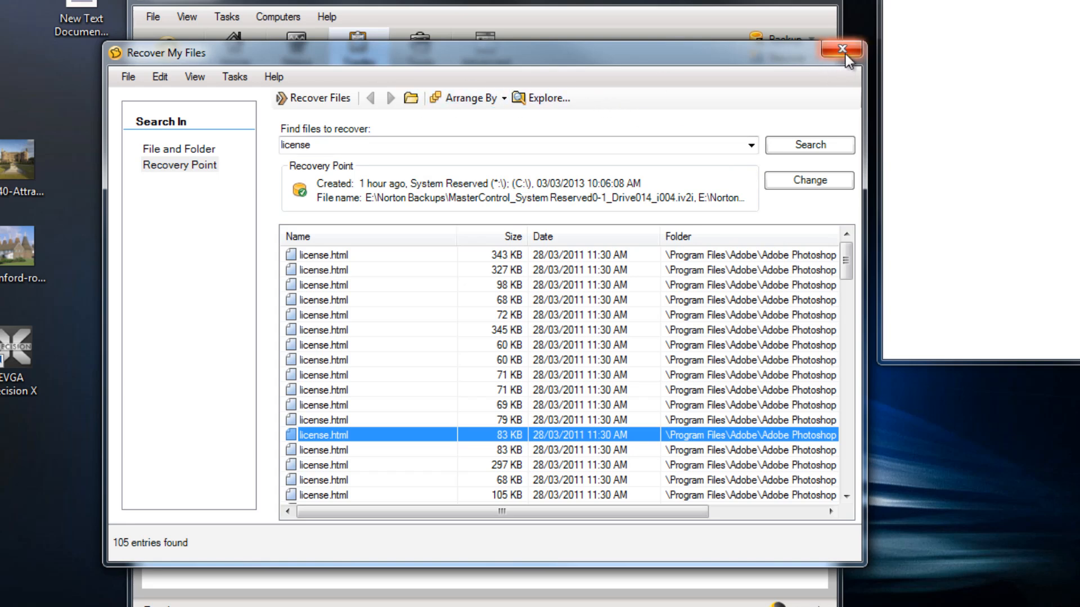
Step: Close Recover My Files, returning to the Tasks page of backup, recovery and conversion options
{"action": "left_click", "coordinate": [839, 50]}
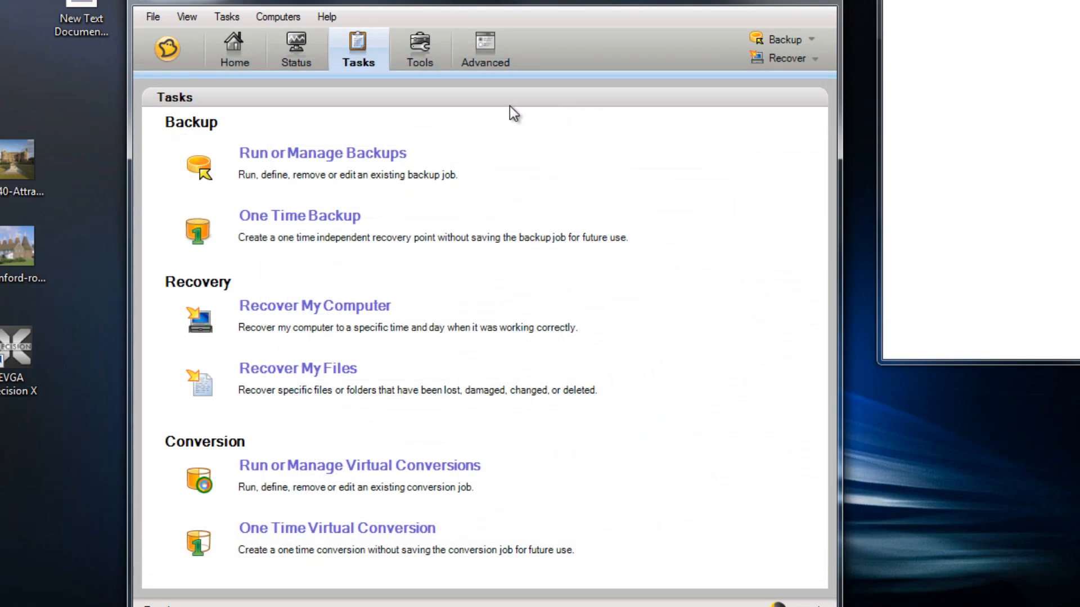
{"action": "mouse_move", "coordinate": [448, 35]}
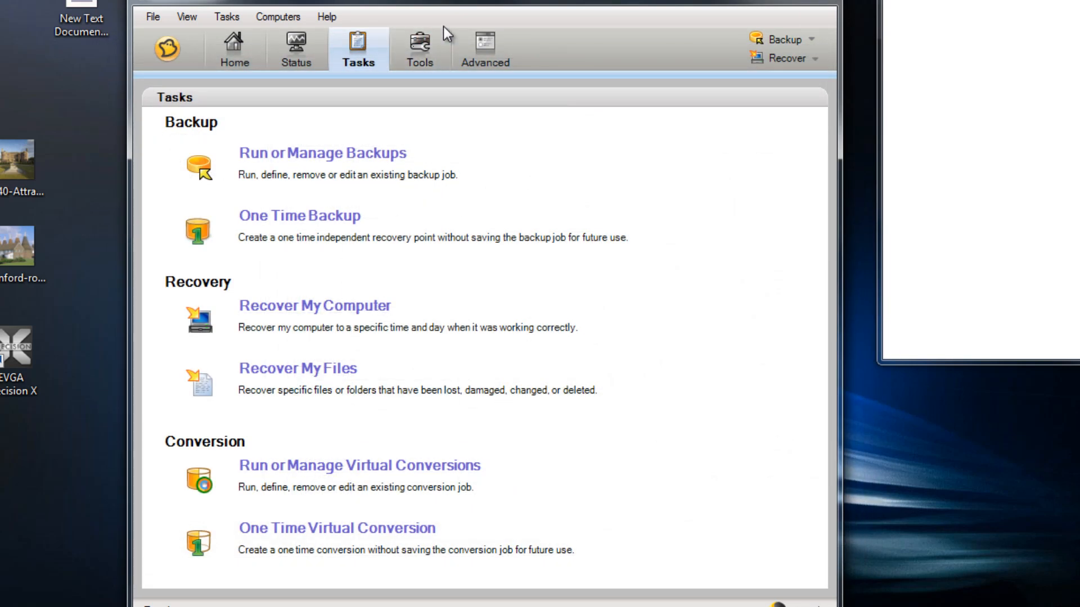
{"action": "mouse_move", "coordinate": [416, 281]}
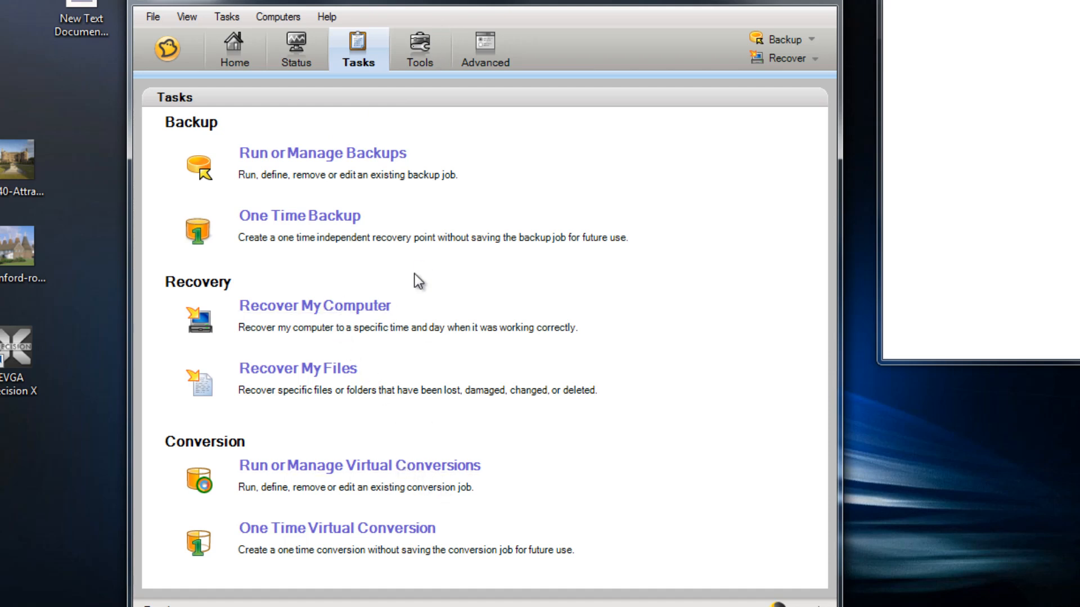
{"action": "mouse_move", "coordinate": [297, 394]}
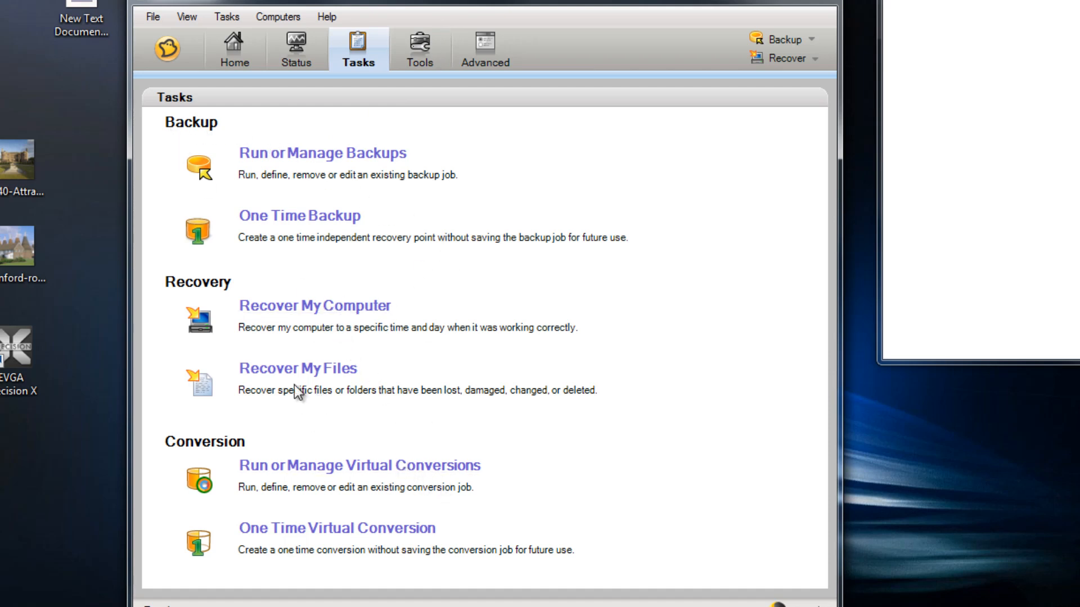
{"action": "mouse_move", "coordinate": [405, 117]}
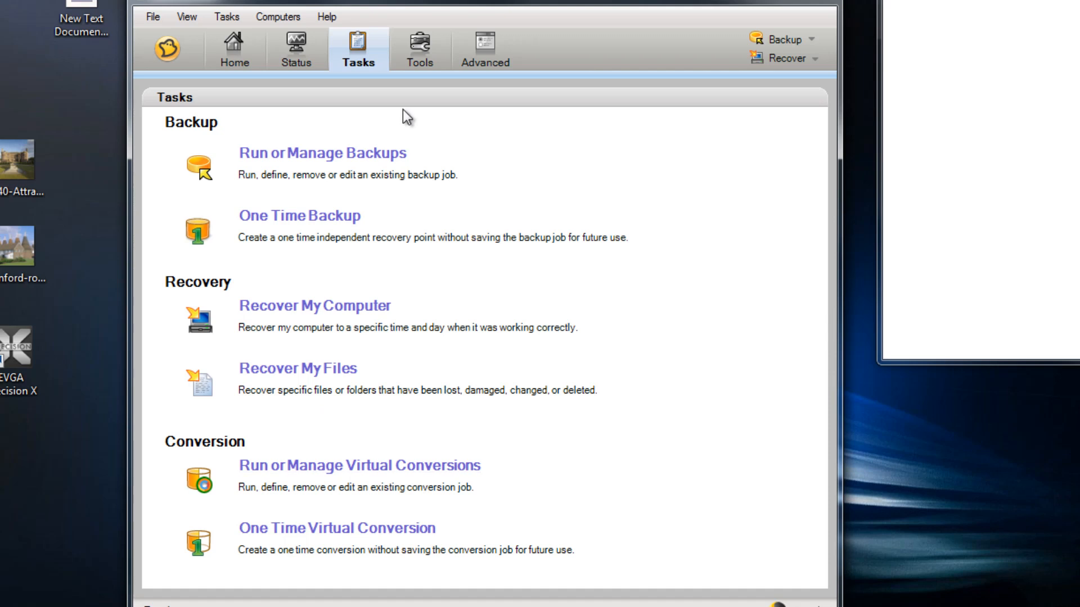
{"action": "mouse_move", "coordinate": [256, 446]}
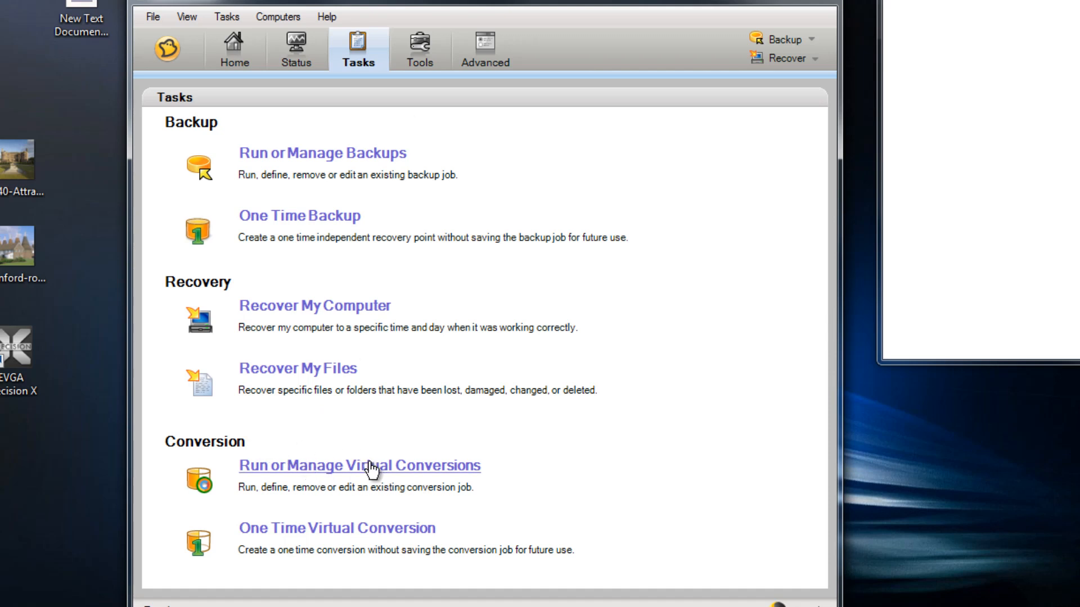
{"action": "mouse_move", "coordinate": [390, 469]}
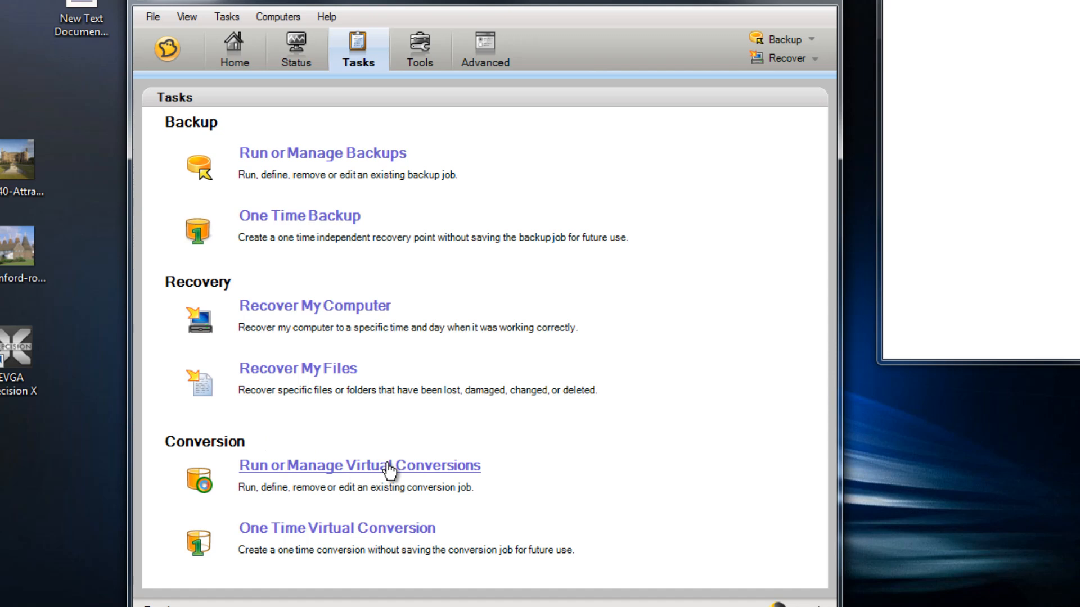
{"action": "mouse_move", "coordinate": [416, 472]}
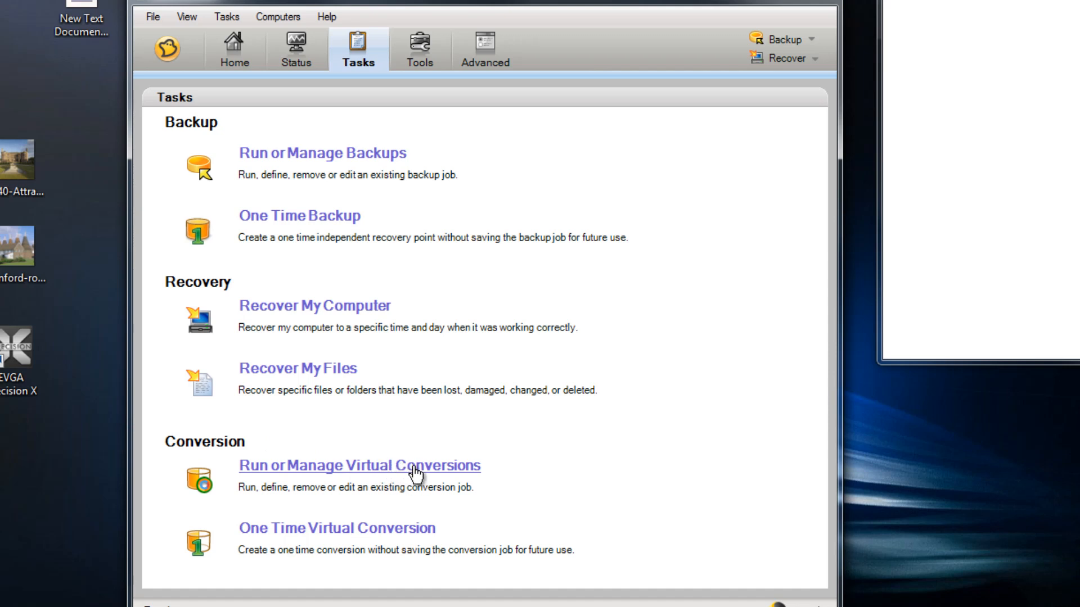
{"action": "mouse_move", "coordinate": [429, 475]}
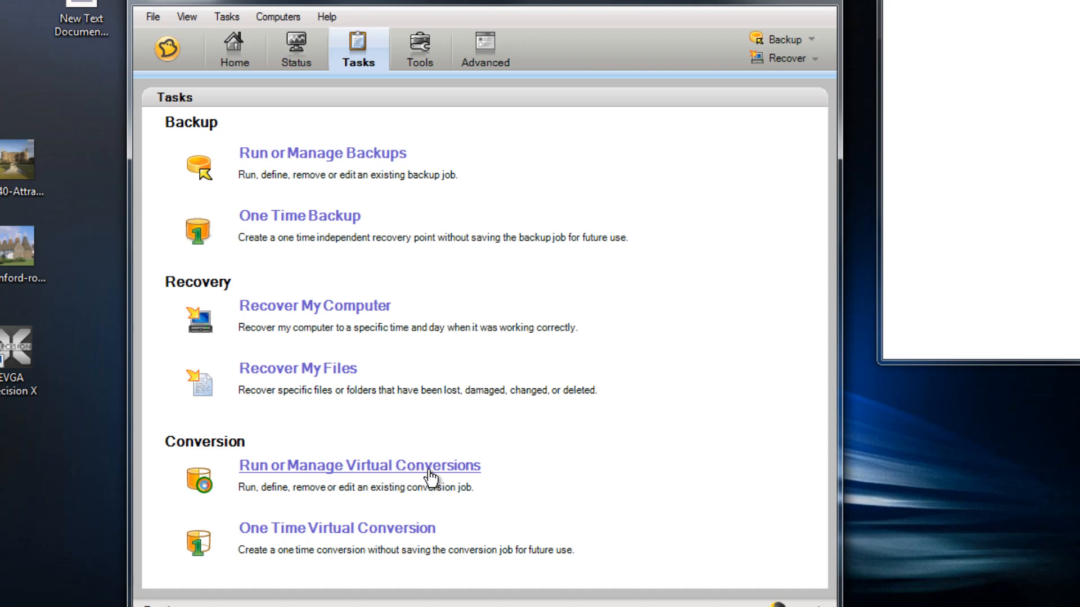
Step: In Run or Manage Virtual Conversions, start Define New, review the VMware disk Version choices, then cancel the wizard
{"action": "left_click", "coordinate": [358, 466]}
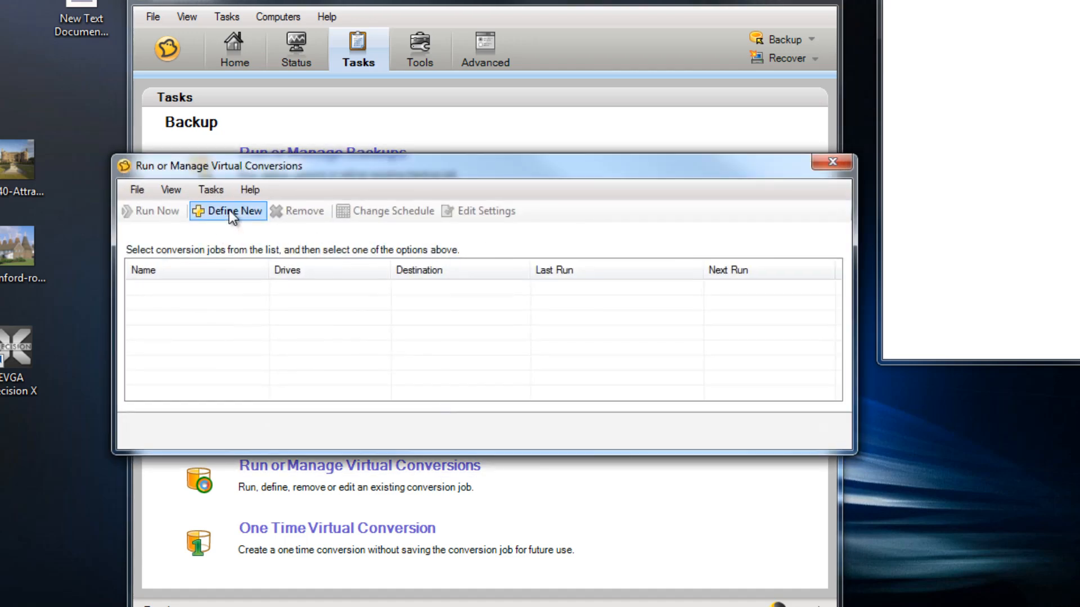
{"action": "left_click", "coordinate": [233, 211]}
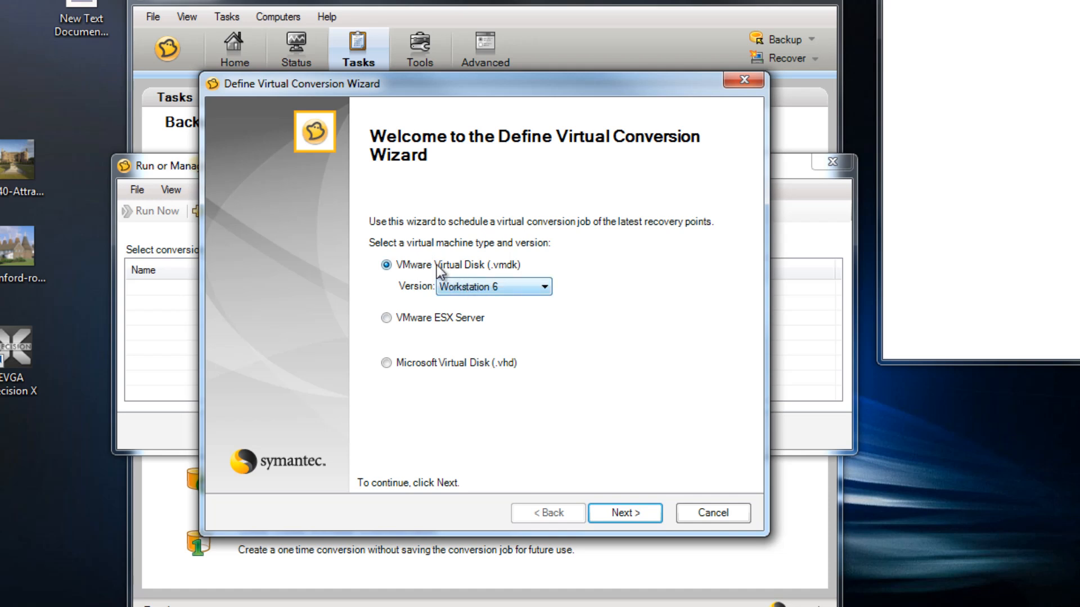
{"action": "left_click", "coordinate": [544, 287]}
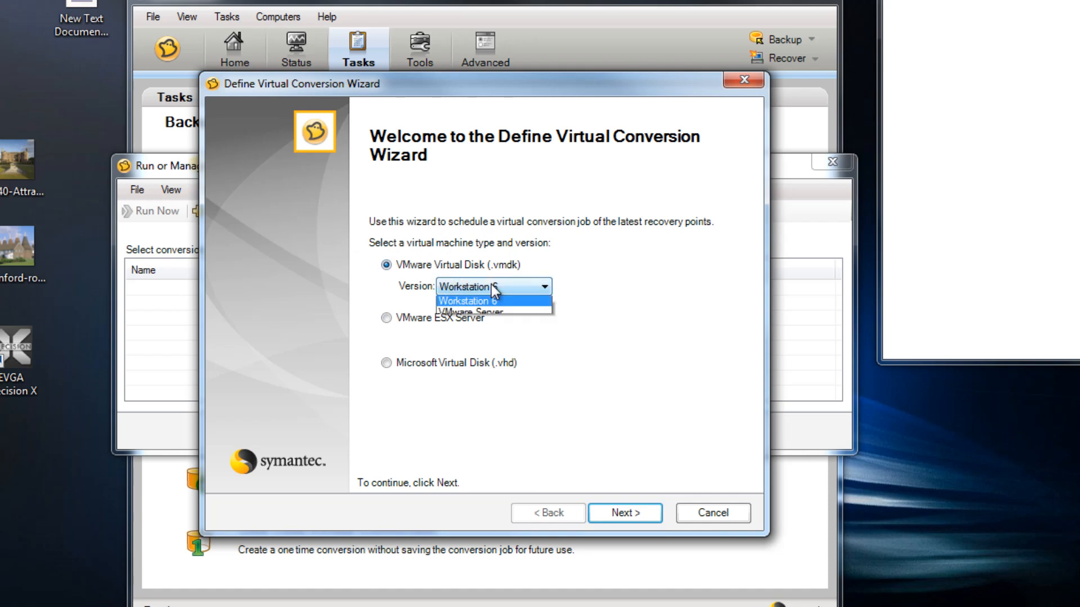
{"action": "mouse_move", "coordinate": [492, 326]}
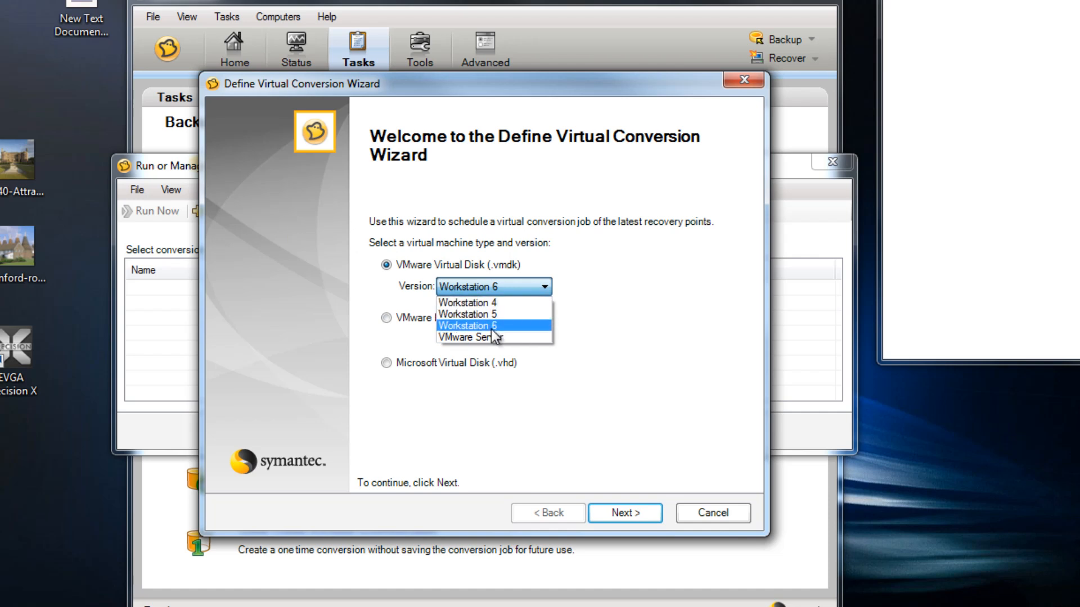
{"action": "mouse_move", "coordinate": [472, 336]}
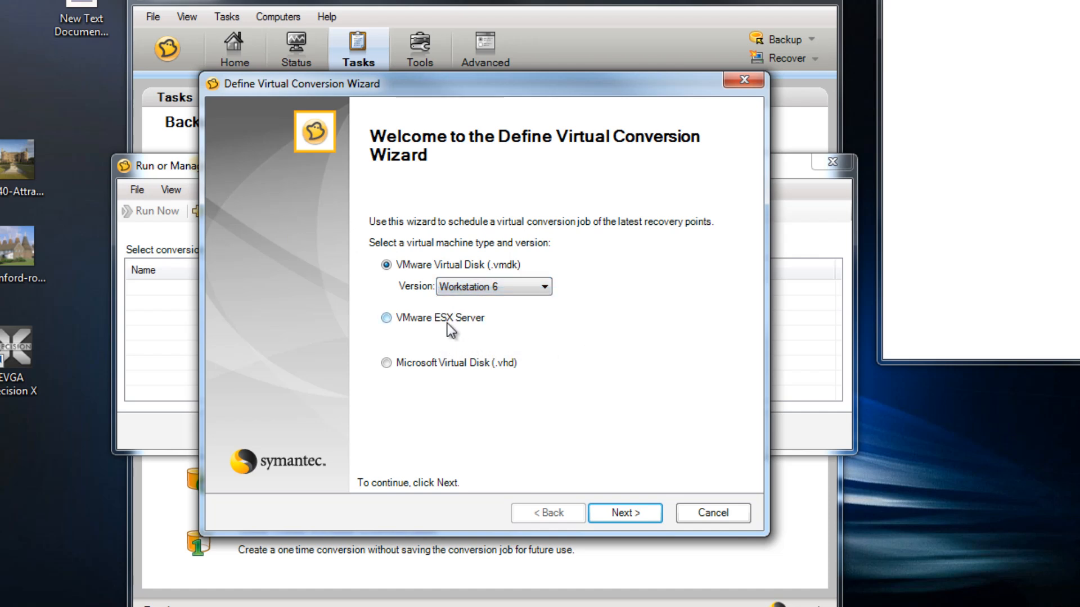
{"action": "mouse_move", "coordinate": [405, 323]}
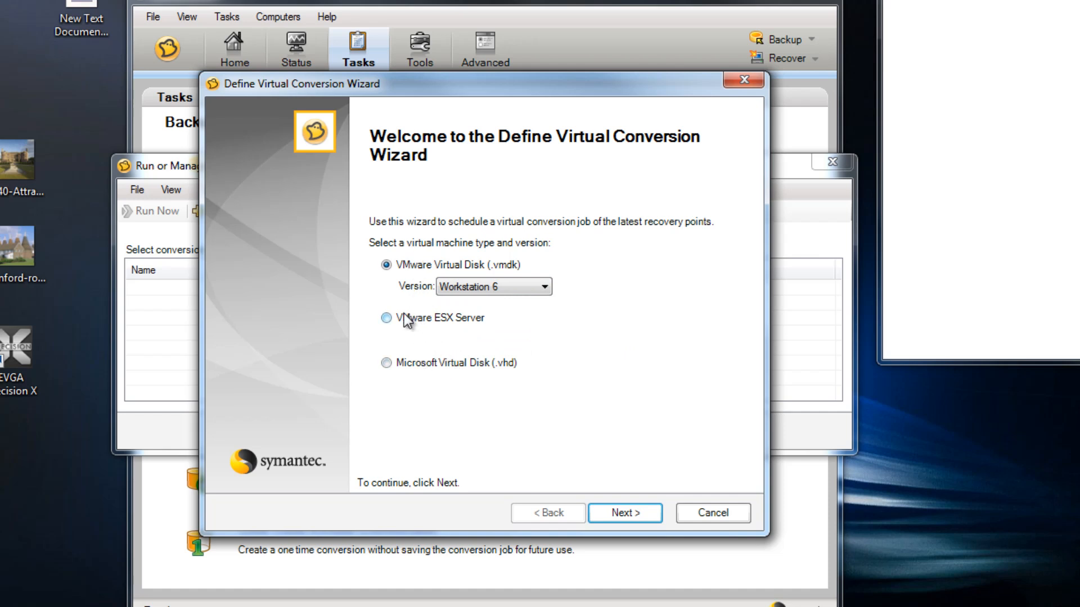
{"action": "mouse_move", "coordinate": [415, 279]}
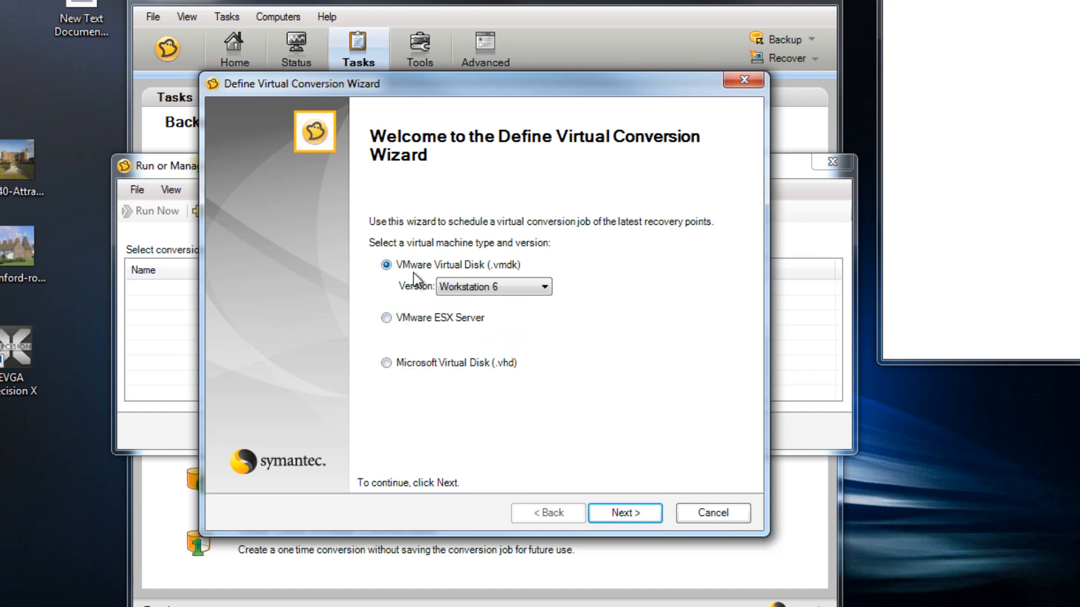
{"action": "mouse_move", "coordinate": [412, 322]}
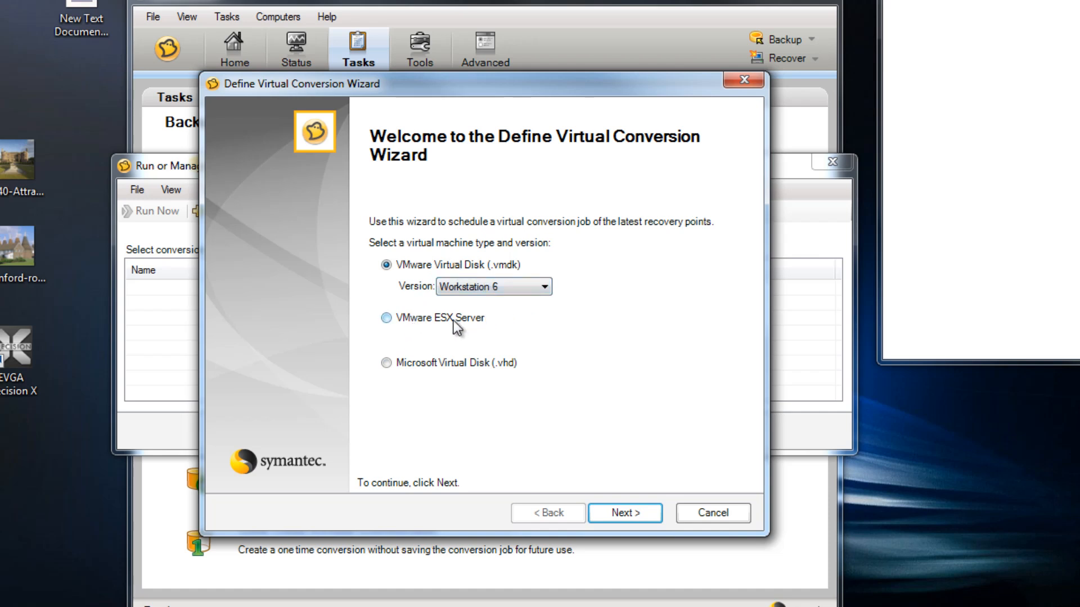
{"action": "left_click", "coordinate": [544, 287]}
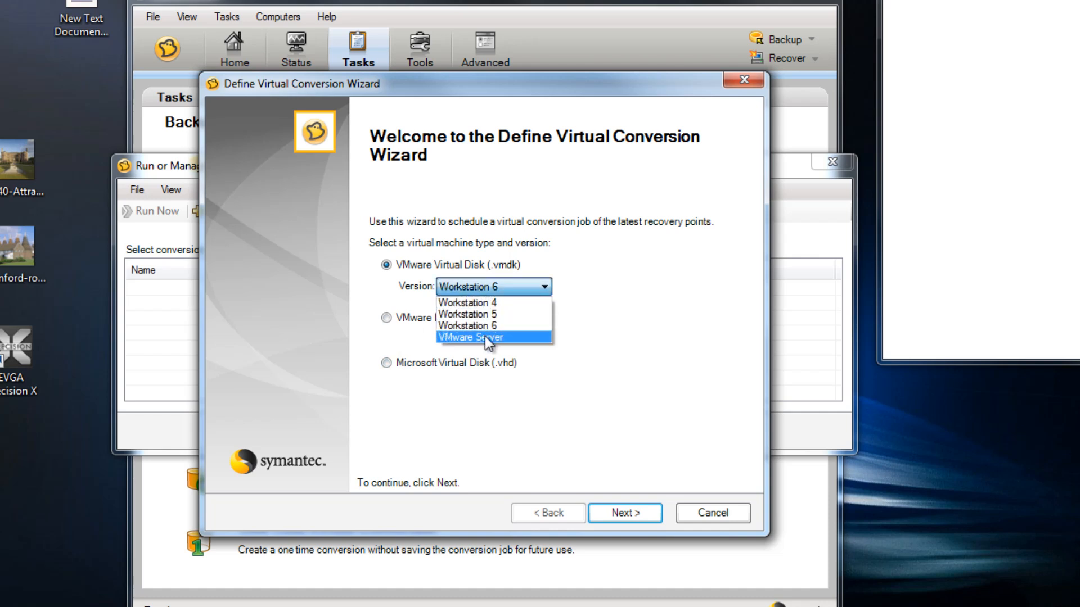
{"action": "mouse_move", "coordinate": [508, 347]}
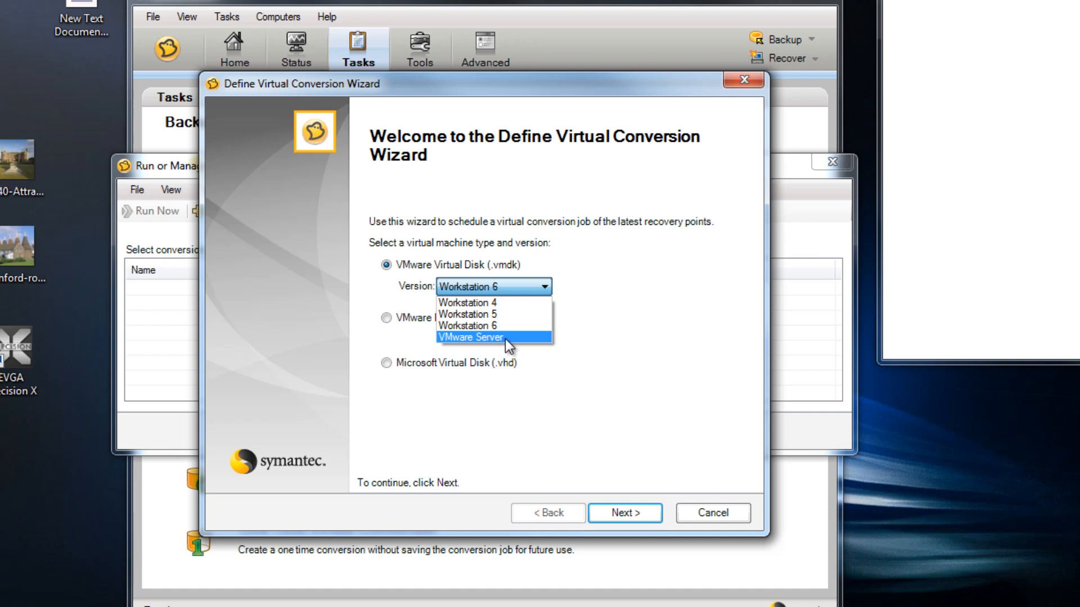
{"action": "mouse_move", "coordinate": [500, 346]}
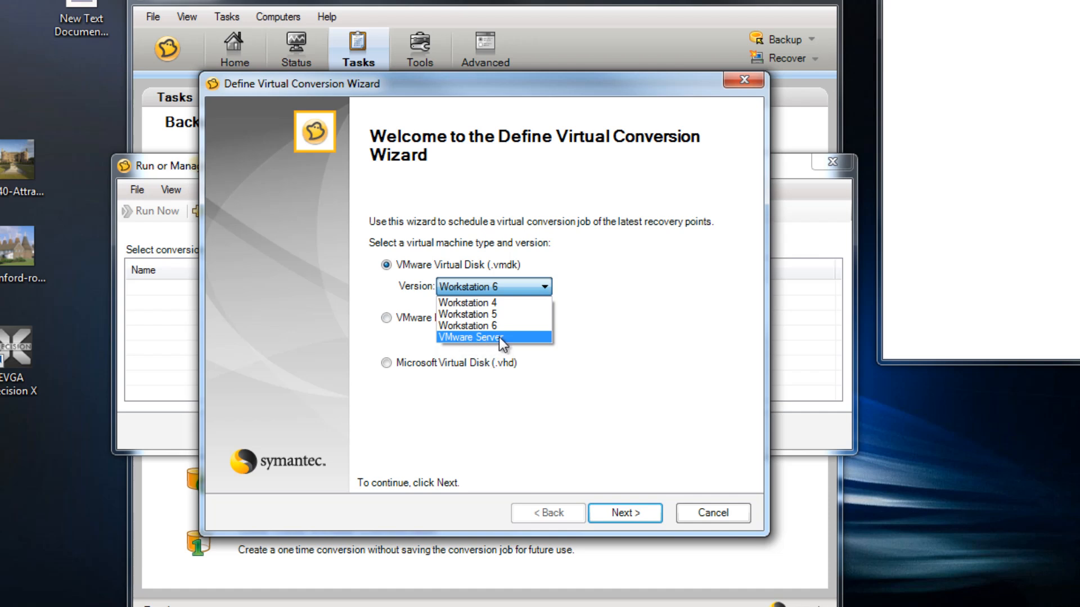
{"action": "mouse_move", "coordinate": [713, 521]}
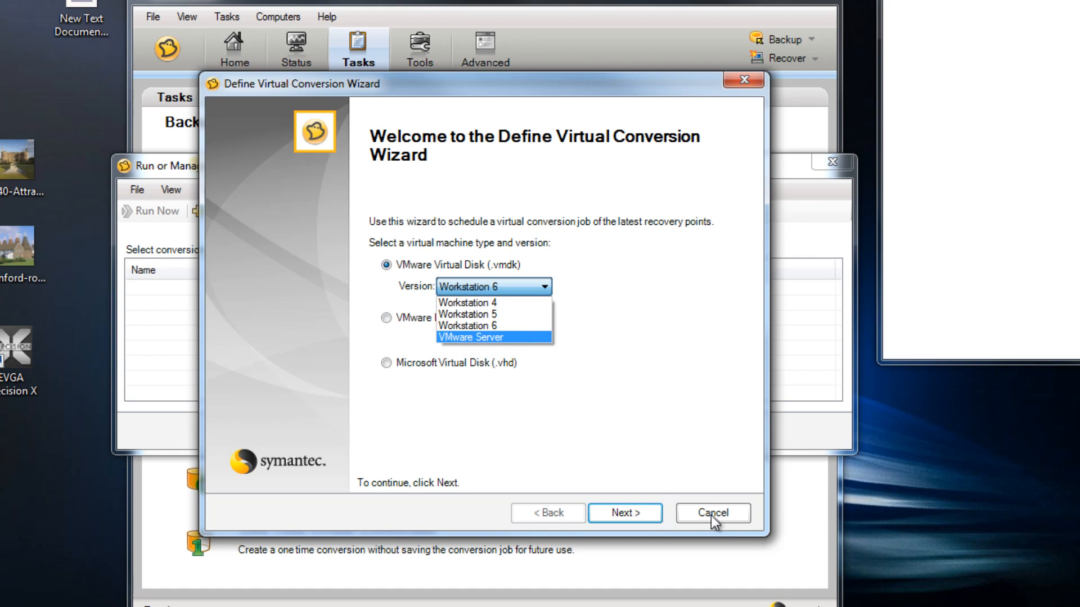
{"action": "mouse_move", "coordinate": [492, 314]}
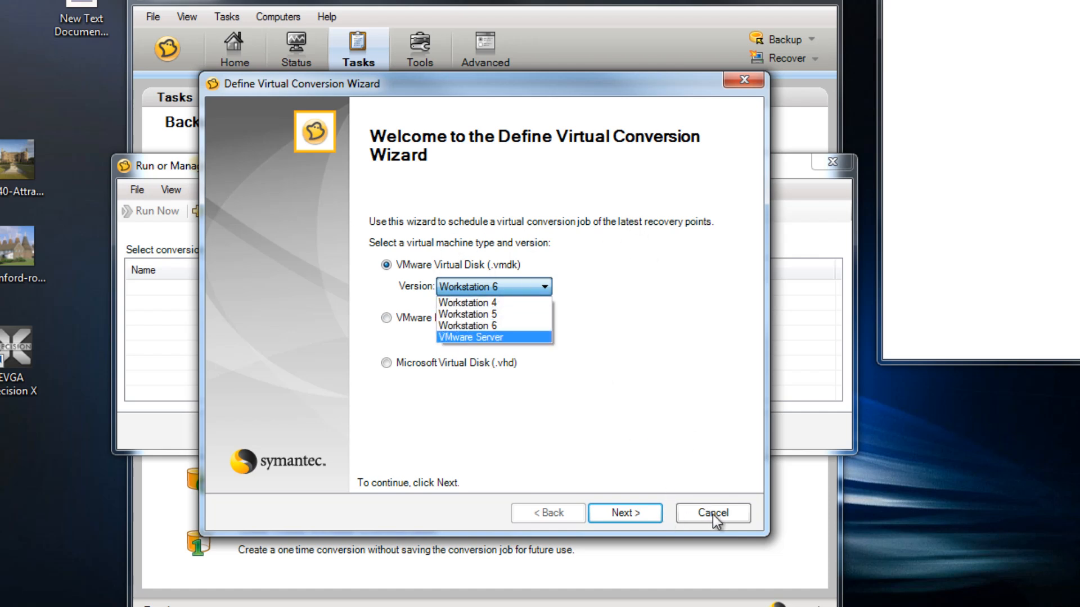
{"action": "left_click", "coordinate": [711, 513]}
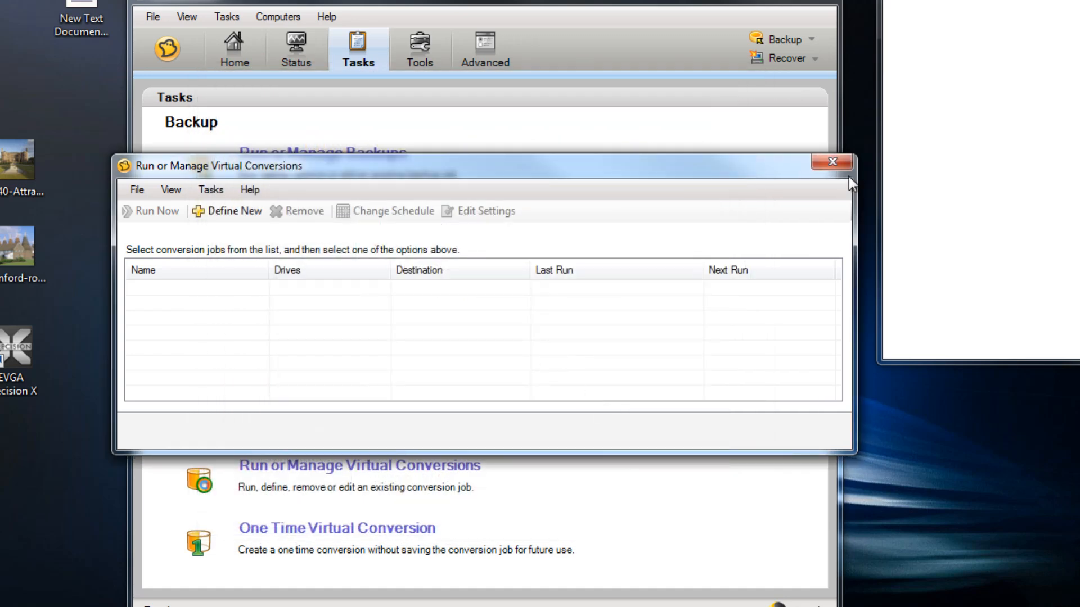
Step: Close the virtual conversion jobs manager and show the Tools page of backup utilities
{"action": "left_click", "coordinate": [831, 162]}
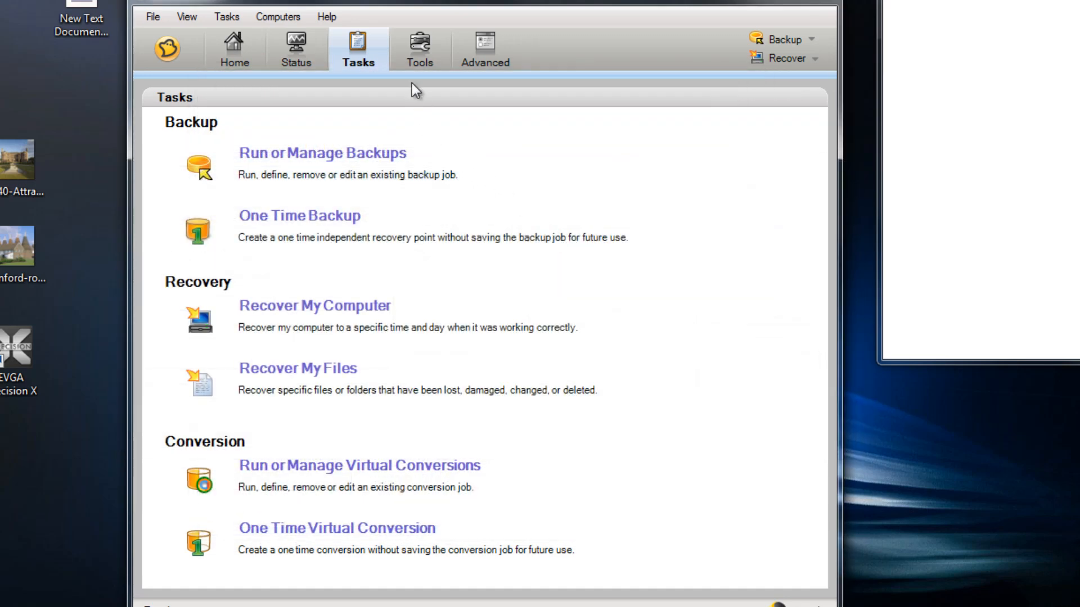
{"action": "mouse_move", "coordinate": [419, 49]}
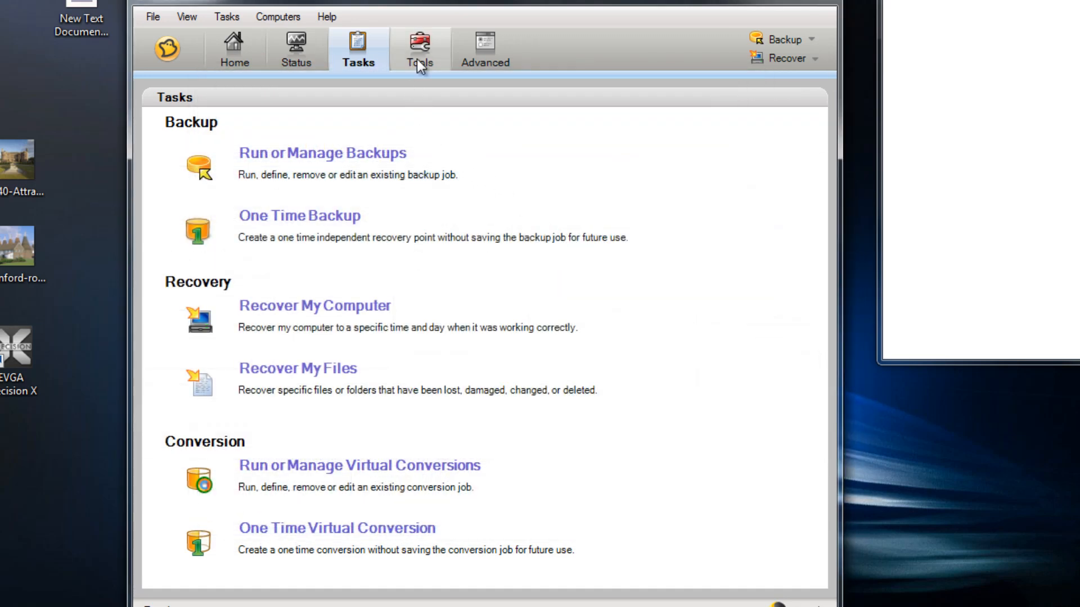
{"action": "left_click", "coordinate": [419, 48]}
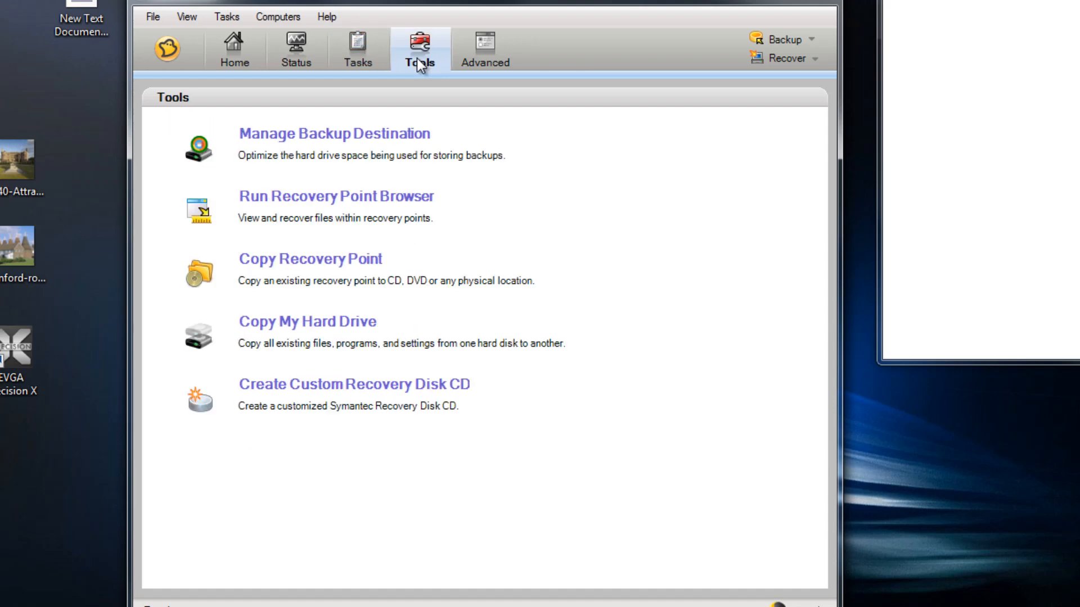
{"action": "mouse_move", "coordinate": [412, 131]}
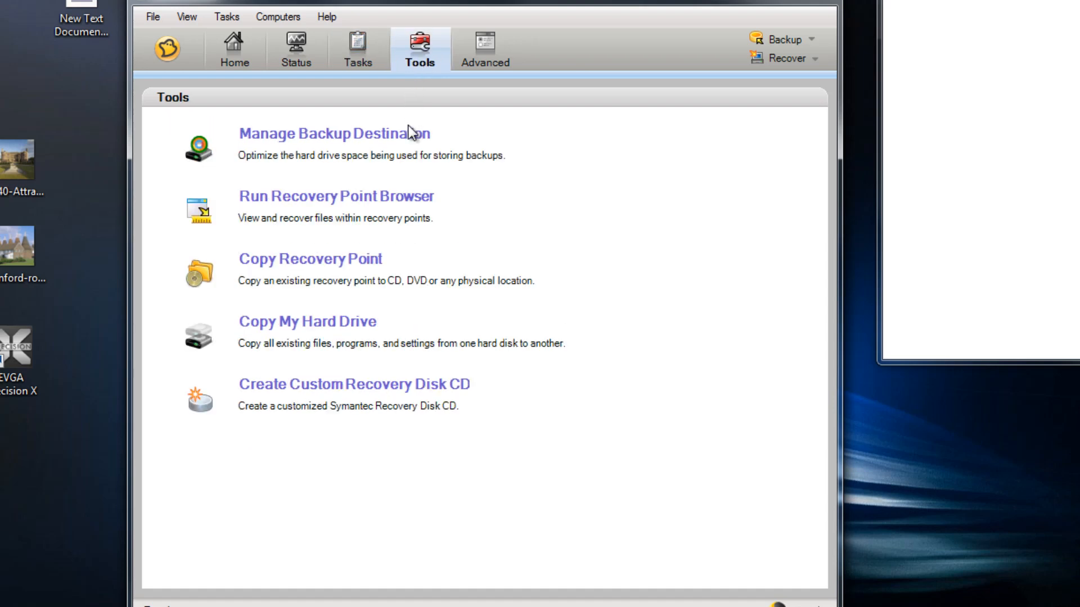
{"action": "mouse_move", "coordinate": [409, 141]}
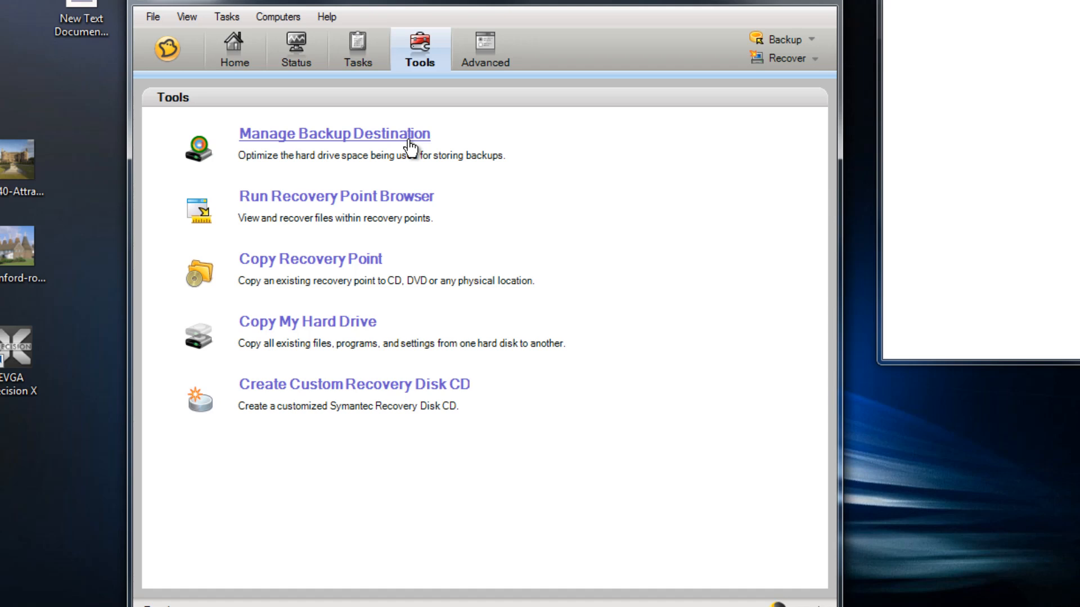
{"action": "mouse_move", "coordinate": [403, 148]}
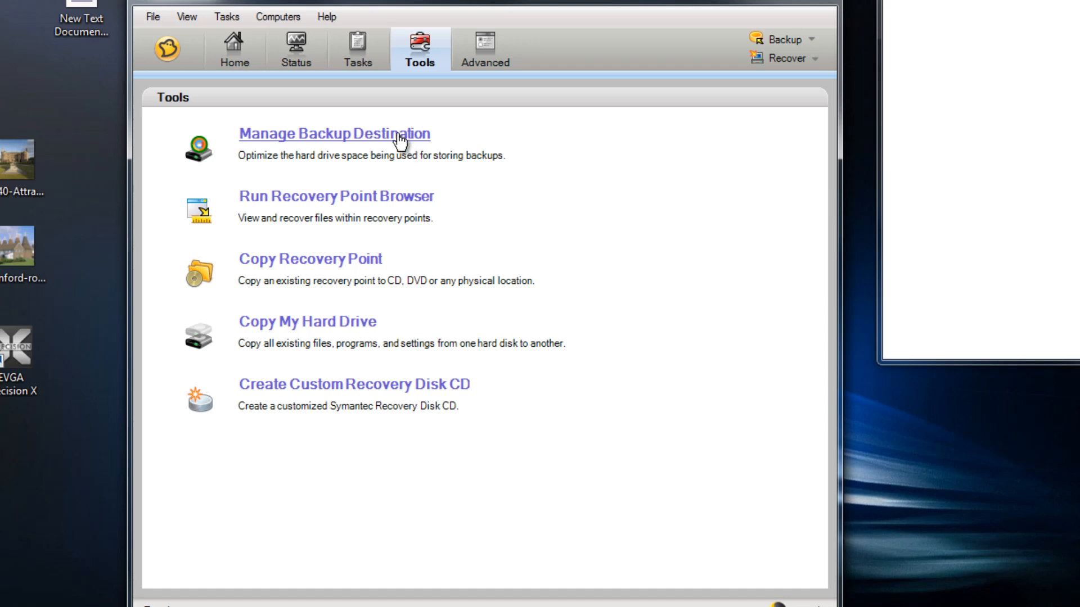
{"action": "left_click", "coordinate": [343, 134]}
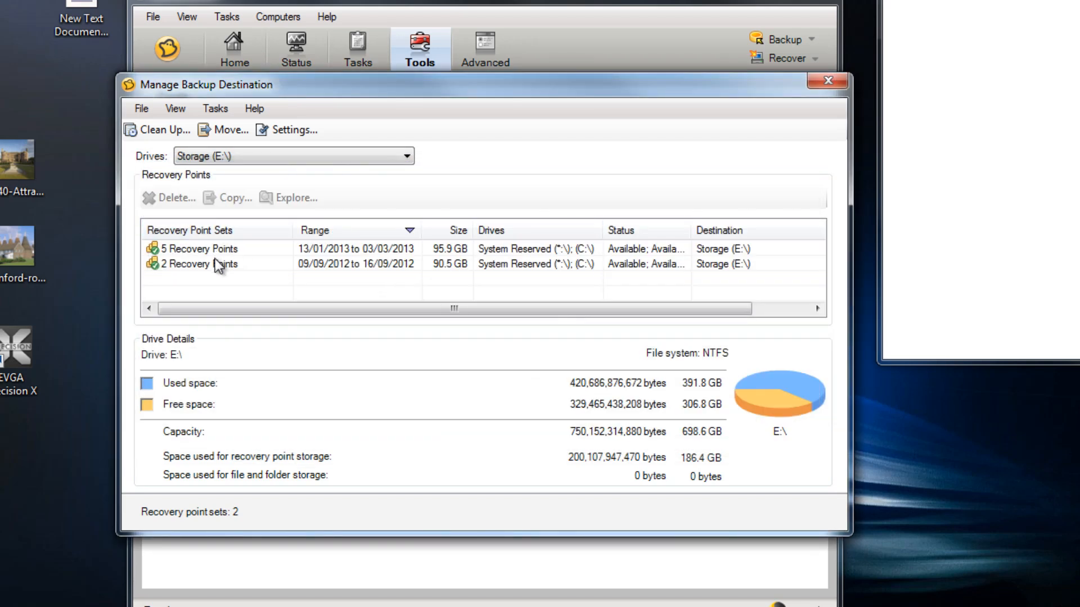
{"action": "mouse_move", "coordinate": [441, 244]}
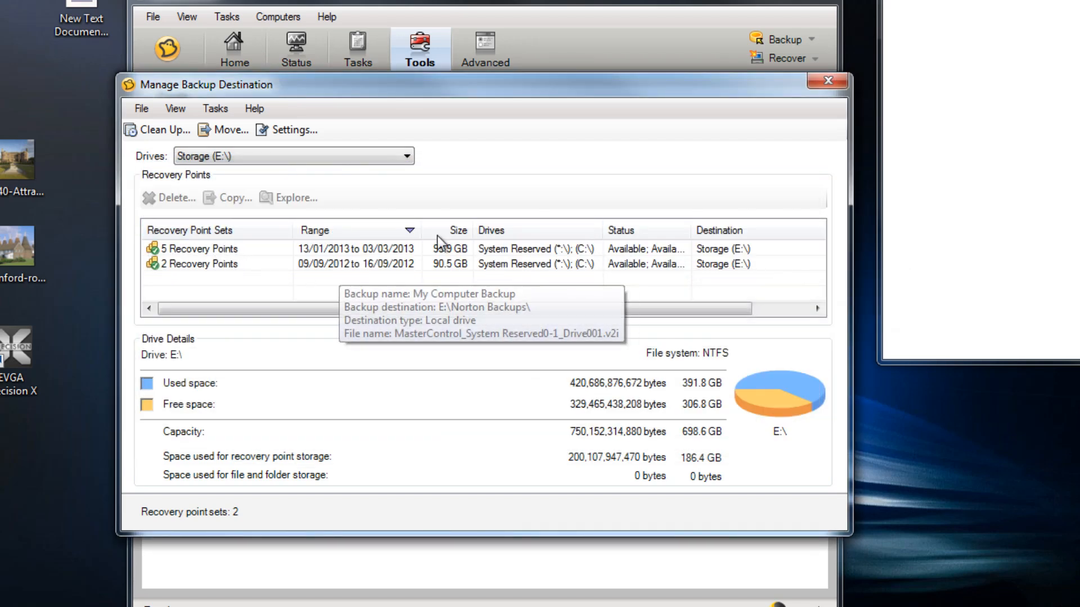
{"action": "left_click", "coordinate": [405, 156]}
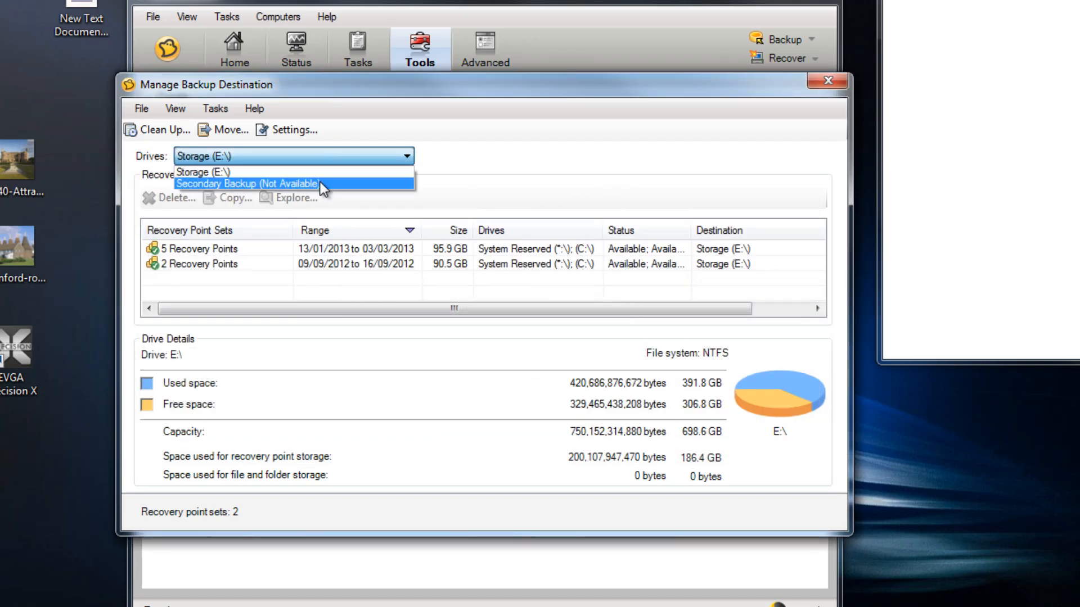
{"action": "left_click", "coordinate": [201, 171]}
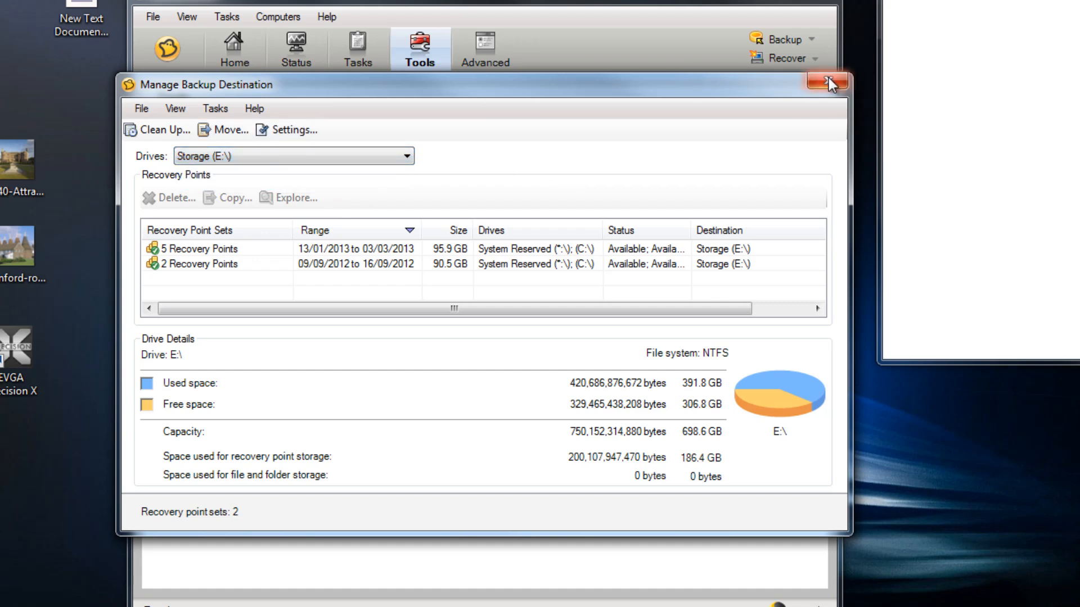
{"action": "mouse_move", "coordinate": [340, 90]}
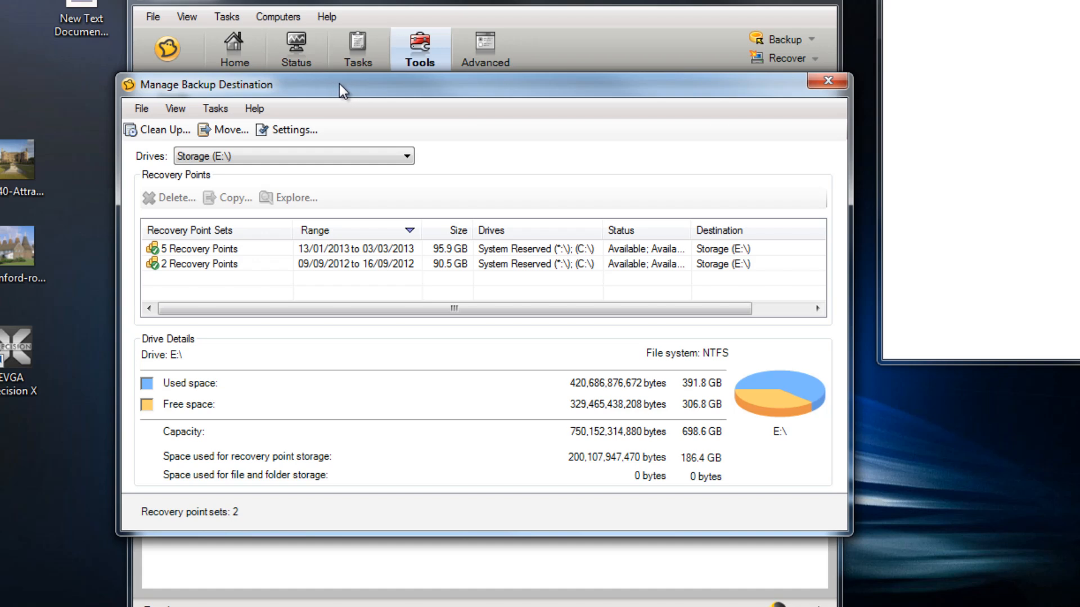
{"action": "mouse_move", "coordinate": [826, 82]}
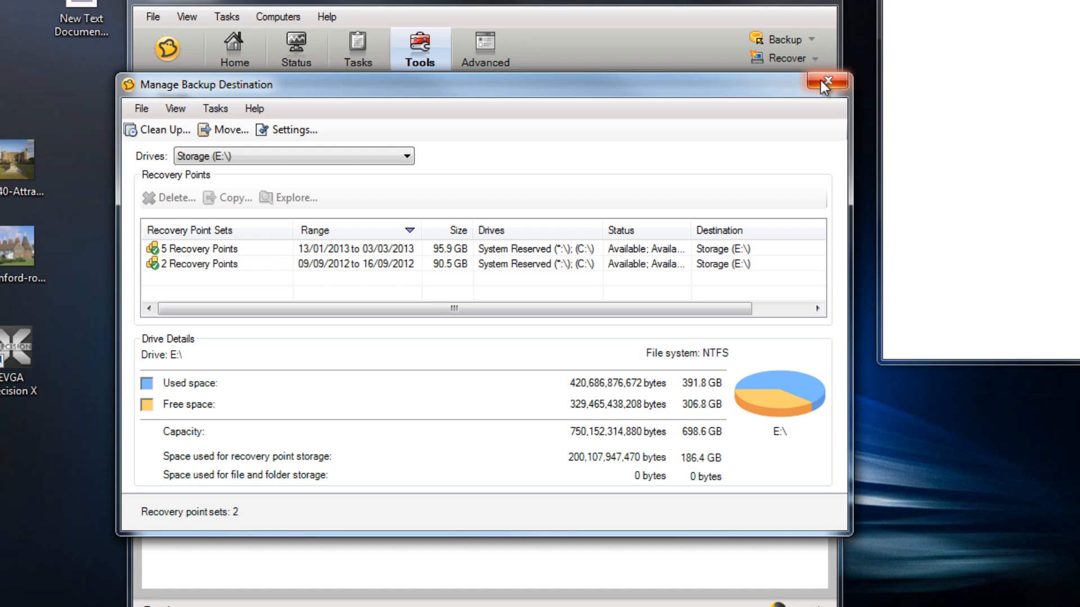
{"action": "mouse_move", "coordinate": [827, 87]}
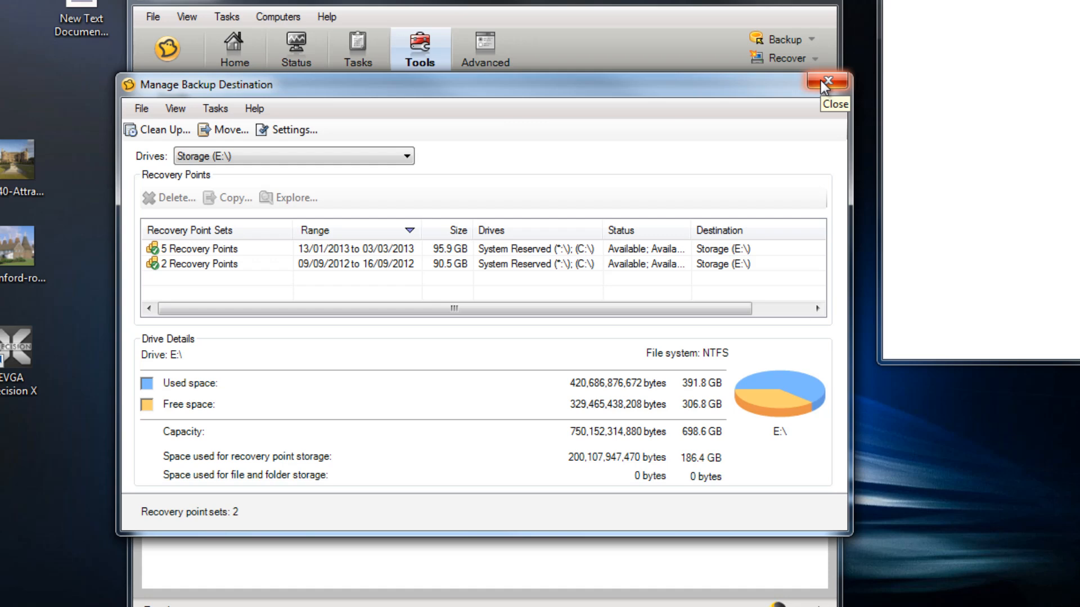
{"action": "left_click", "coordinate": [829, 82]}
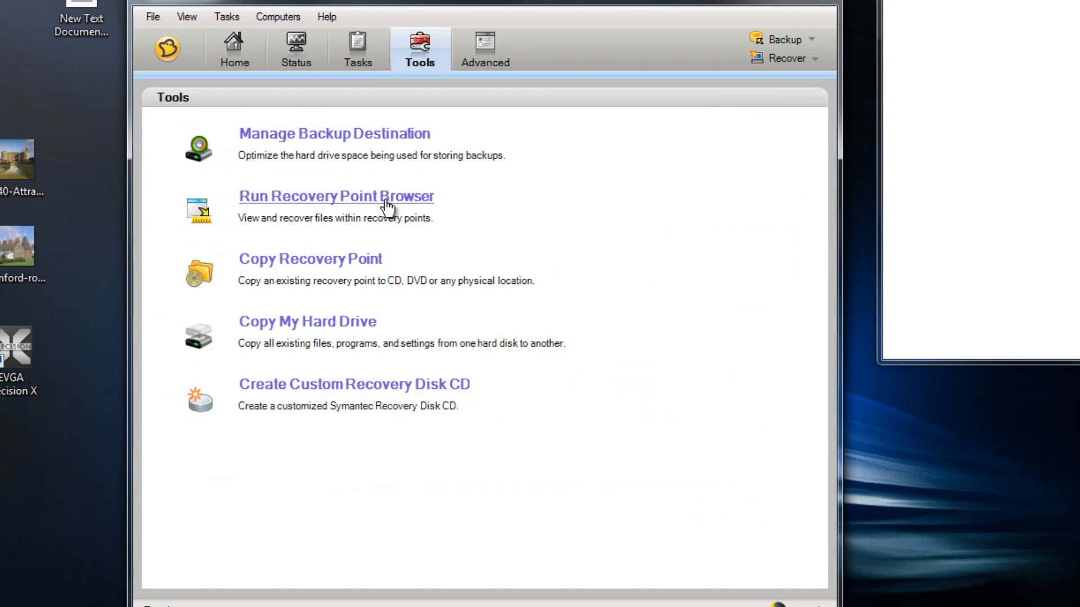
{"action": "mouse_move", "coordinate": [394, 204]}
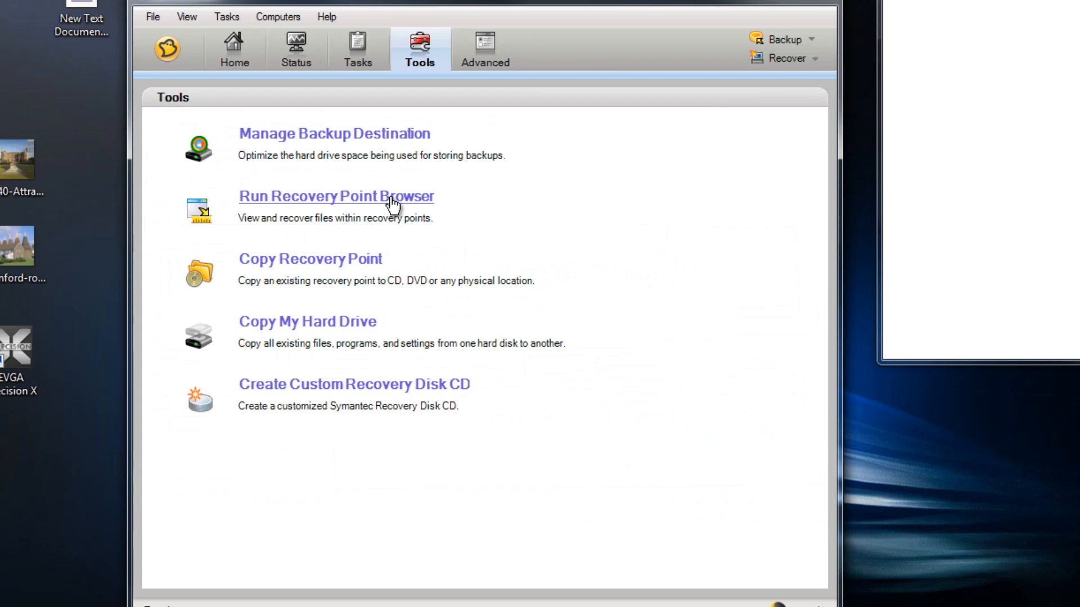
{"action": "mouse_move", "coordinate": [459, 216]}
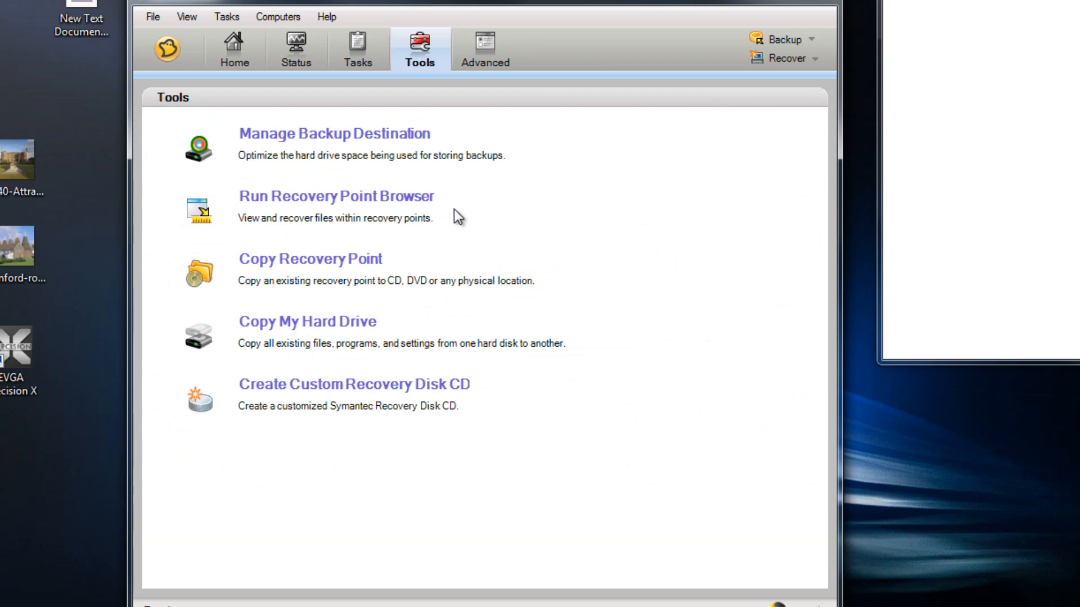
Step: Launch the Recovery Point Browser on the newest 03/03/2013 10:06 AM recovery point
{"action": "left_click", "coordinate": [335, 196]}
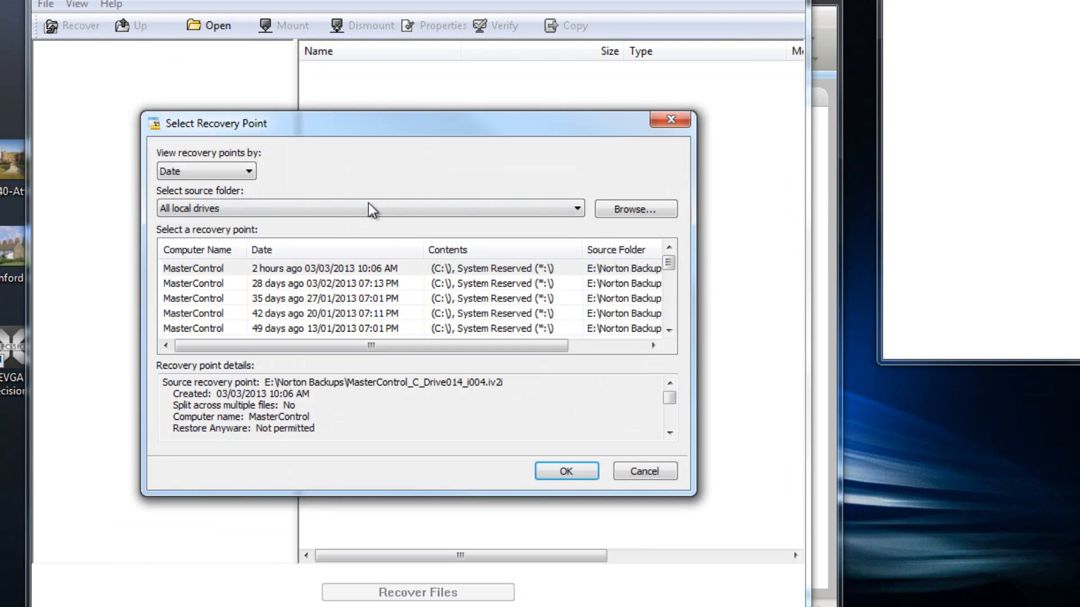
{"action": "left_click", "coordinate": [324, 267]}
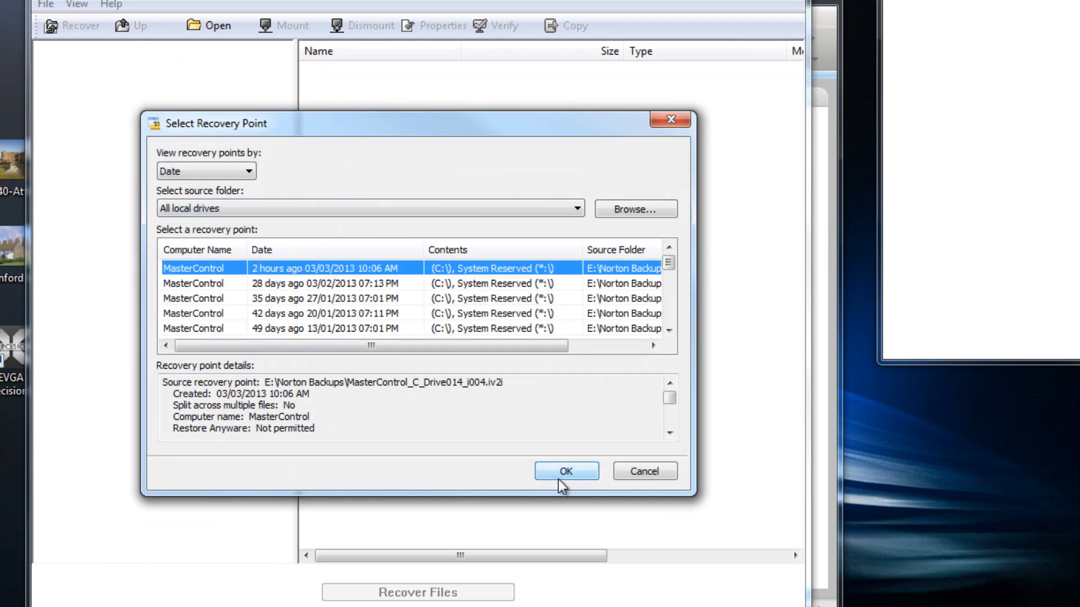
{"action": "left_click", "coordinate": [566, 471]}
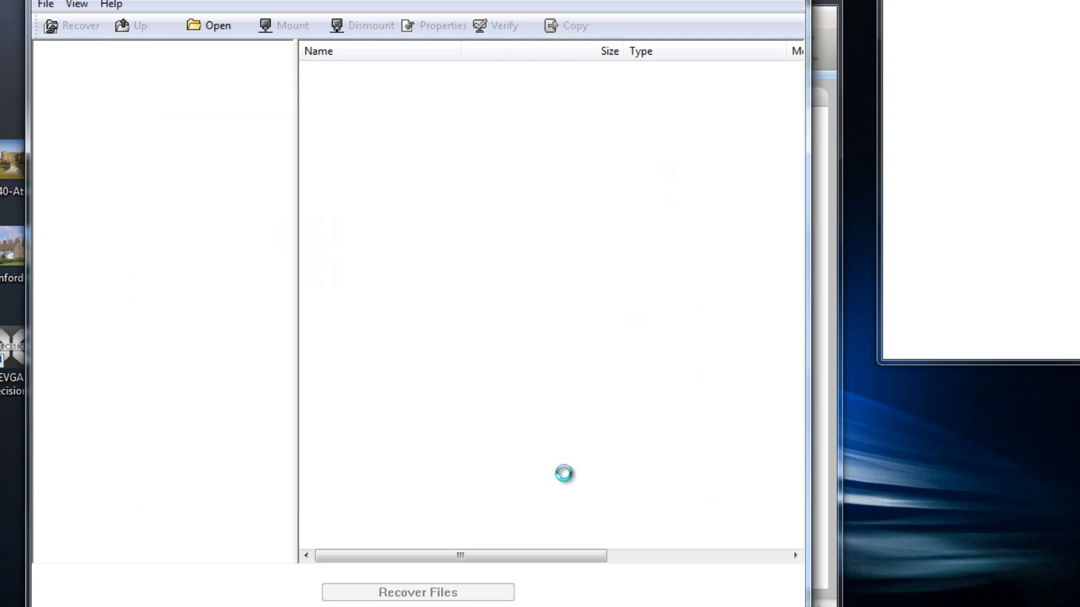
Step: Expand PerfLogs and select its Admin folder so Recover Files becomes available
{"action": "left_click", "coordinate": [127, 334]}
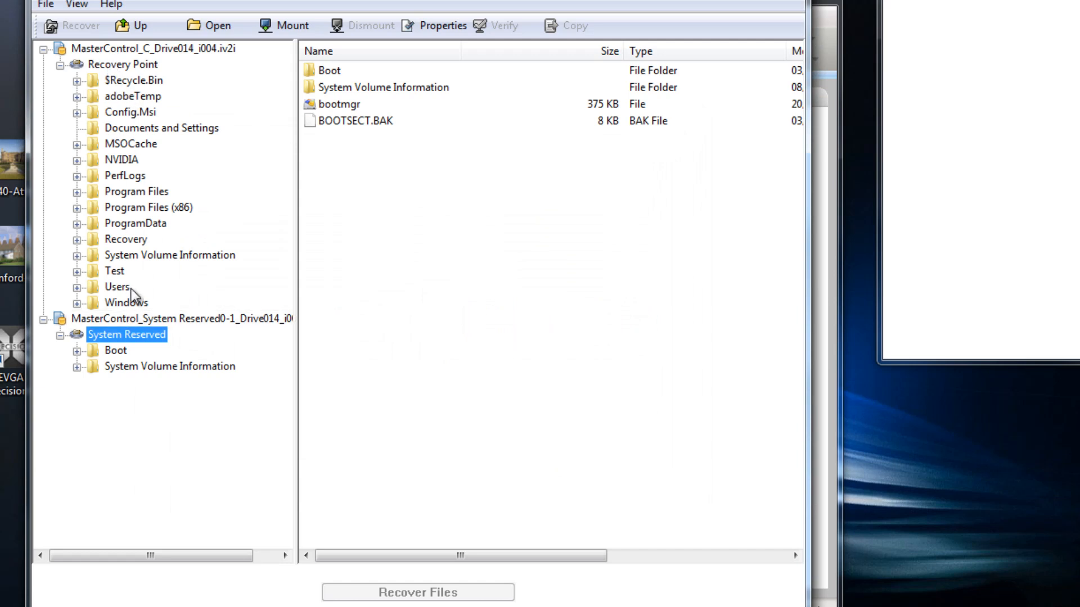
{"action": "mouse_move", "coordinate": [128, 303]}
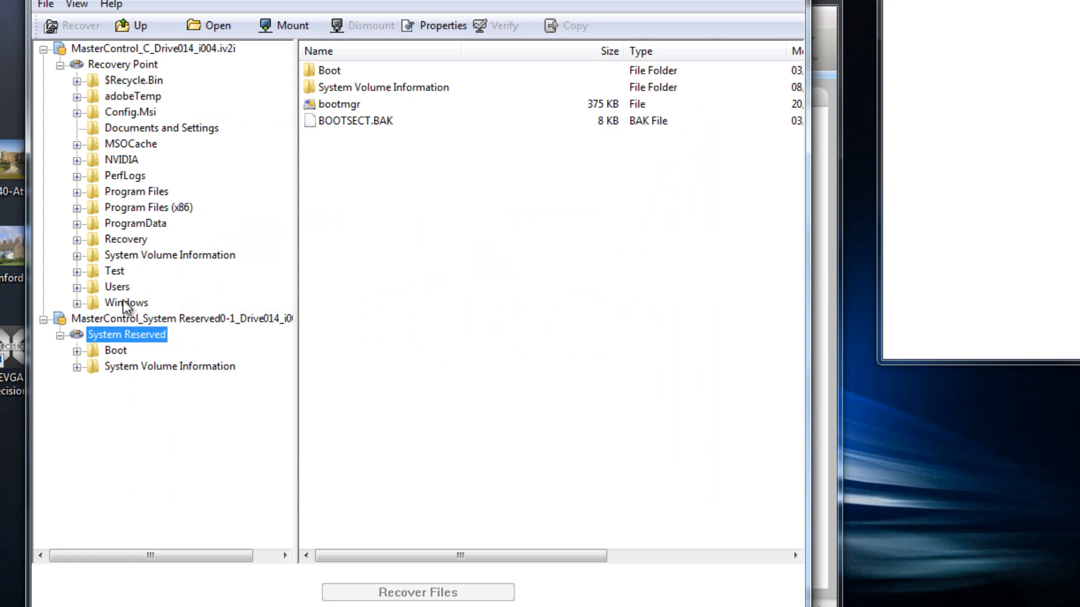
{"action": "left_click", "coordinate": [78, 176]}
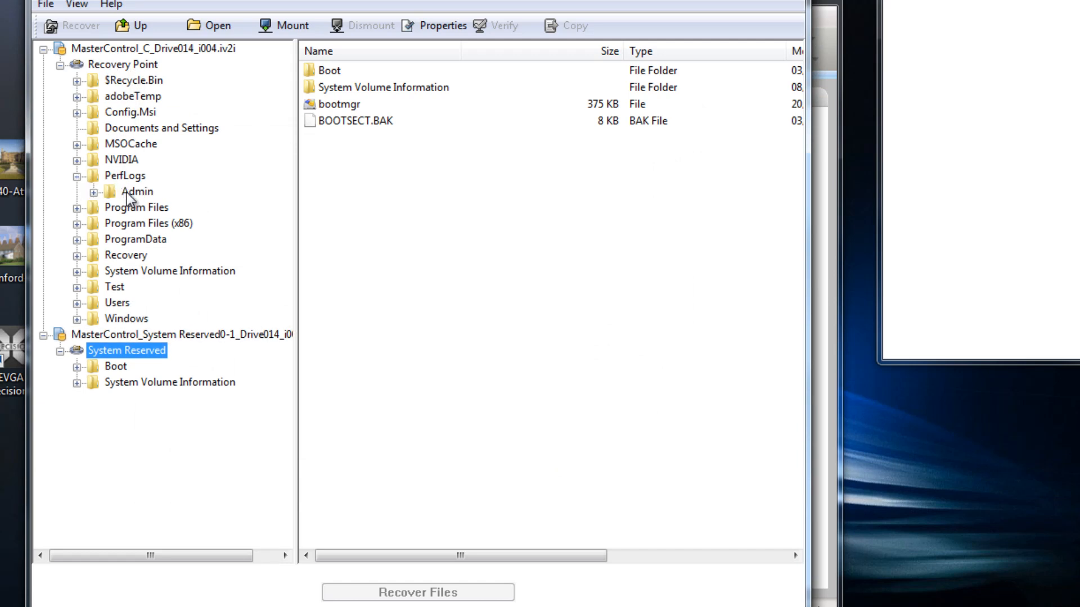
{"action": "right_click", "coordinate": [135, 191]}
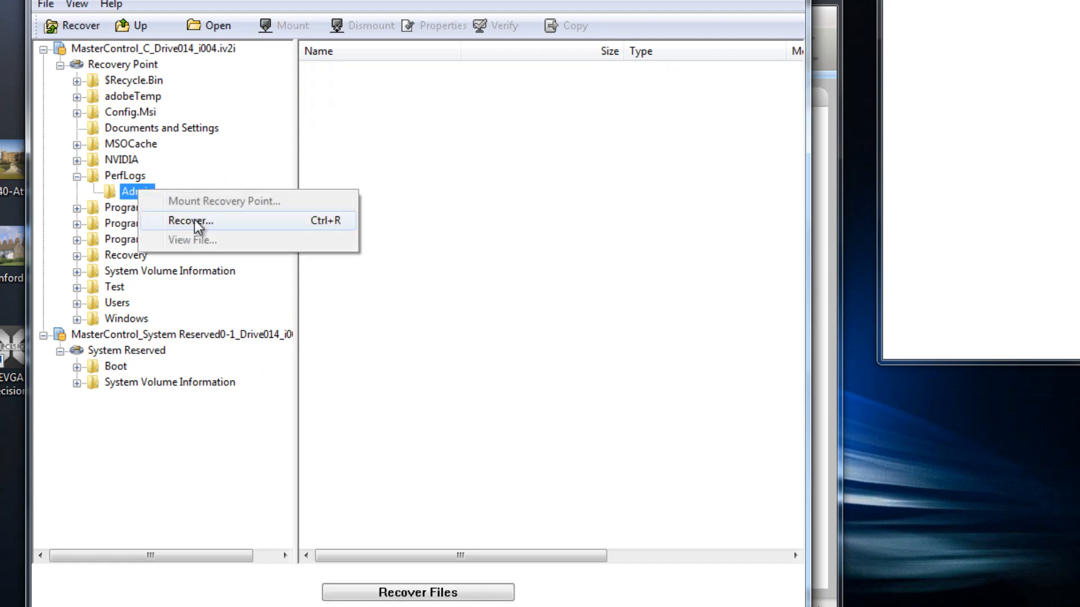
{"action": "mouse_move", "coordinate": [200, 229]}
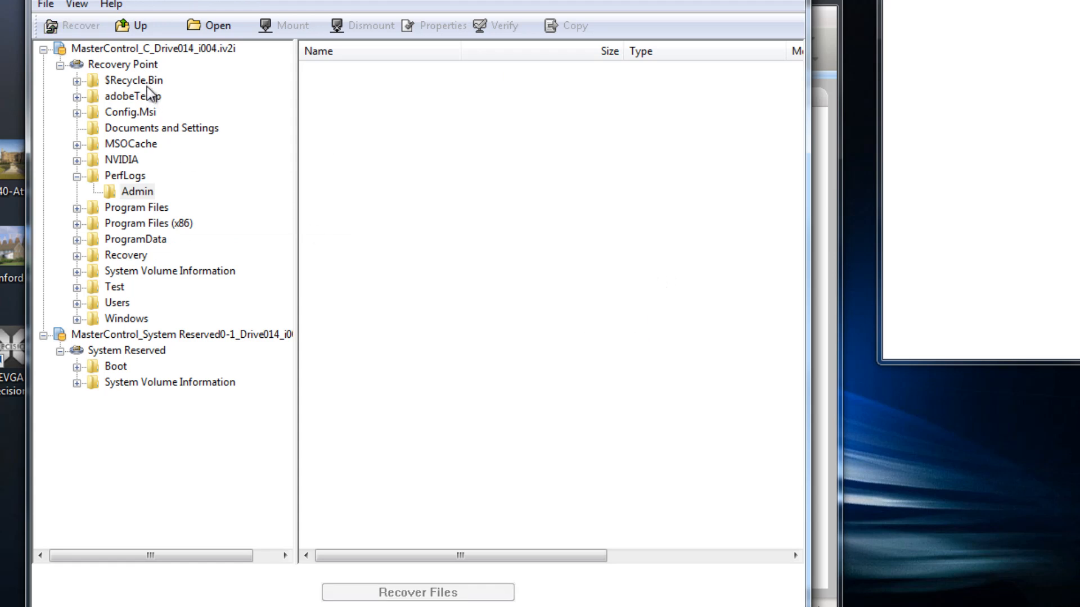
{"action": "mouse_move", "coordinate": [296, 4]}
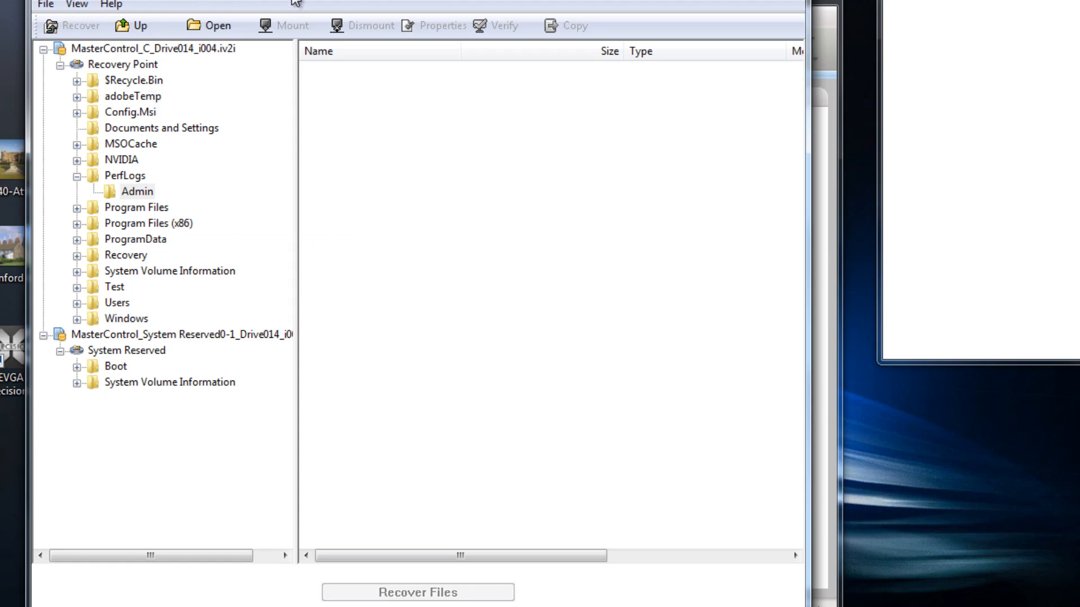
{"action": "mouse_move", "coordinate": [683, 15]}
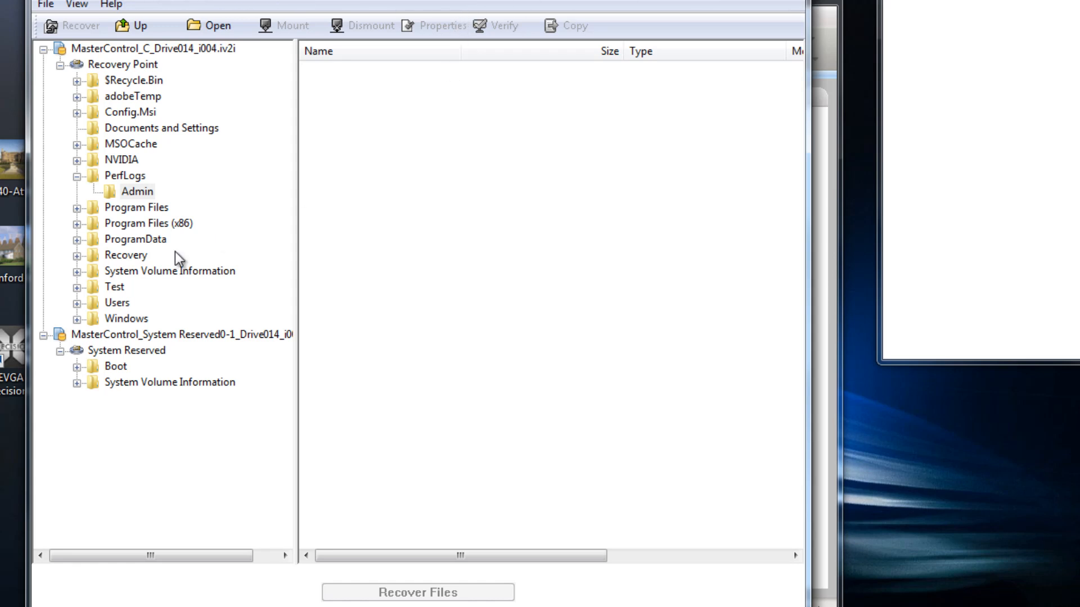
{"action": "left_click", "coordinate": [136, 191]}
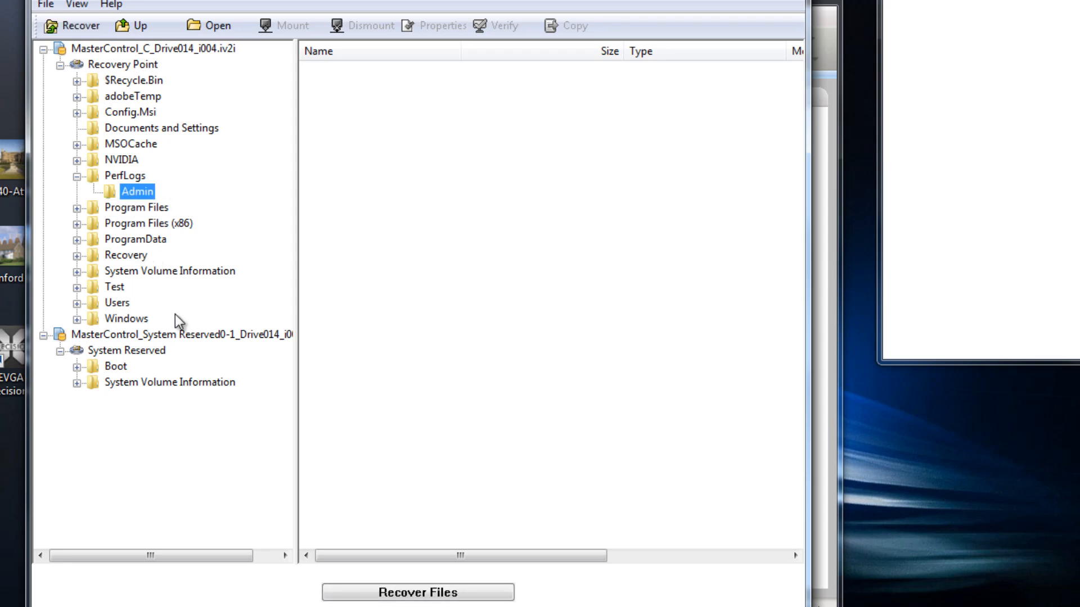
{"action": "mouse_move", "coordinate": [701, 12]}
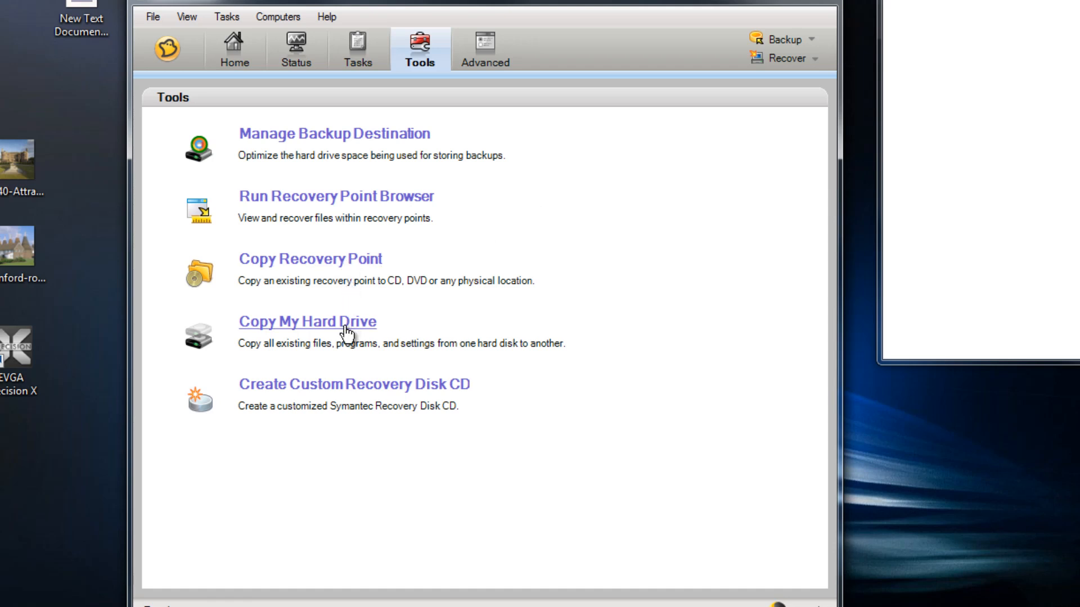
{"action": "mouse_move", "coordinate": [348, 263]}
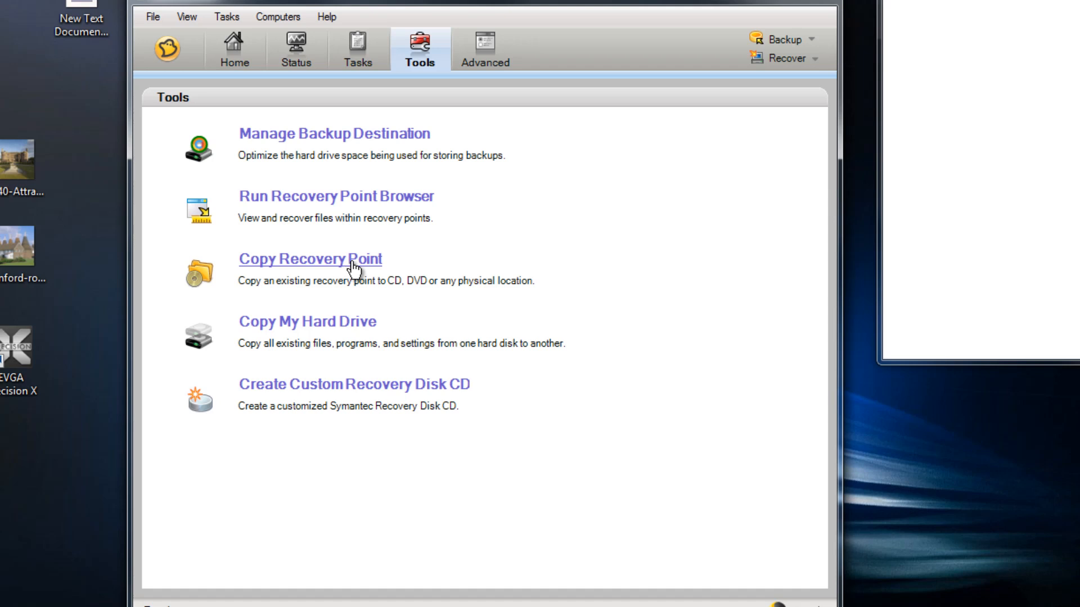
{"action": "mouse_move", "coordinate": [437, 374]}
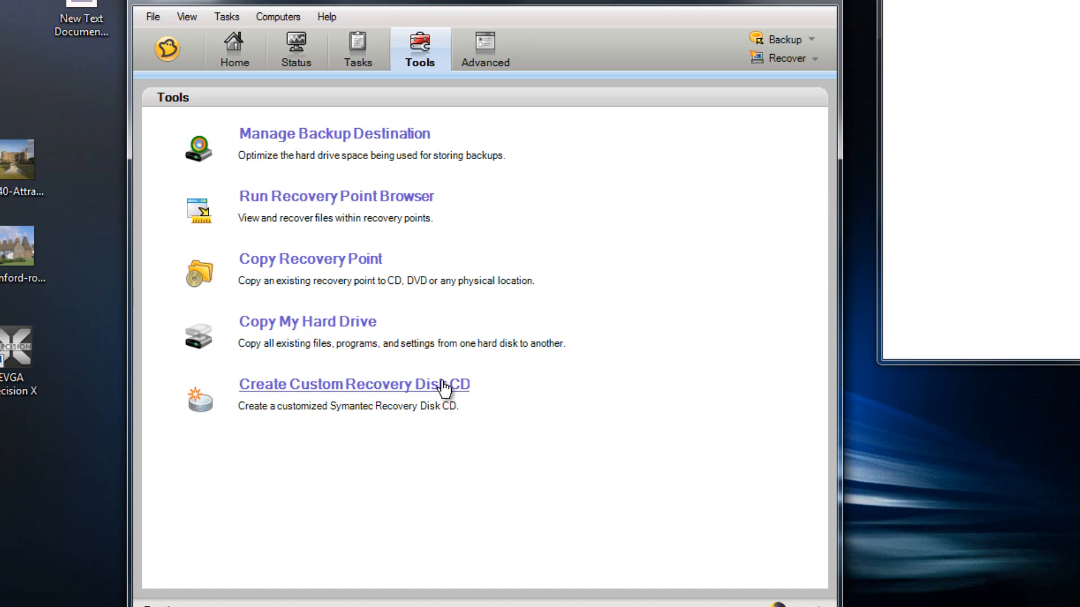
{"action": "mouse_move", "coordinate": [363, 415]}
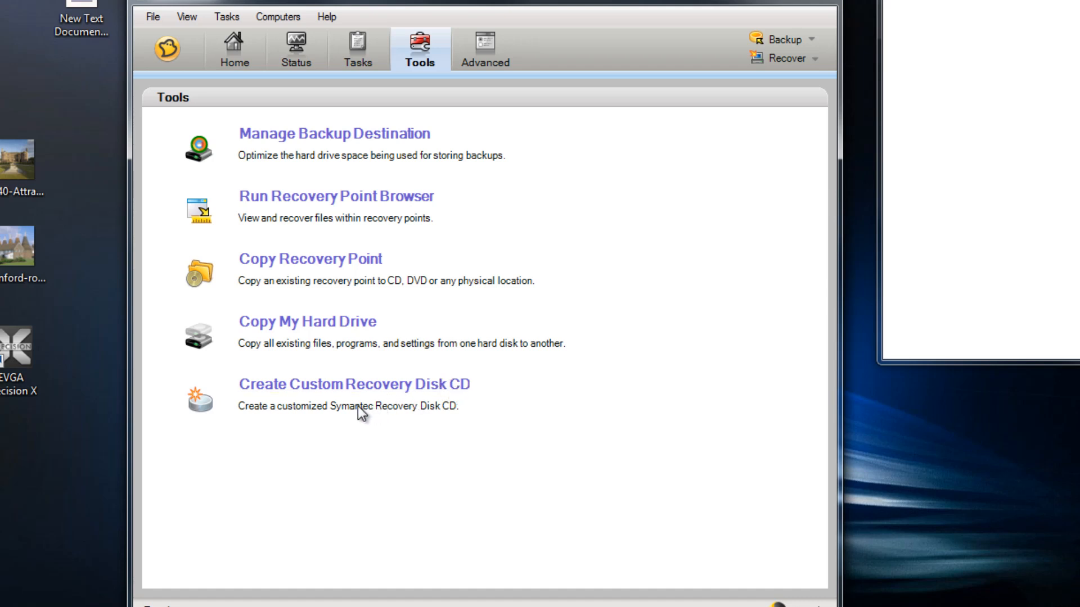
{"action": "mouse_move", "coordinate": [387, 415]}
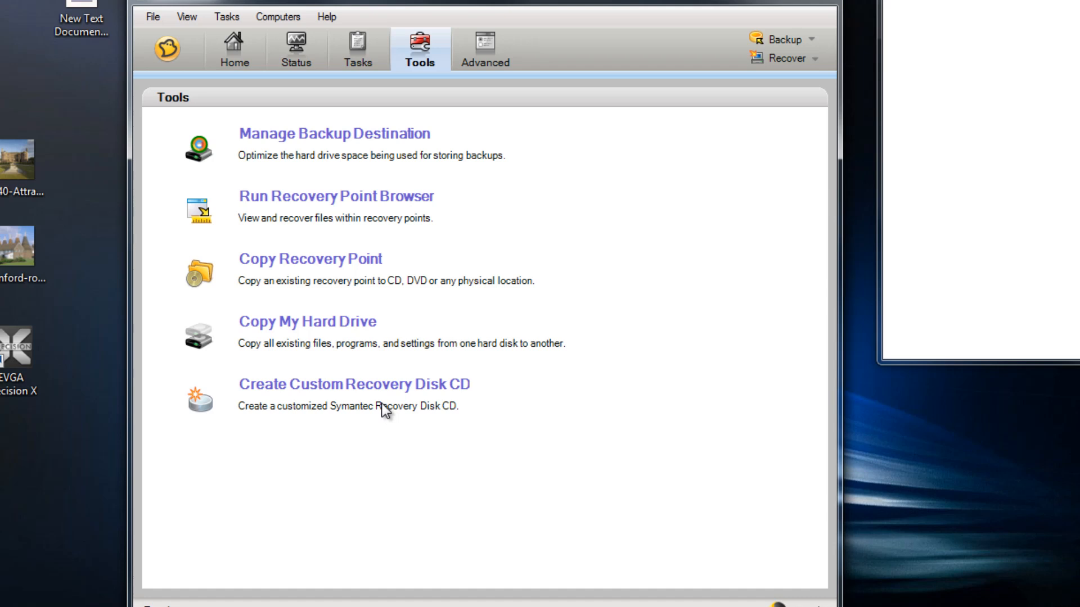
{"action": "mouse_move", "coordinate": [370, 415]}
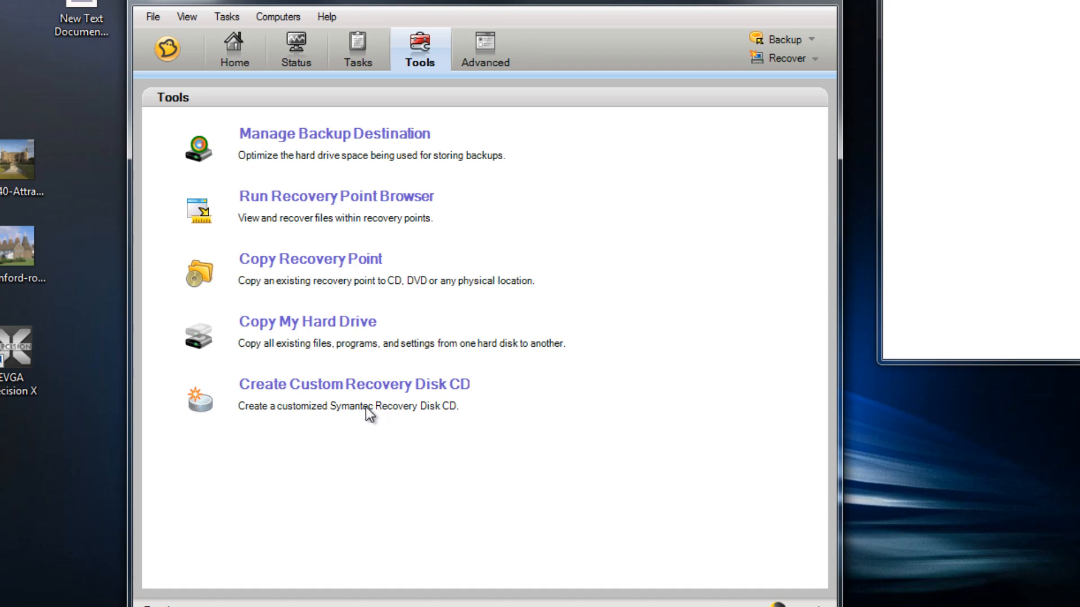
{"action": "mouse_move", "coordinate": [324, 413]}
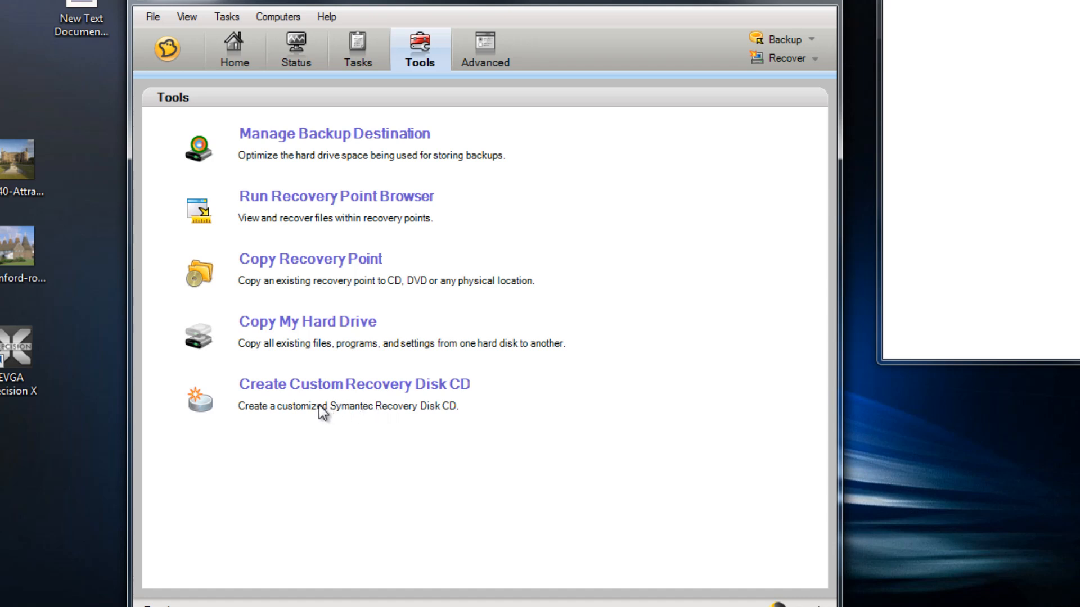
{"action": "mouse_move", "coordinate": [409, 413]}
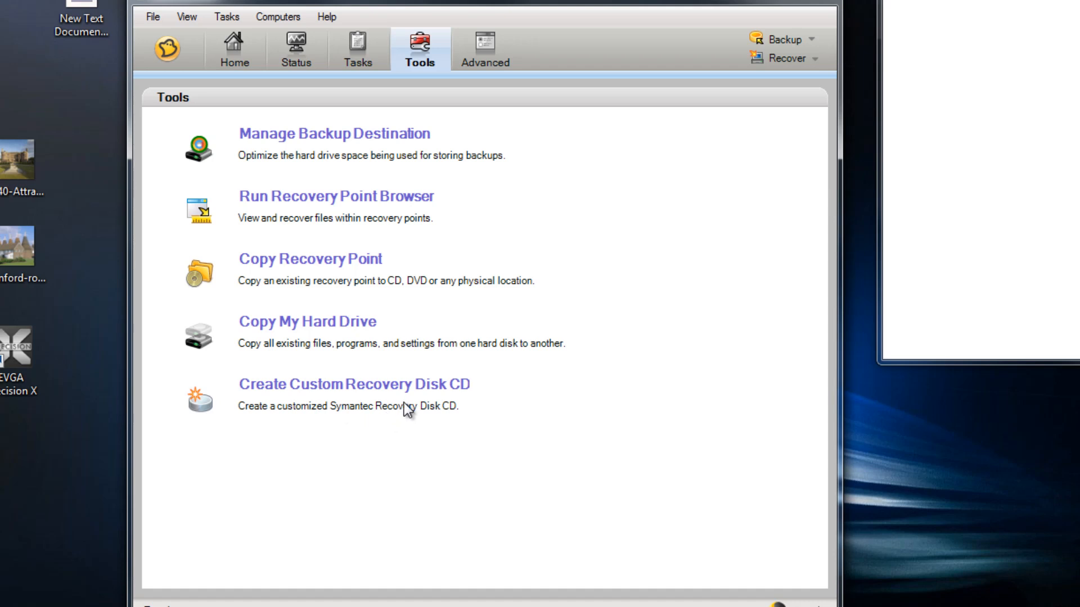
{"action": "mouse_move", "coordinate": [376, 422]}
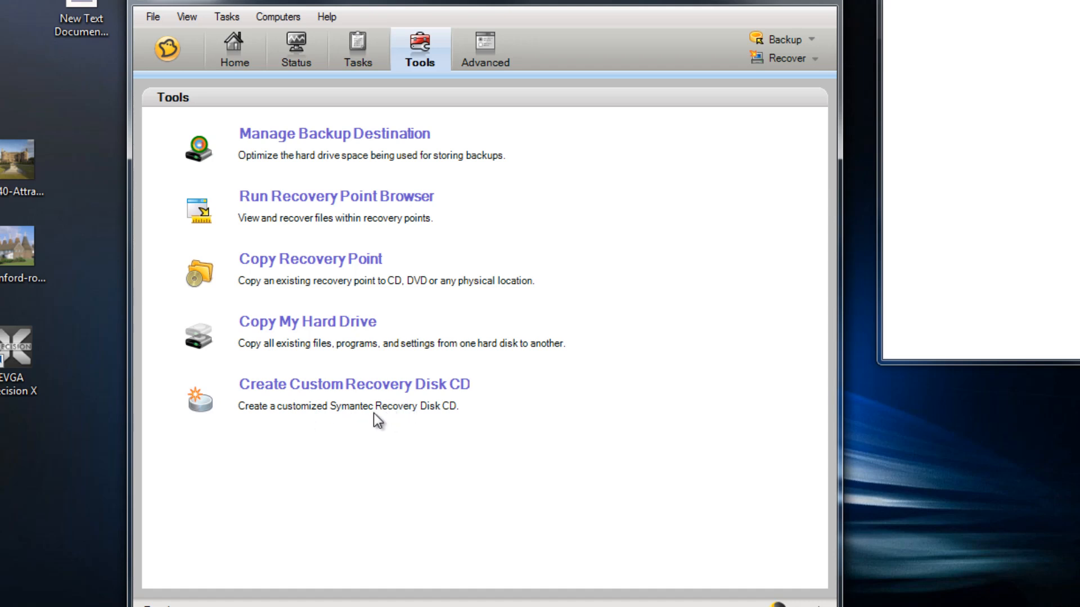
{"action": "mouse_move", "coordinate": [428, 418]}
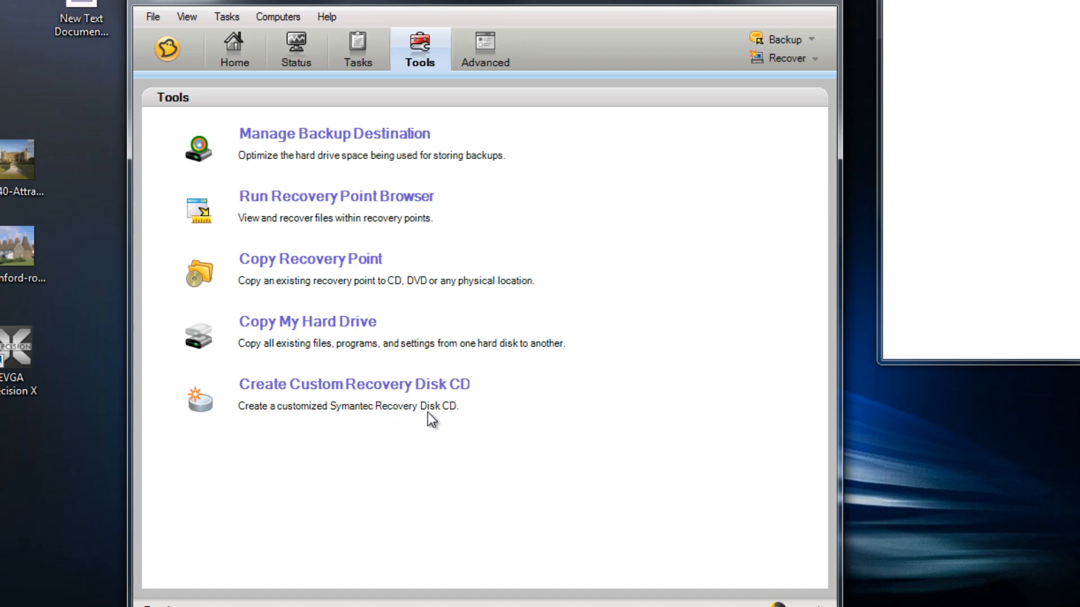
{"action": "mouse_move", "coordinate": [449, 409]}
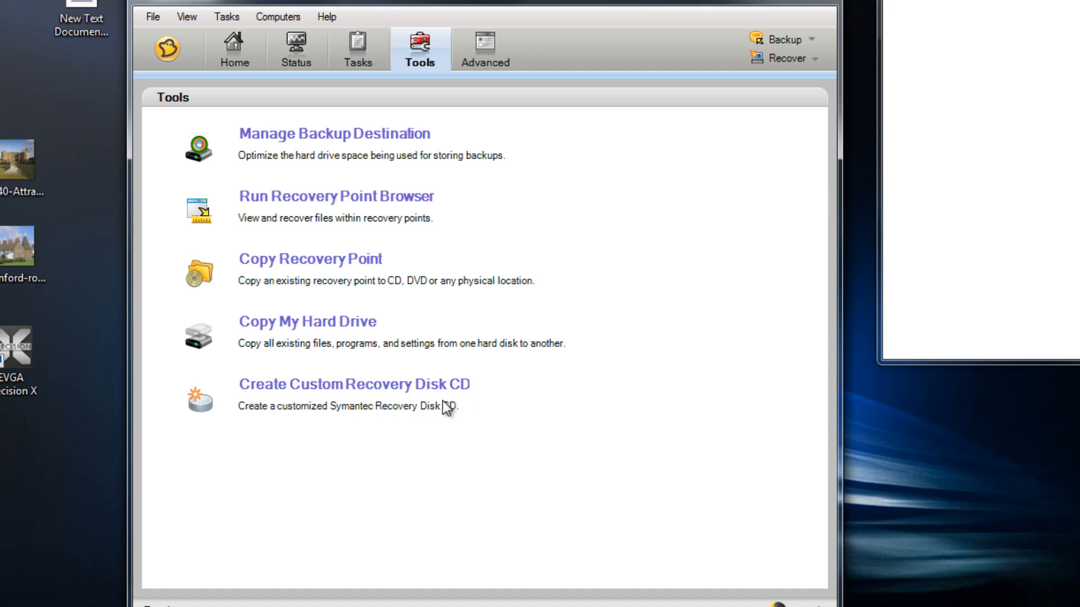
{"action": "mouse_move", "coordinate": [418, 415]}
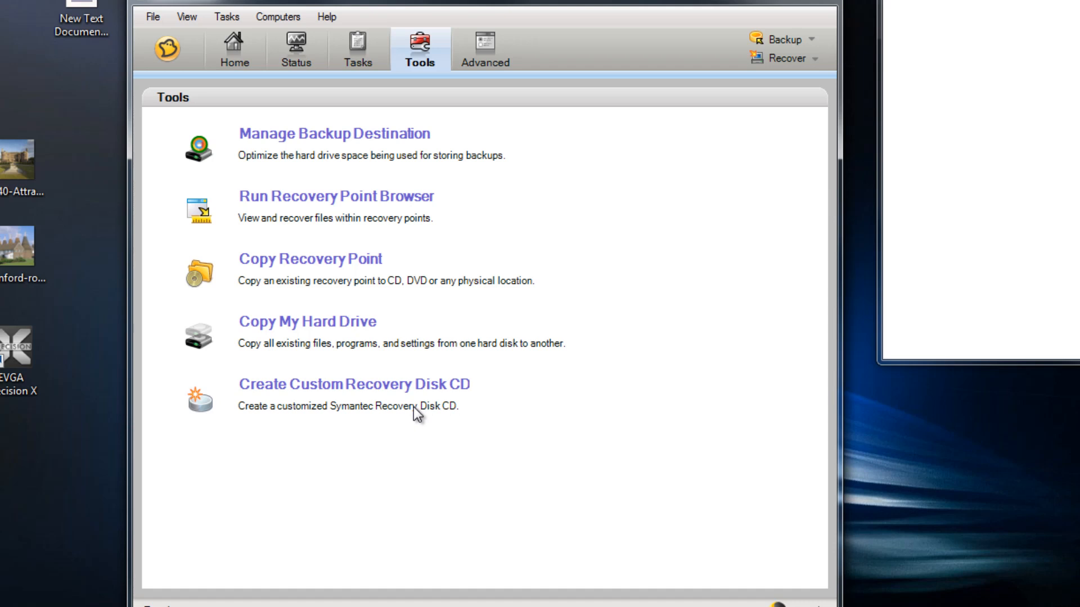
{"action": "mouse_move", "coordinate": [416, 412]}
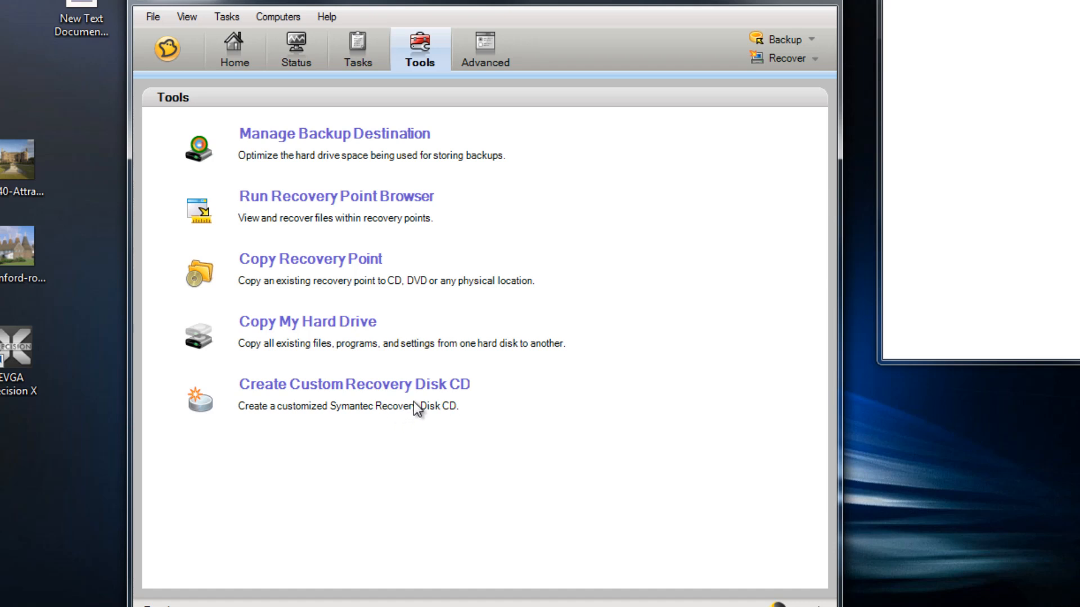
{"action": "mouse_move", "coordinate": [421, 413]}
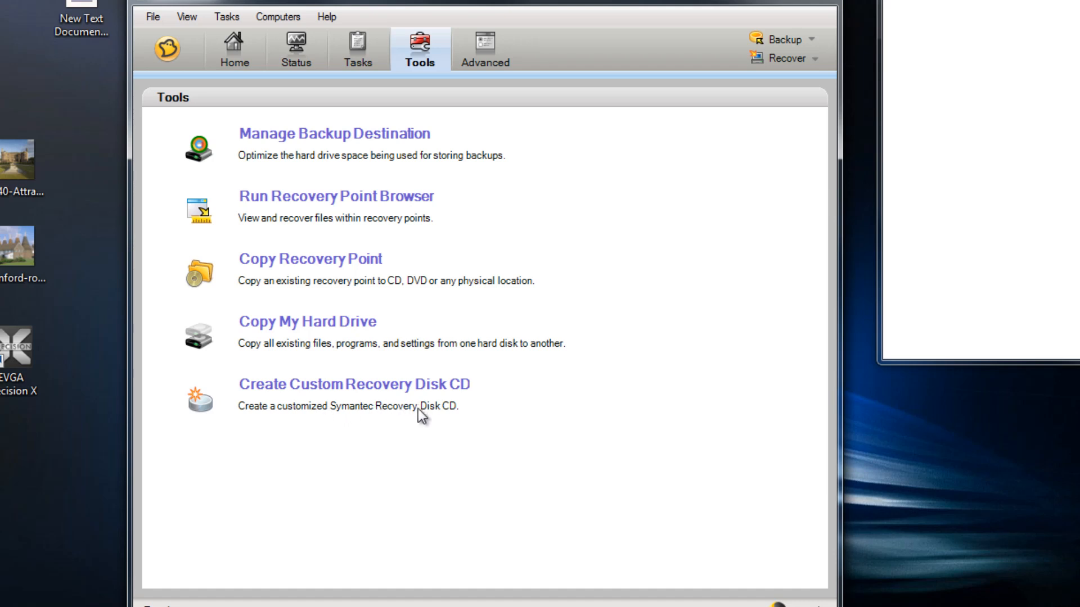
{"action": "mouse_move", "coordinate": [460, 414]}
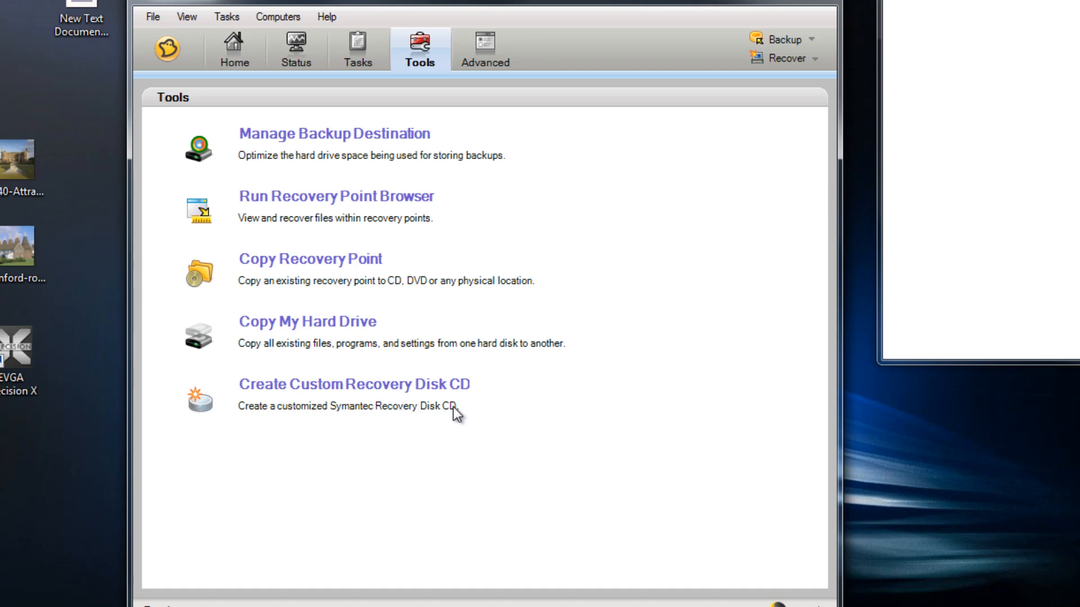
{"action": "mouse_move", "coordinate": [461, 415]}
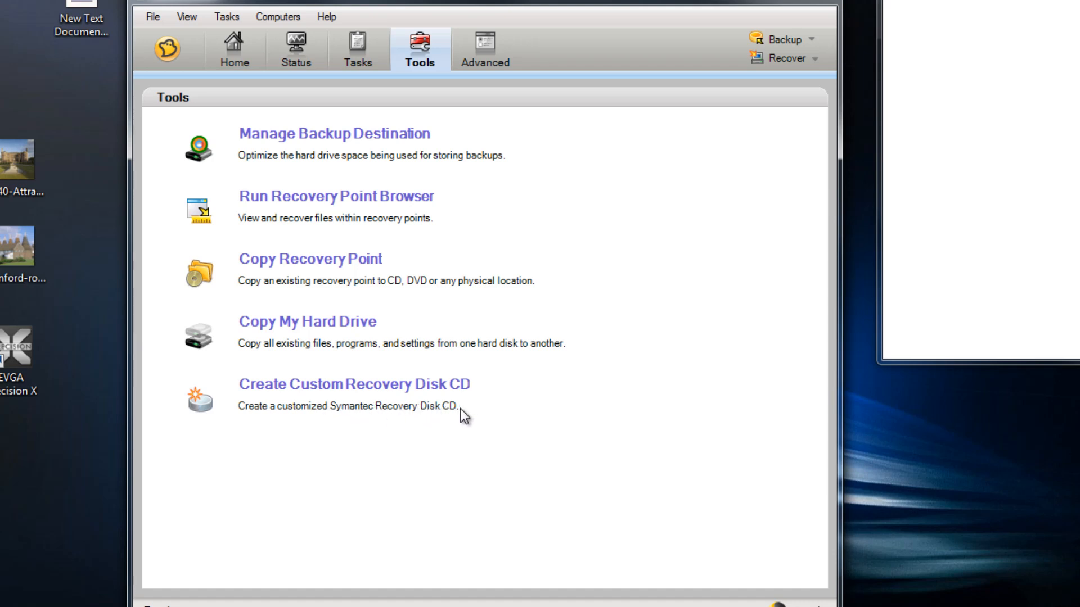
{"action": "mouse_move", "coordinate": [485, 49]}
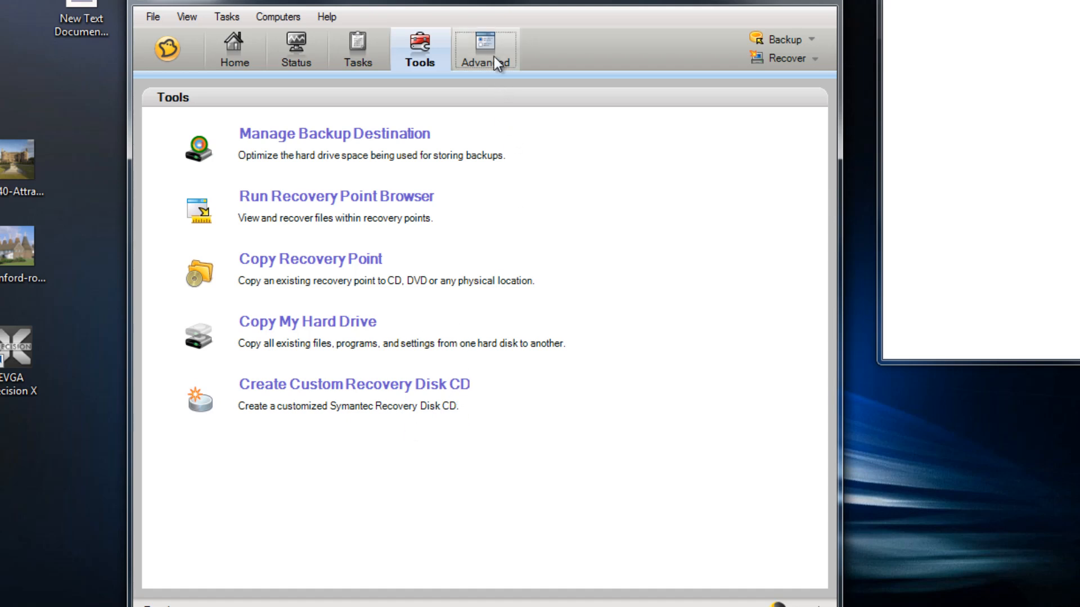
{"action": "left_click", "coordinate": [486, 48]}
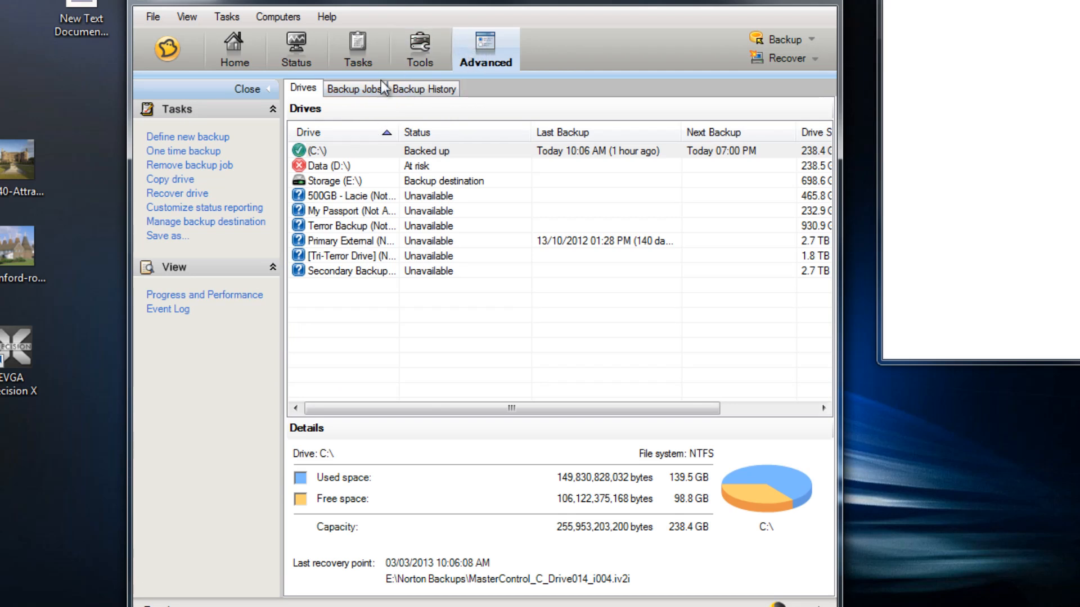
{"action": "mouse_move", "coordinate": [333, 171]}
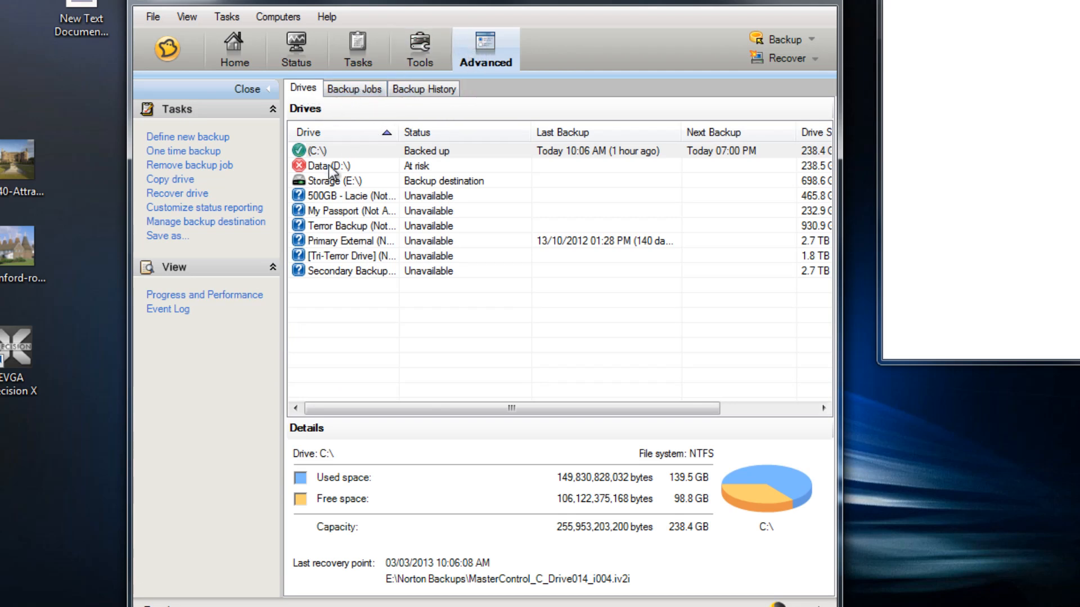
{"action": "mouse_move", "coordinate": [344, 200]}
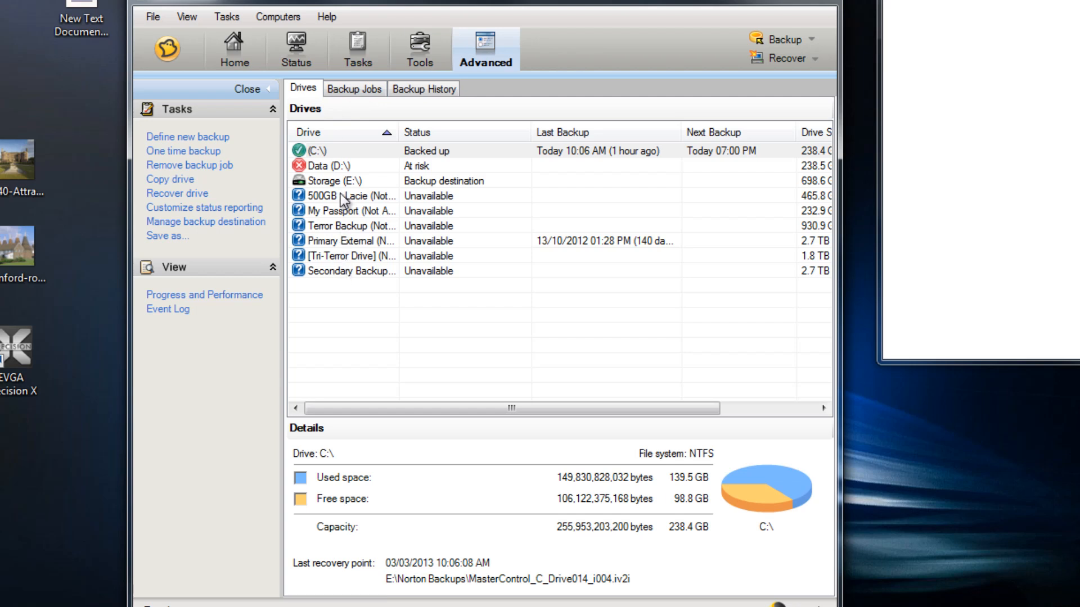
{"action": "mouse_move", "coordinate": [348, 186]}
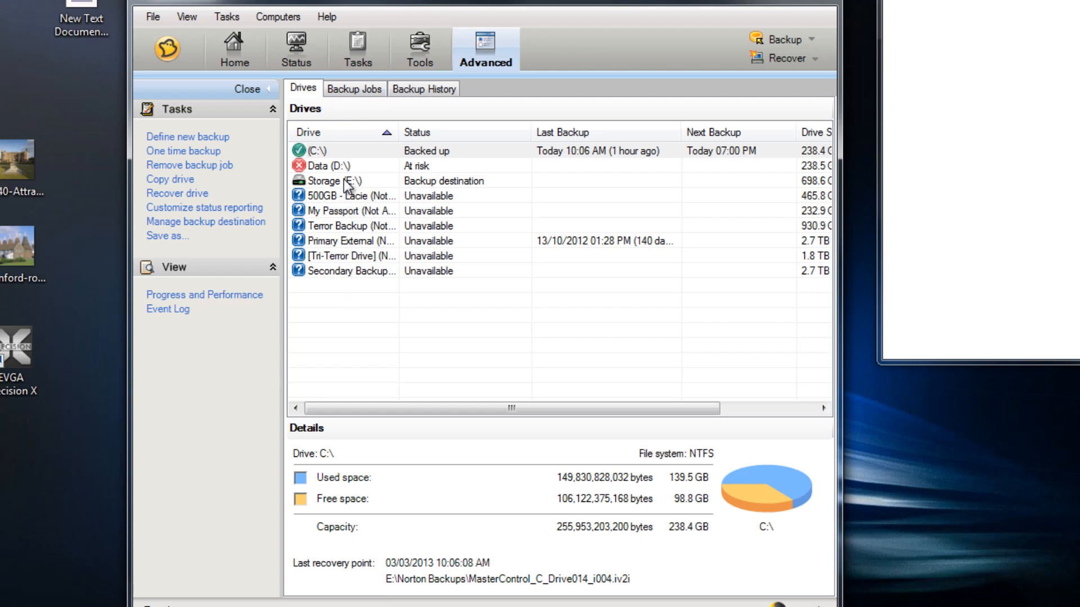
{"action": "mouse_move", "coordinate": [360, 177]}
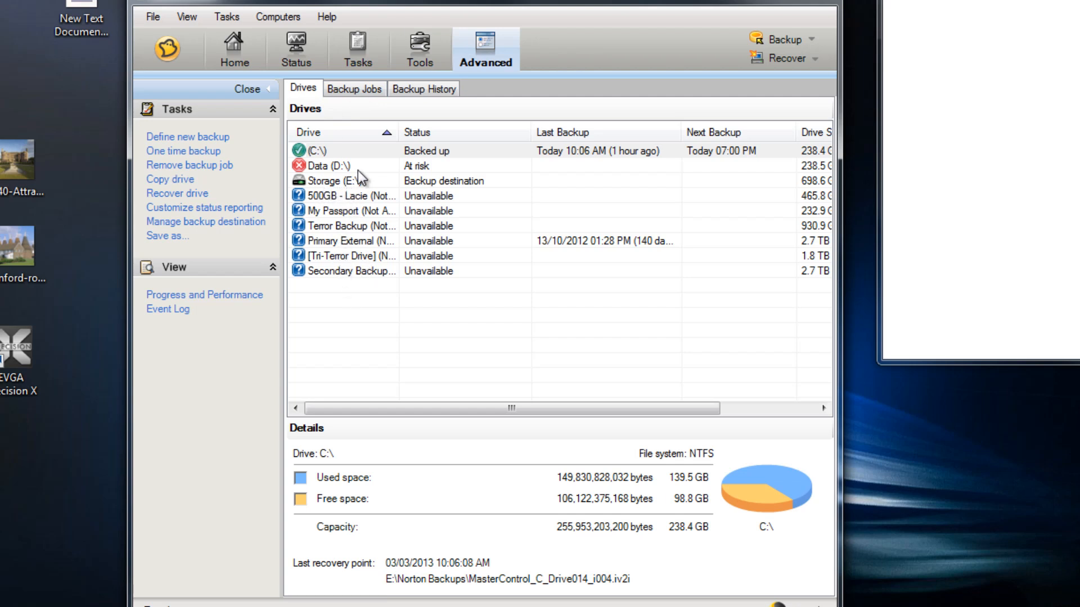
{"action": "mouse_move", "coordinate": [364, 198]}
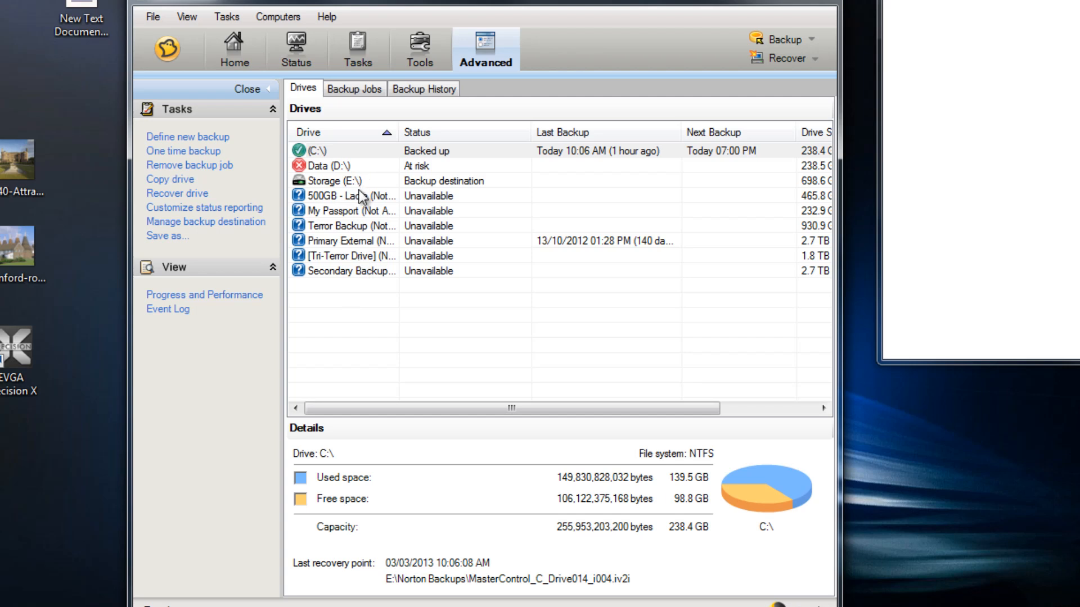
{"action": "mouse_move", "coordinate": [358, 191]}
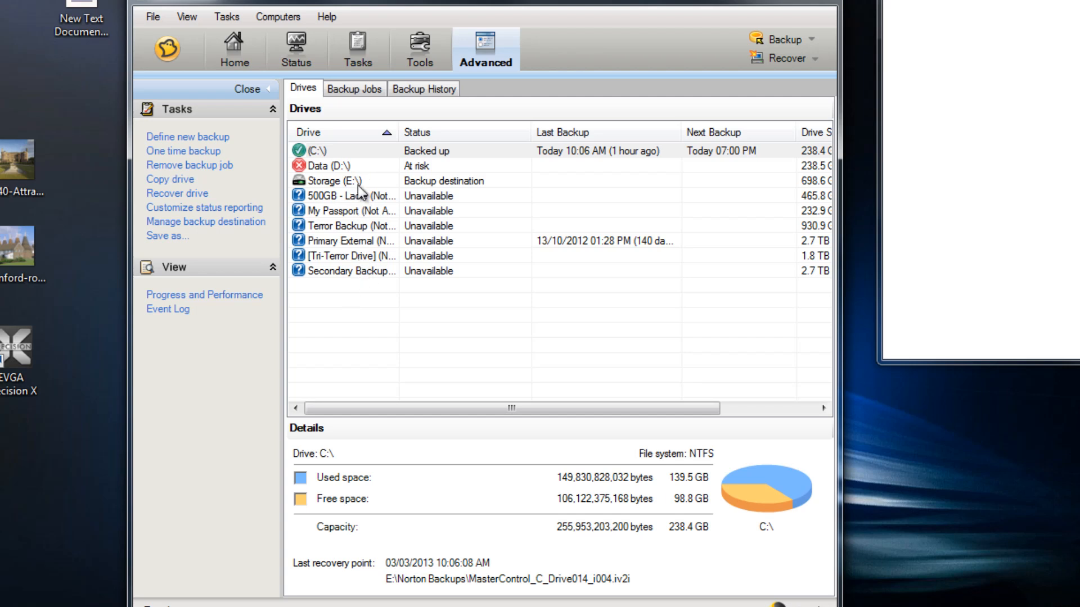
{"action": "mouse_move", "coordinate": [643, 226]}
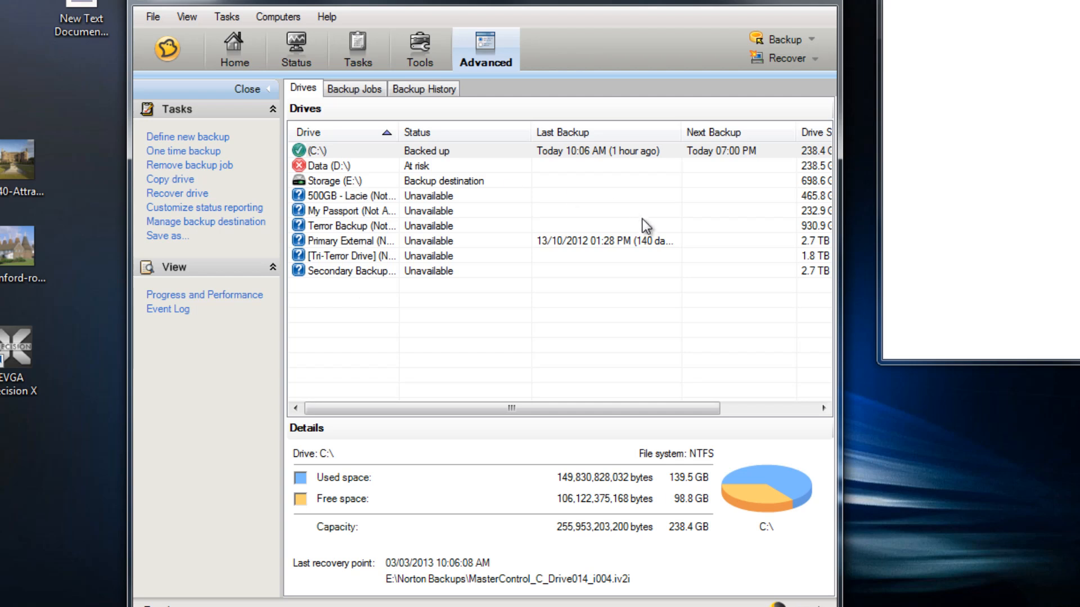
{"action": "mouse_move", "coordinate": [366, 108]}
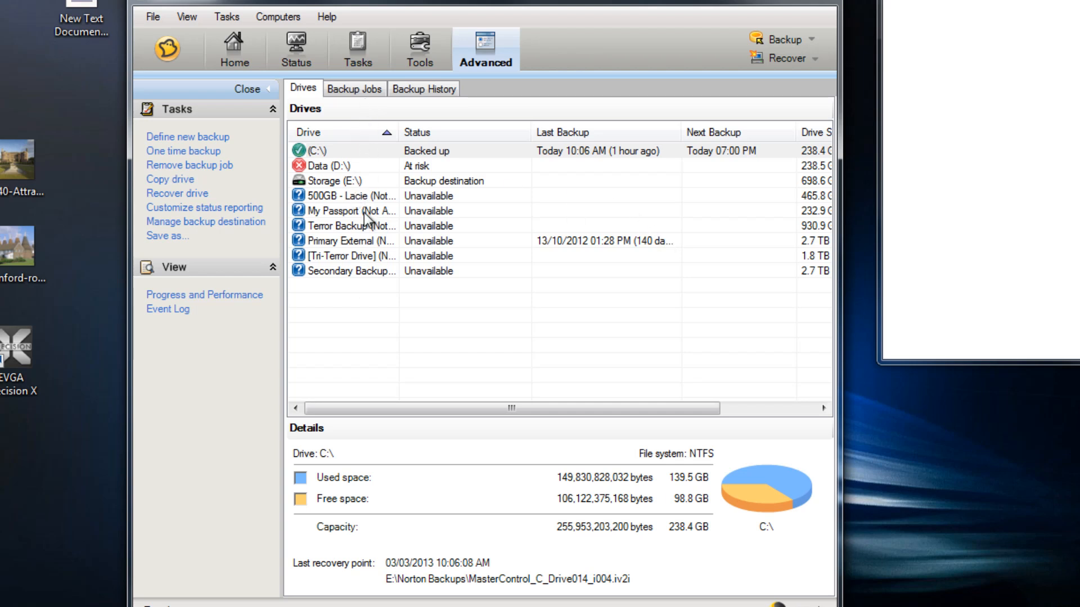
{"action": "mouse_move", "coordinate": [352, 119]}
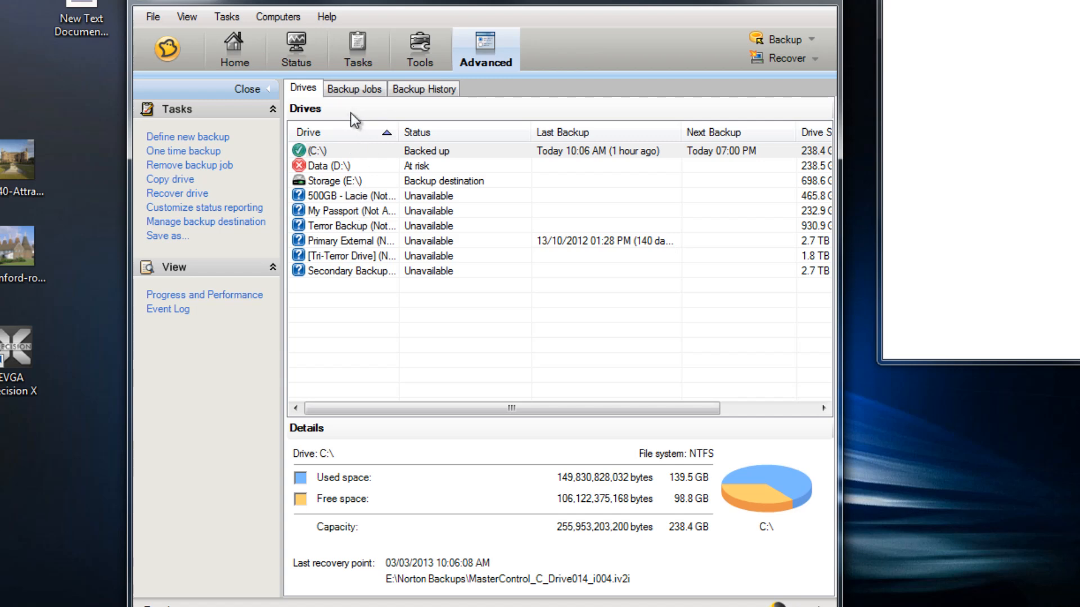
Step: Show the Backup Jobs list with My Computer Backup's settings and destinations
{"action": "left_click", "coordinate": [354, 87]}
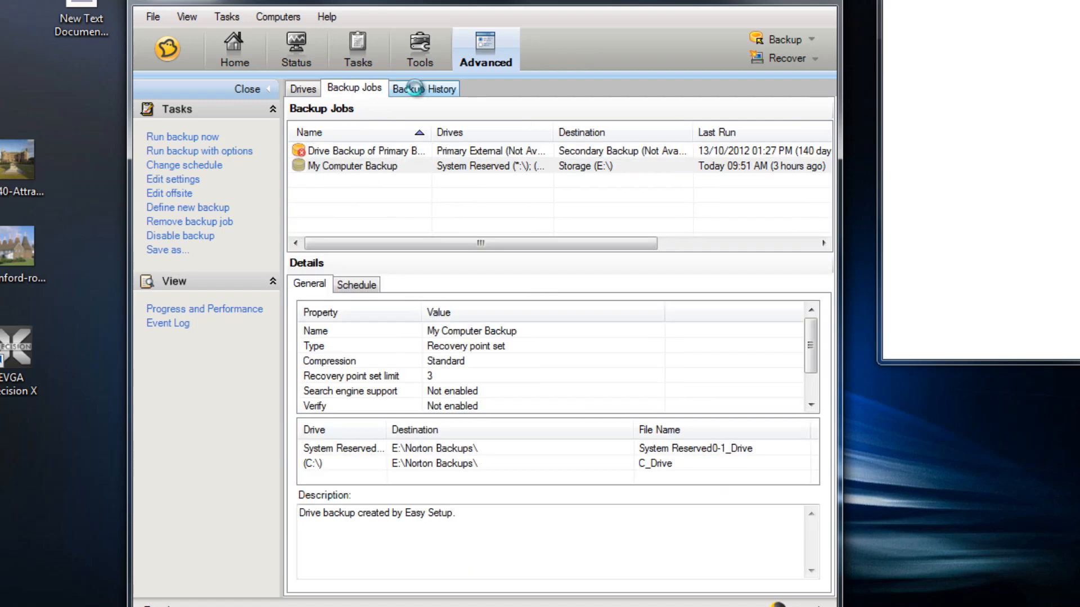
Step: View the Backup History of recovery points, then return to the Drives list
{"action": "left_click", "coordinate": [424, 88]}
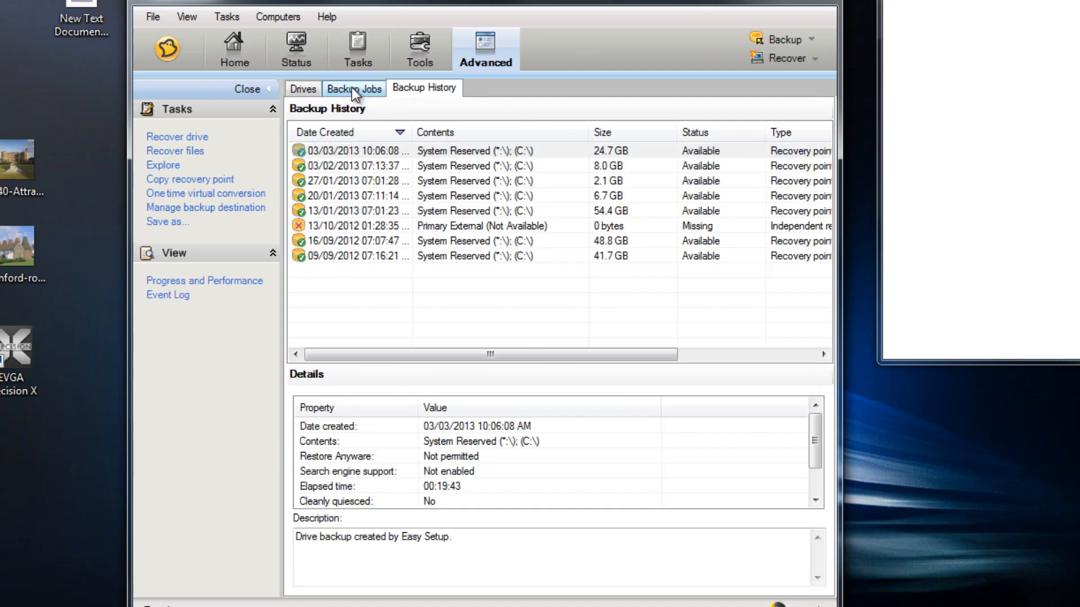
{"action": "left_click", "coordinate": [302, 88]}
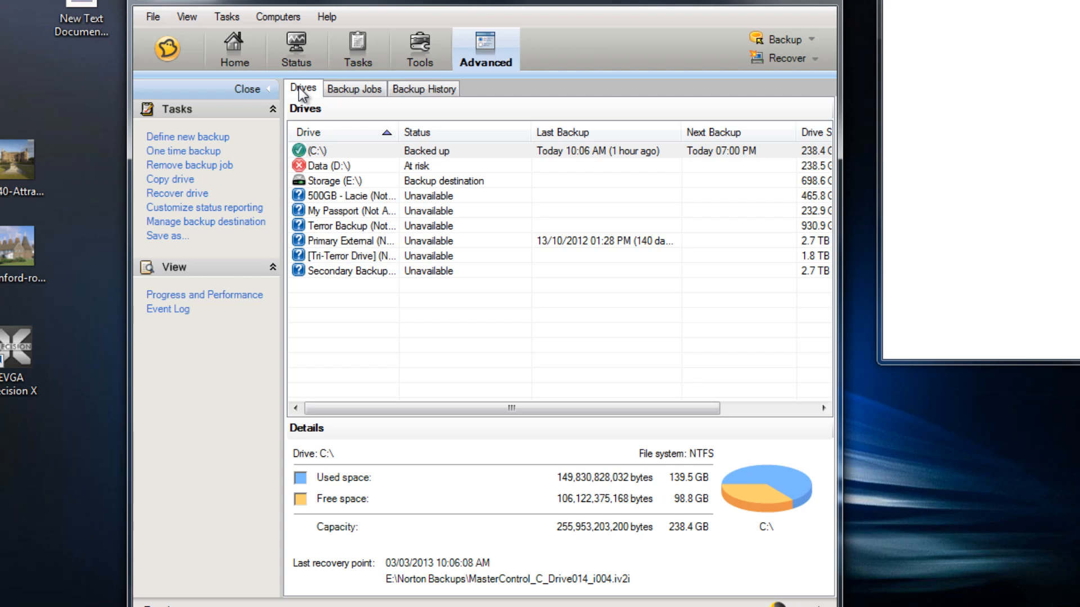
{"action": "mouse_move", "coordinate": [502, 4]}
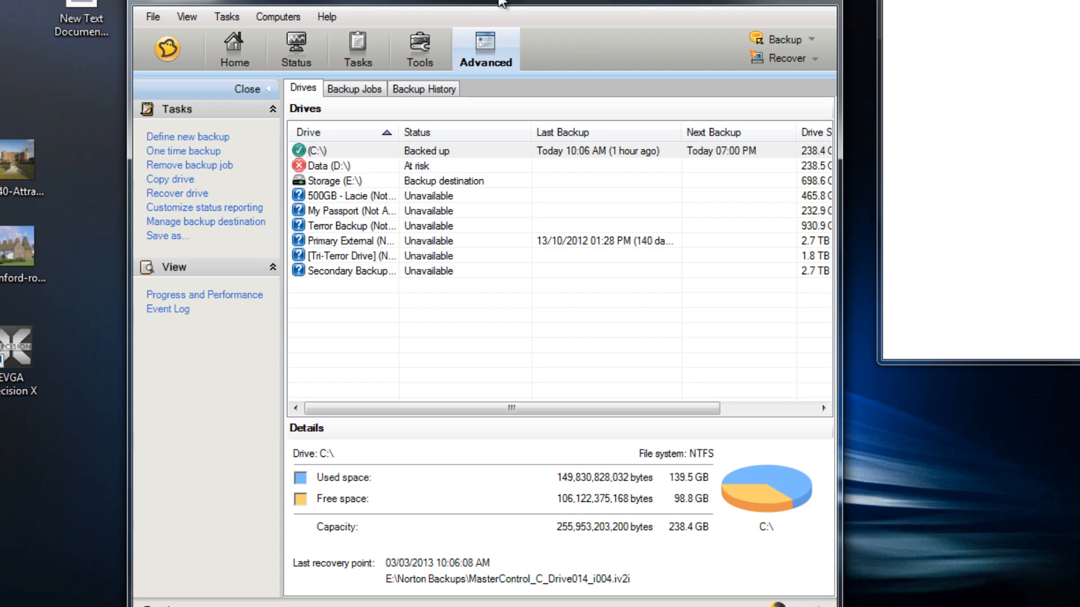